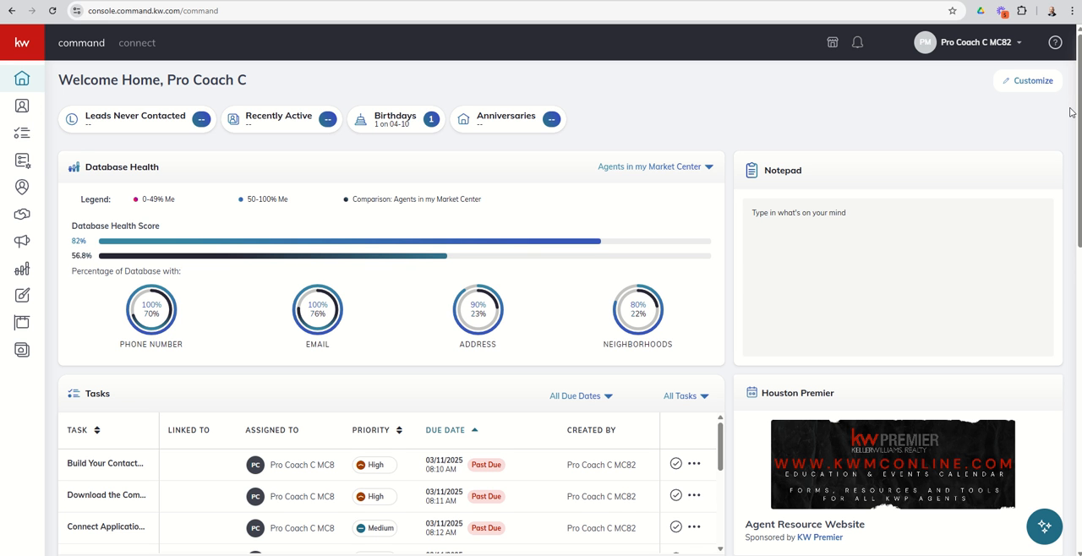
{"action": "mouse_move", "coordinate": [46, 87]}
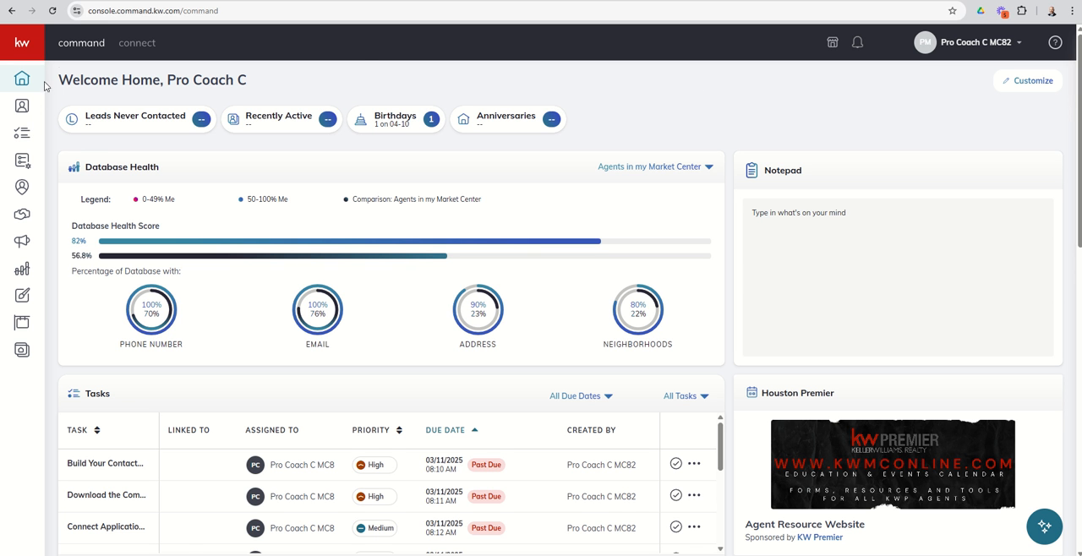
{"action": "mouse_move", "coordinate": [22, 161]}
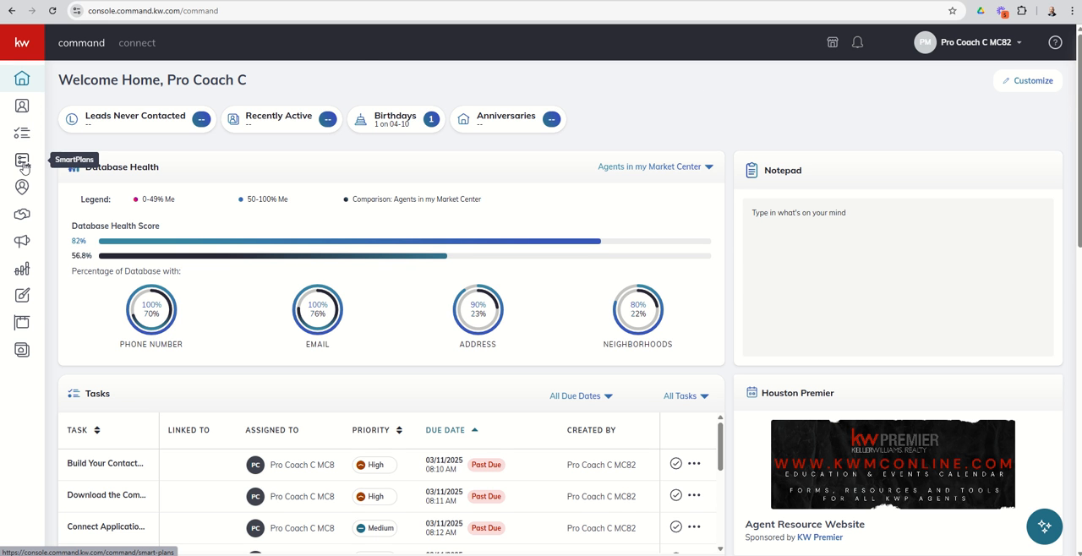
Go to the SmartPlans area and dismiss the date-restriction, announcement and Twilio notices.
{"action": "left_click", "coordinate": [22, 161]}
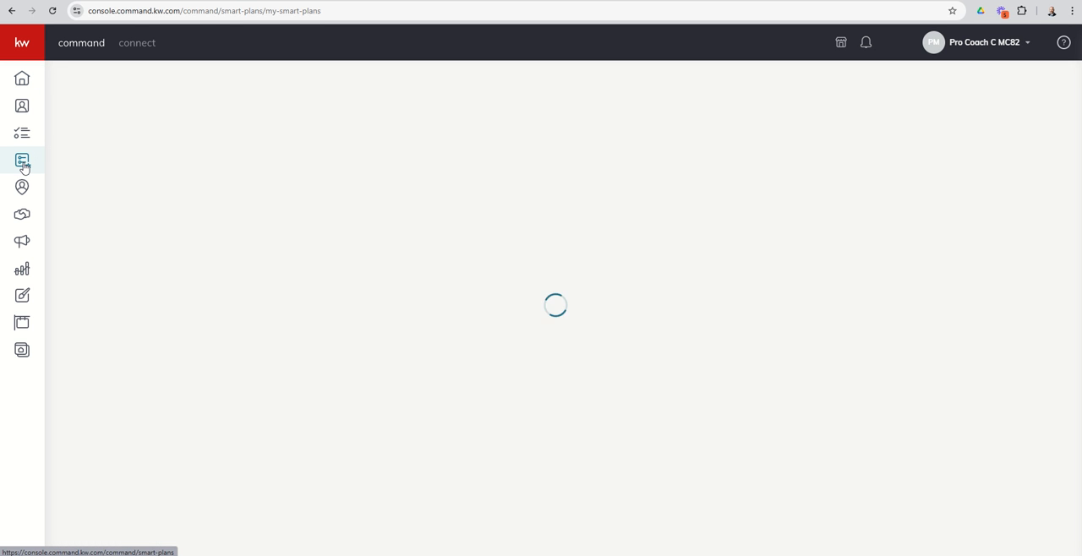
{"action": "left_click", "coordinate": [22, 160]}
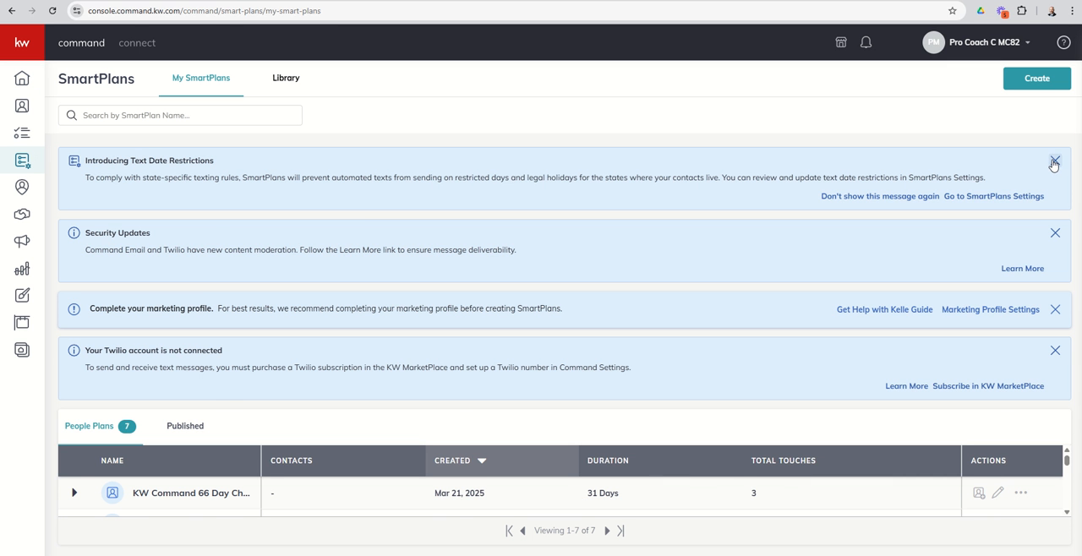
{"action": "left_click", "coordinate": [1054, 162]}
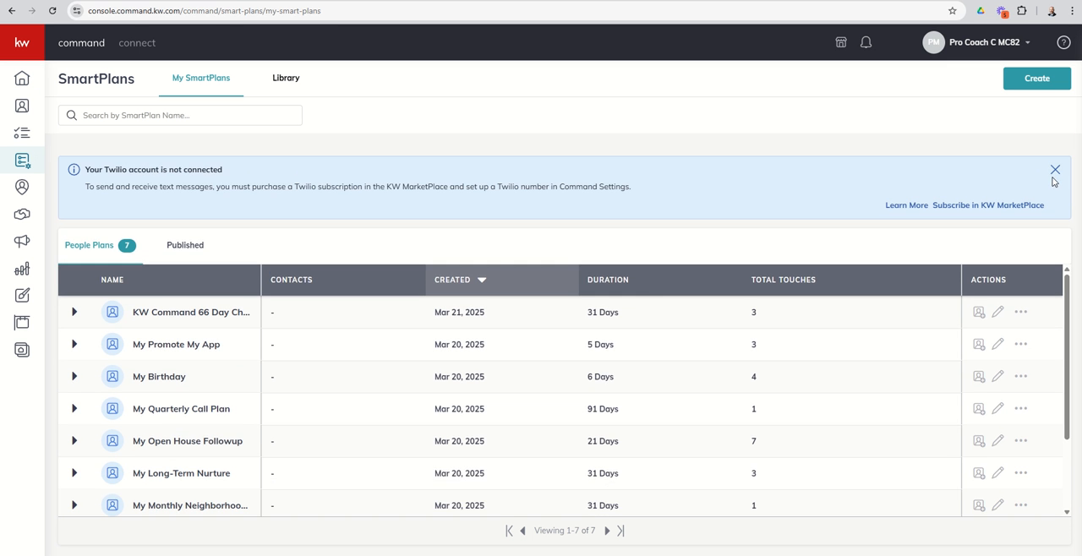
{"action": "left_click", "coordinate": [1054, 169]}
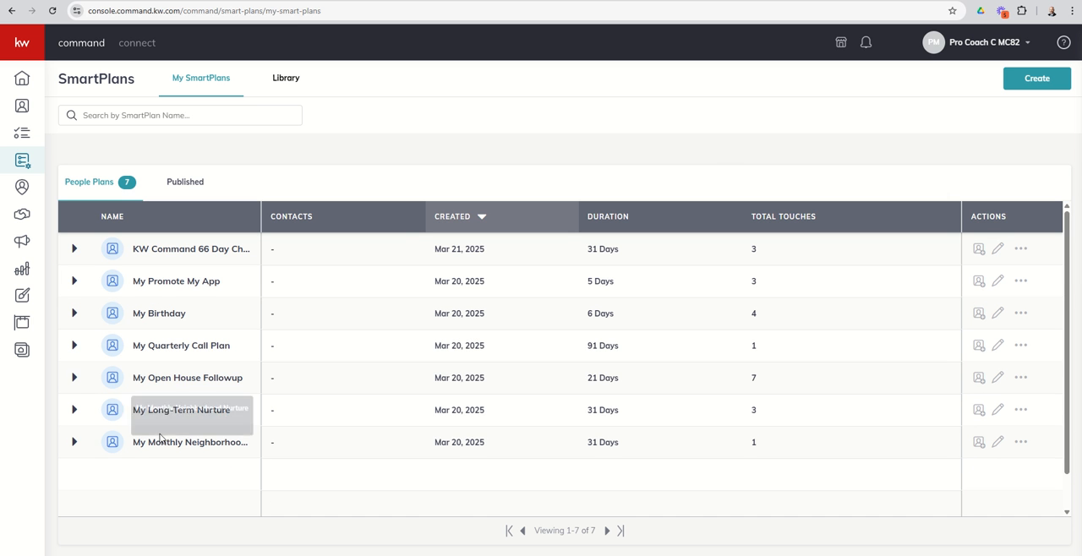
Show the Library and page the Keller Williams row forward to Monthly Neighborhood Nurture.
{"action": "left_click", "coordinate": [286, 78]}
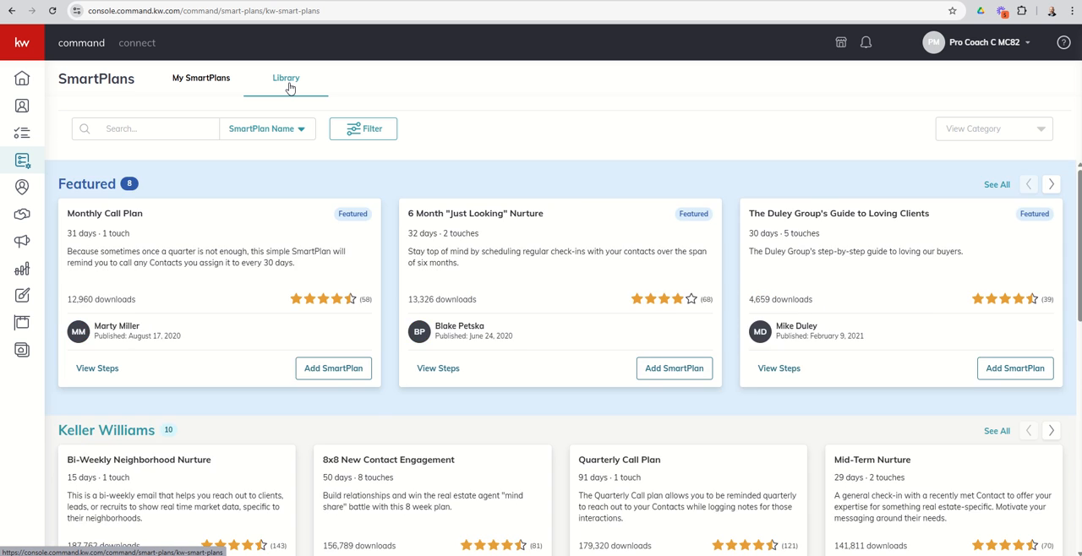
{"action": "scroll", "scroll_direction": "down", "scroll_amount": 3}
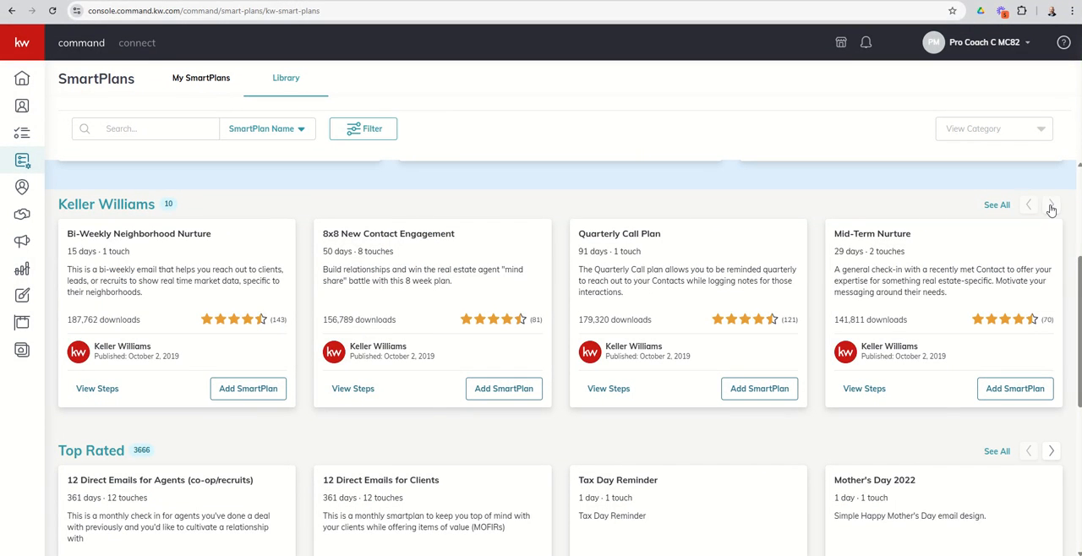
{"action": "left_click", "coordinate": [1051, 202]}
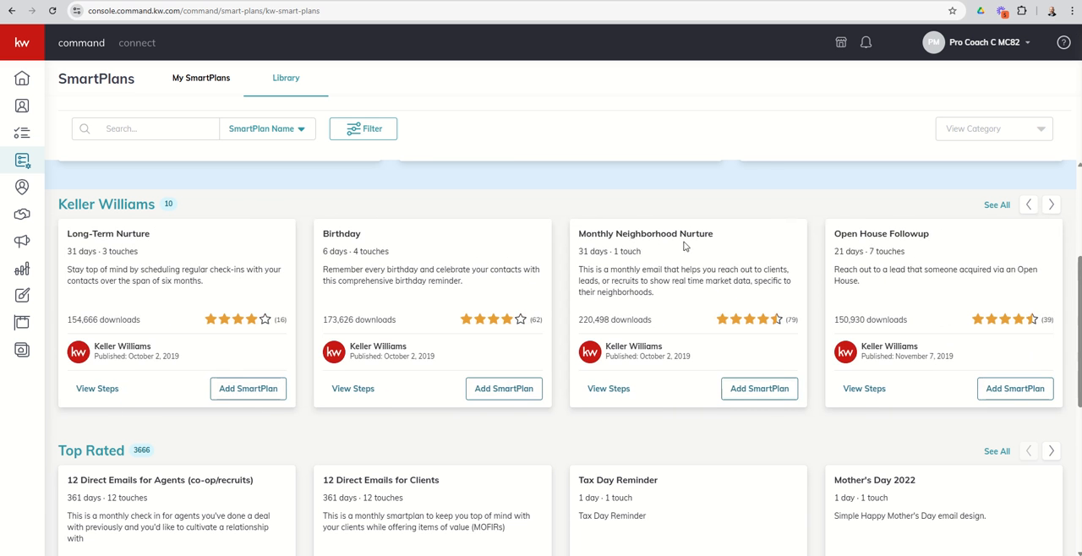
{"action": "mouse_move", "coordinate": [649, 244]}
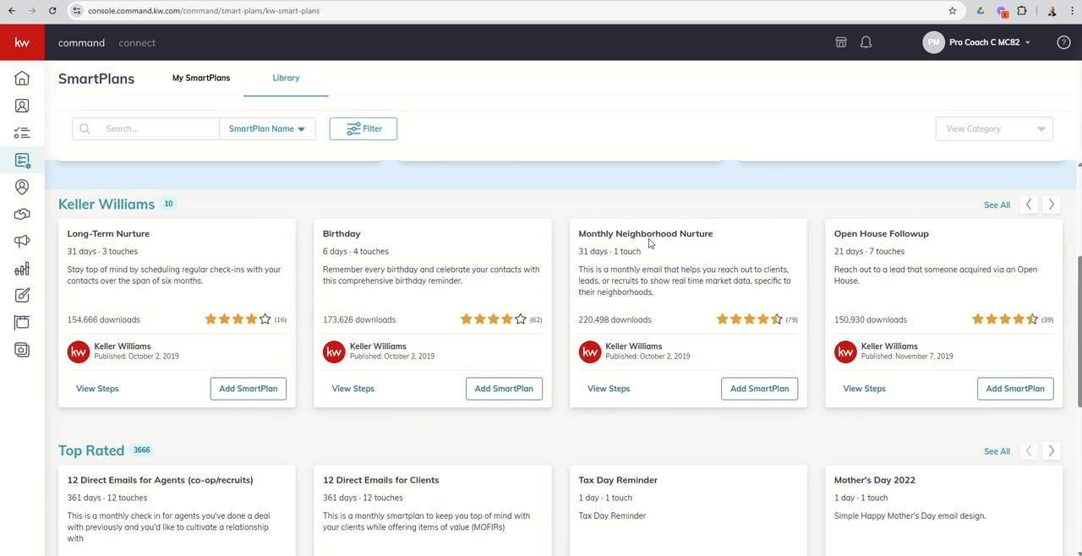
{"action": "mouse_move", "coordinate": [602, 253]}
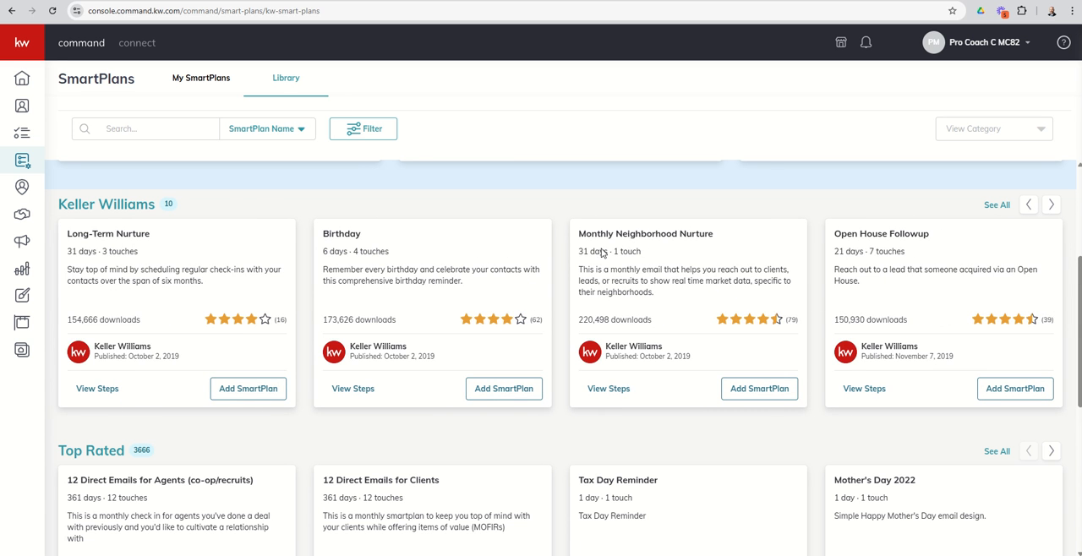
{"action": "mouse_move", "coordinate": [610, 255]}
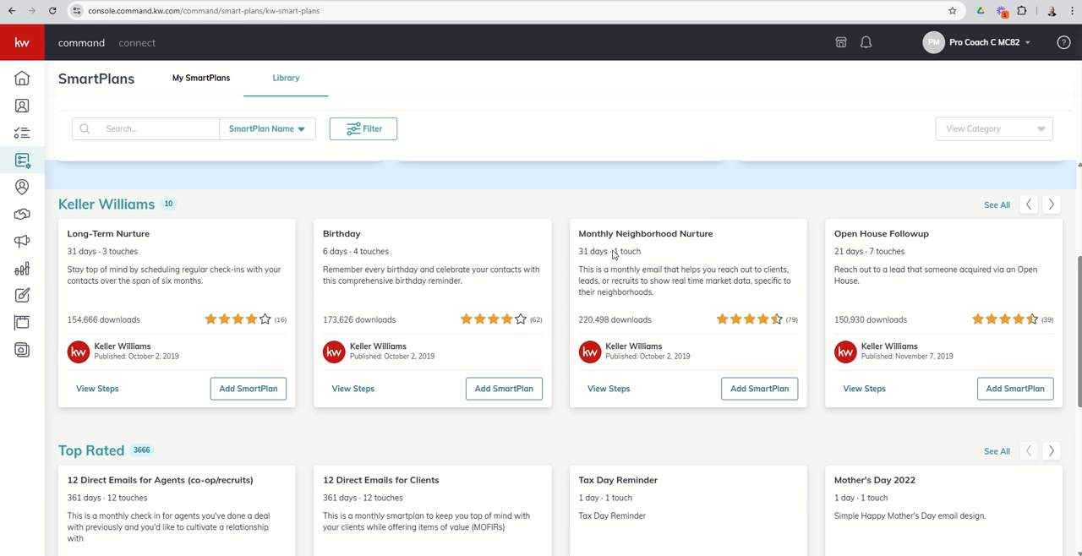
{"action": "mouse_move", "coordinate": [660, 247]}
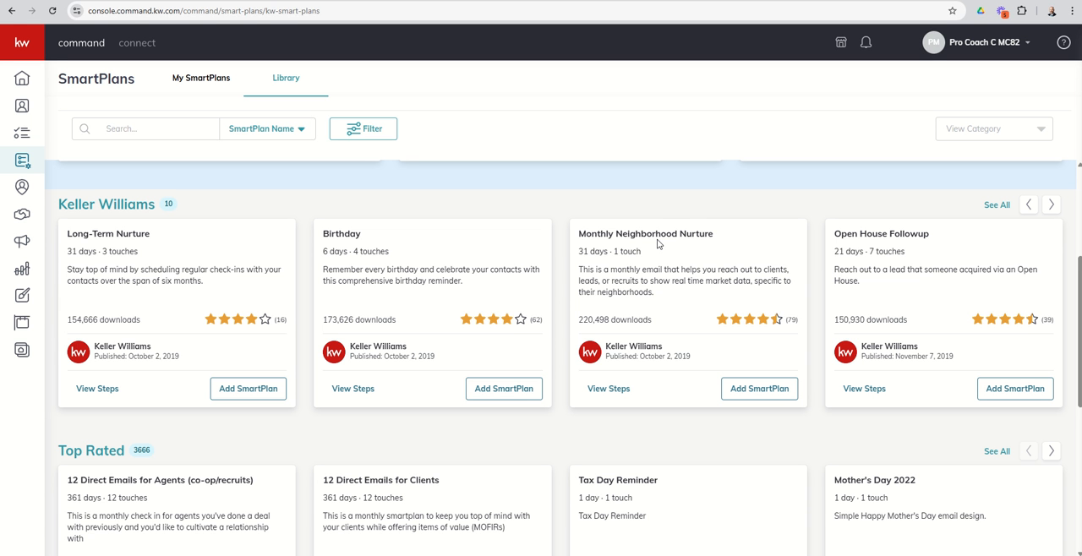
{"action": "mouse_move", "coordinate": [659, 243]}
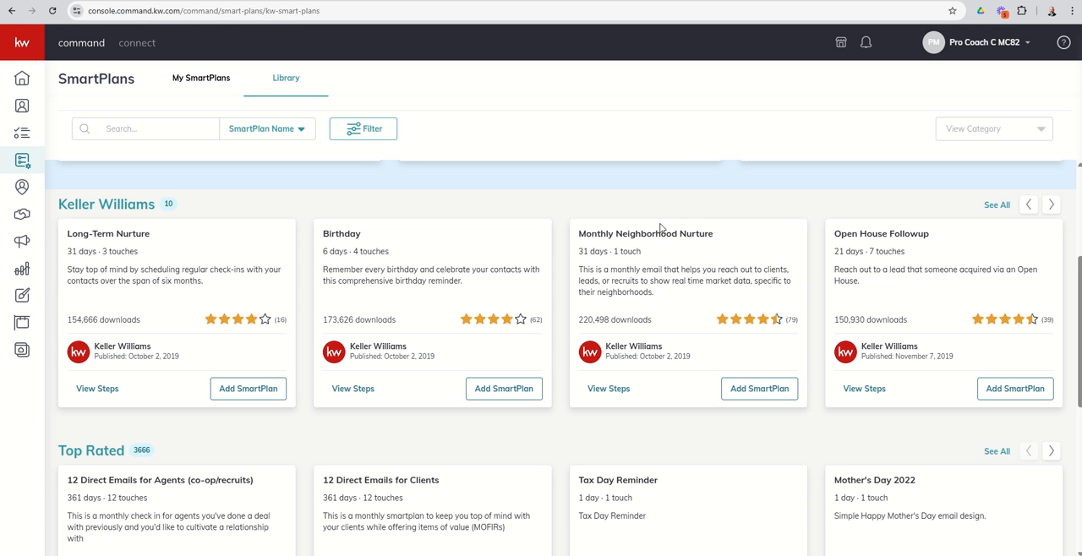
{"action": "mouse_move", "coordinate": [581, 153]}
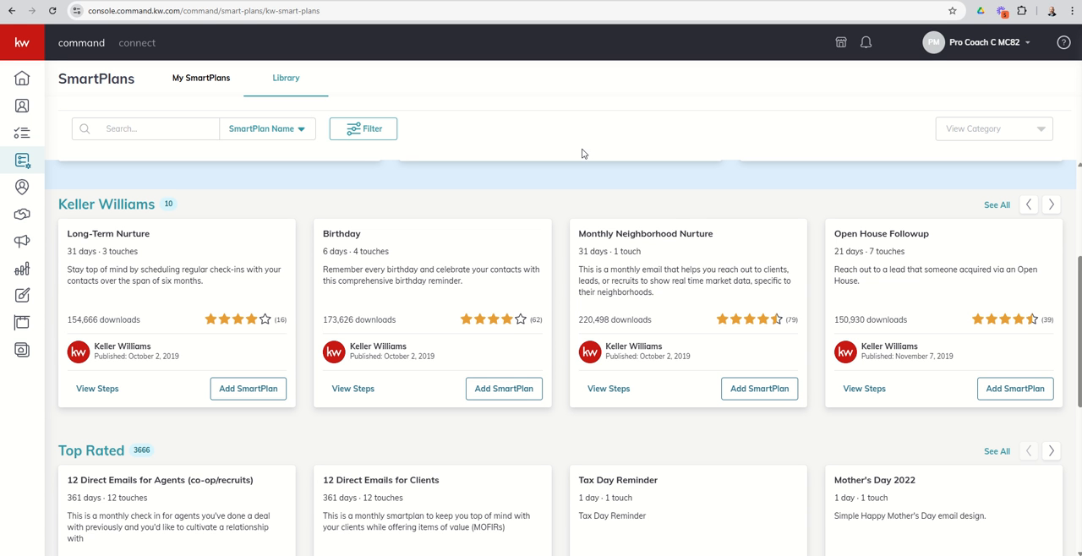
Return to My SmartPlans and dismiss the date-restriction, security and Twilio notices.
{"action": "left_click", "coordinate": [201, 78]}
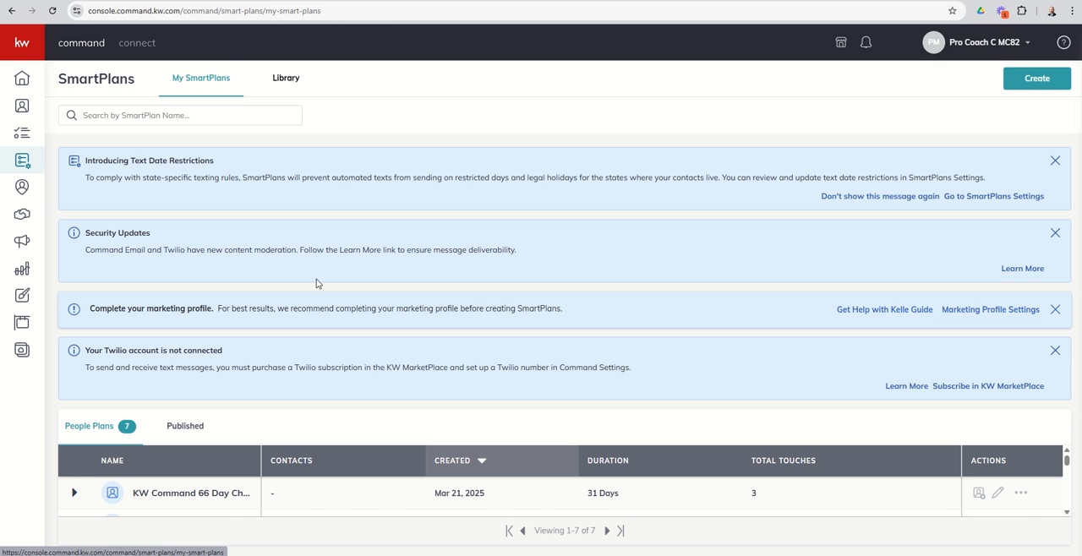
{"action": "left_click", "coordinate": [1055, 161]}
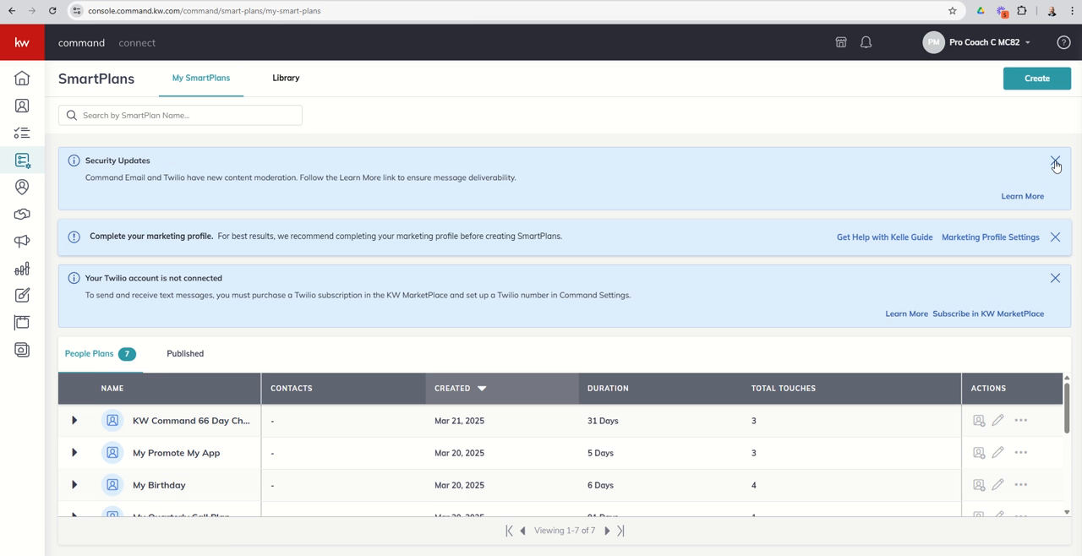
{"action": "left_click", "coordinate": [1054, 164]}
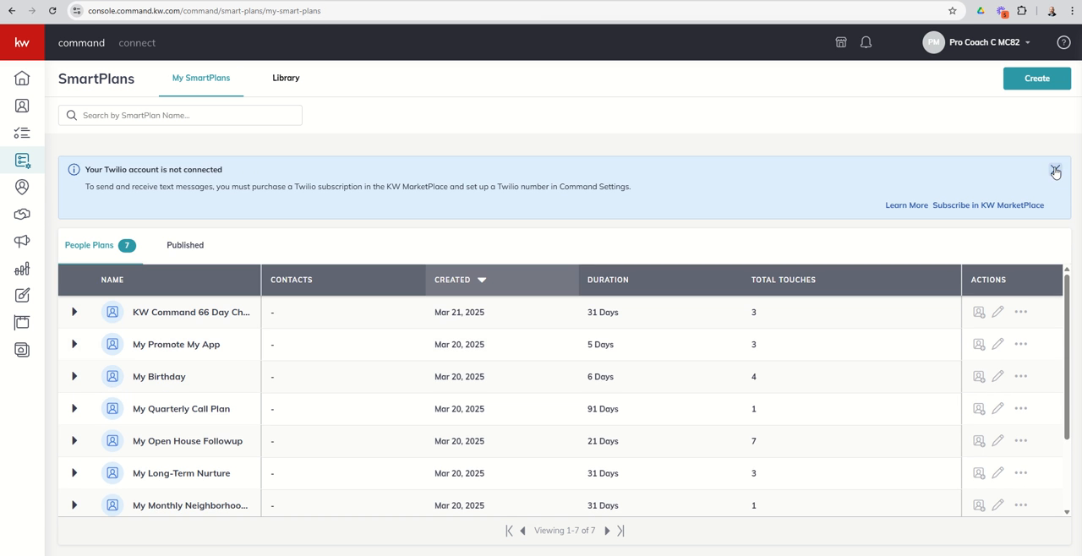
{"action": "left_click", "coordinate": [1054, 173]}
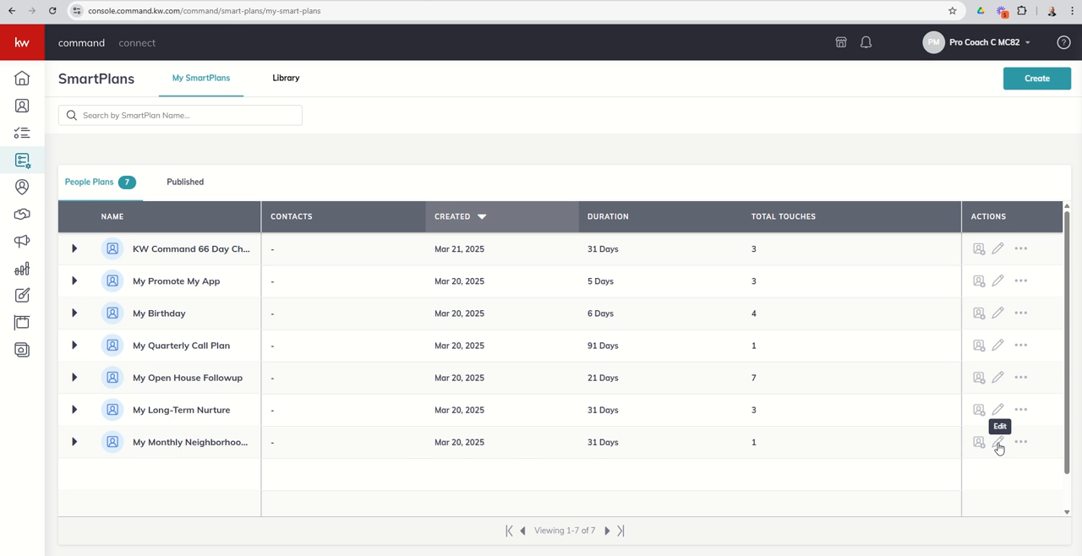
Edit My Monthly Neighborhood Nurture to see its Day 1 email step and repeat schedule.
{"action": "left_click", "coordinate": [997, 442]}
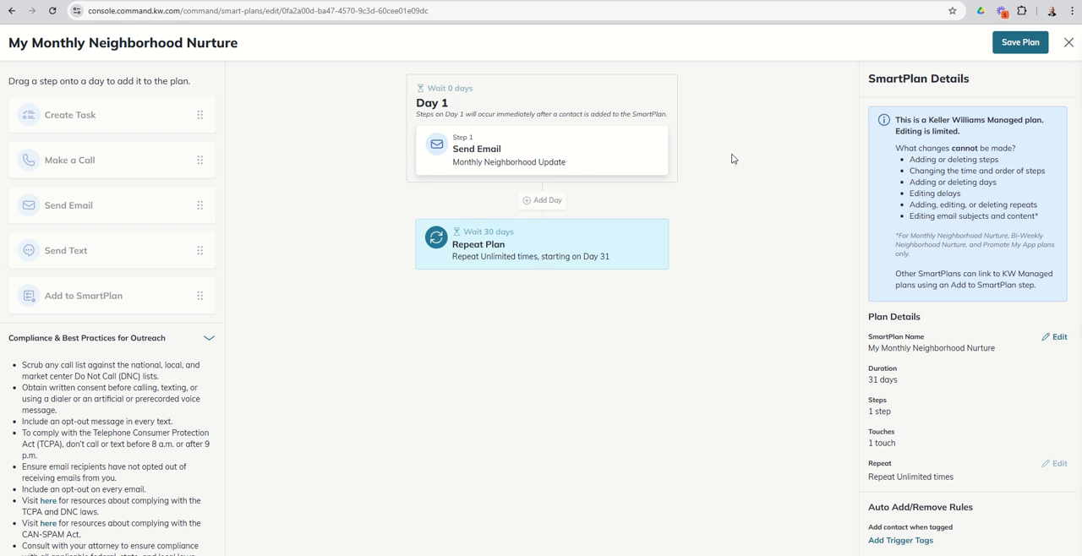
{"action": "mouse_move", "coordinate": [635, 149]}
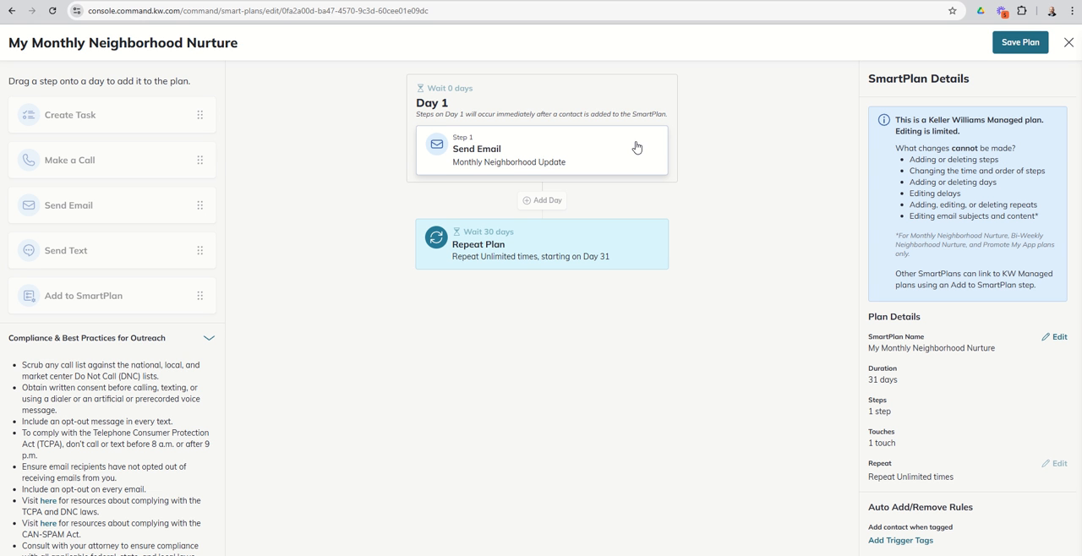
{"action": "mouse_move", "coordinate": [570, 156]}
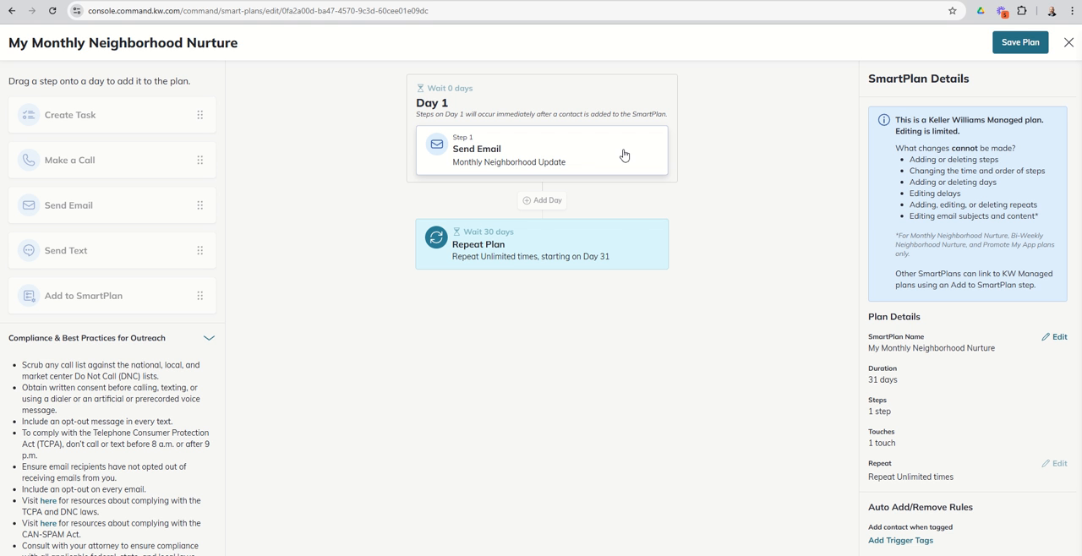
{"action": "mouse_move", "coordinate": [621, 241]}
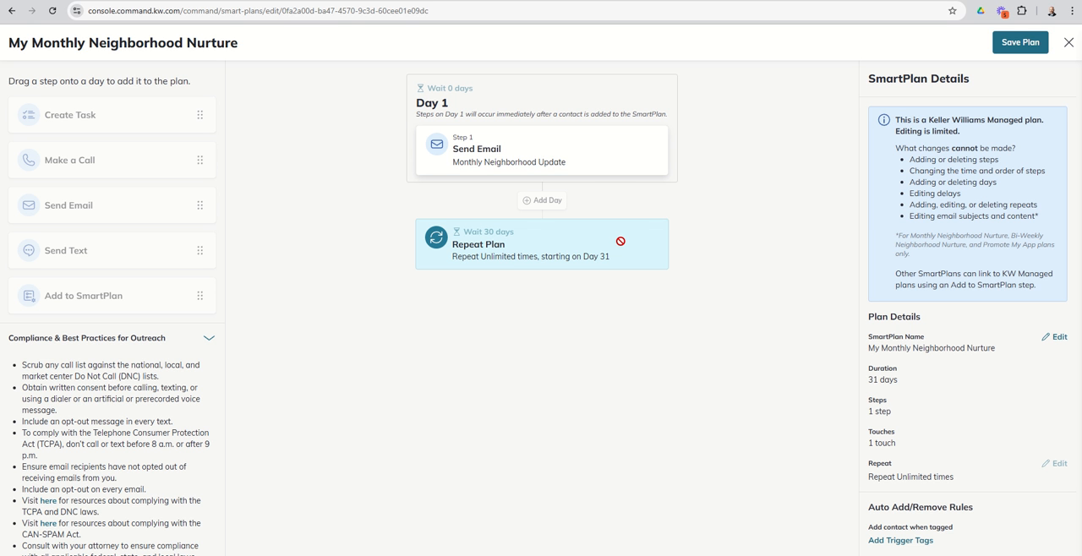
{"action": "mouse_move", "coordinate": [605, 151]}
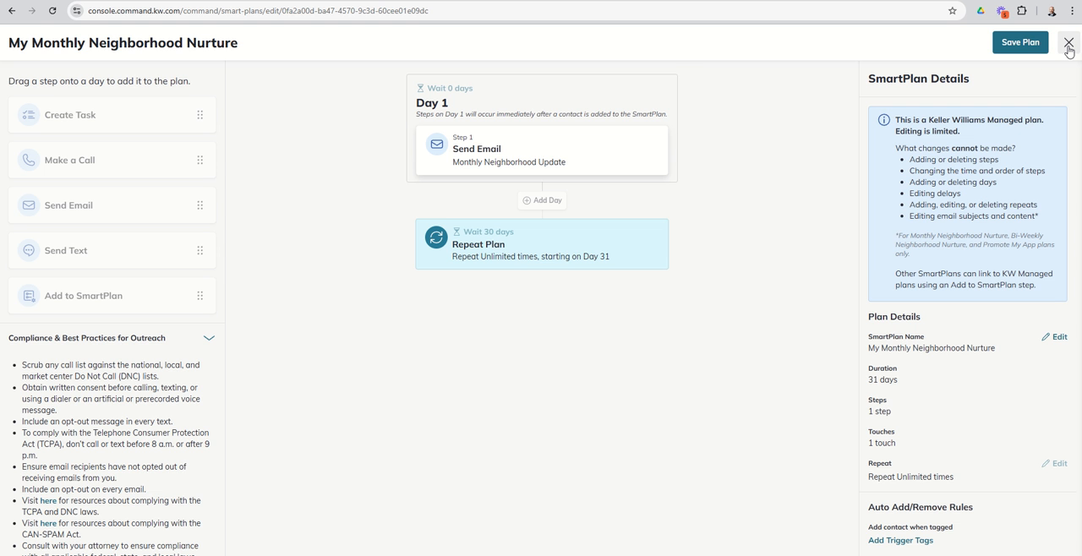
{"action": "left_click", "coordinate": [1068, 44]}
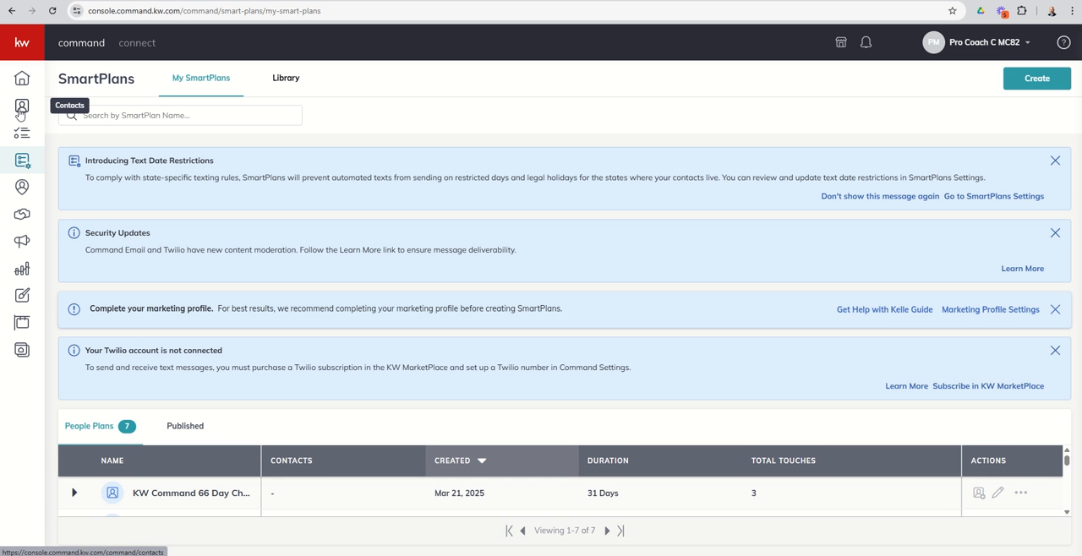
{"action": "left_click", "coordinate": [20, 107]}
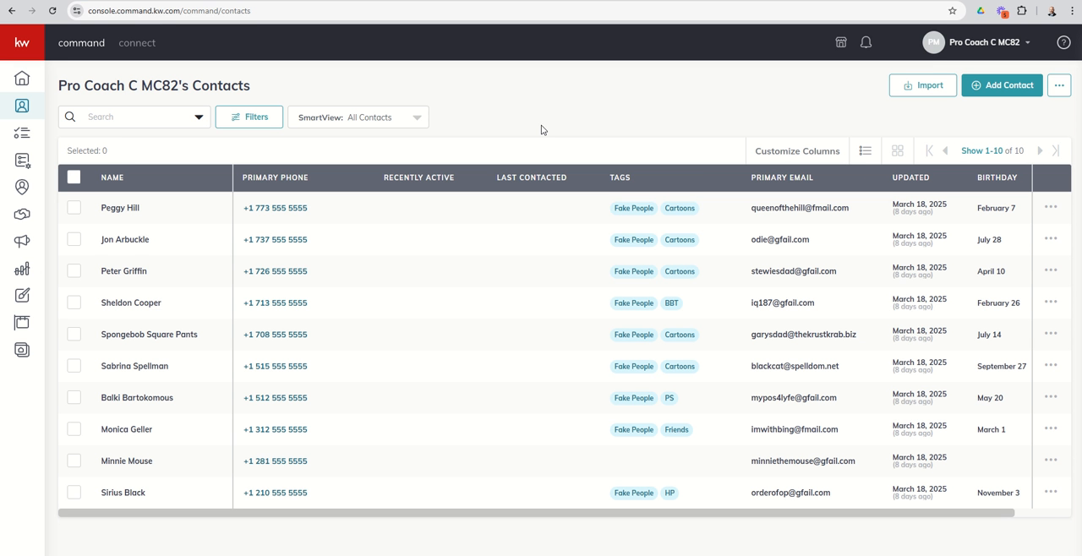
{"action": "mouse_move", "coordinate": [538, 135]}
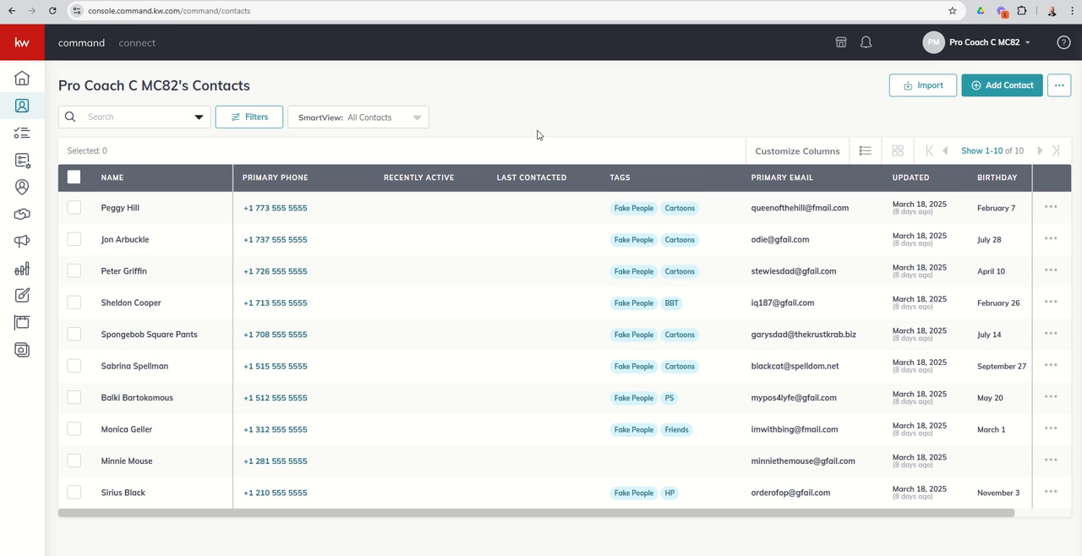
{"action": "mouse_move", "coordinate": [466, 177]}
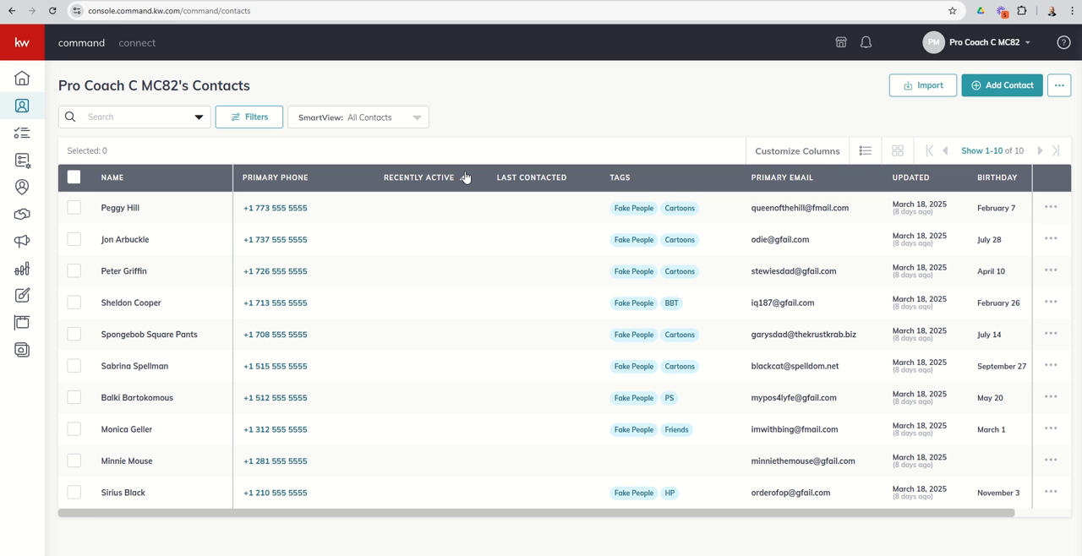
{"action": "mouse_move", "coordinate": [110, 210]}
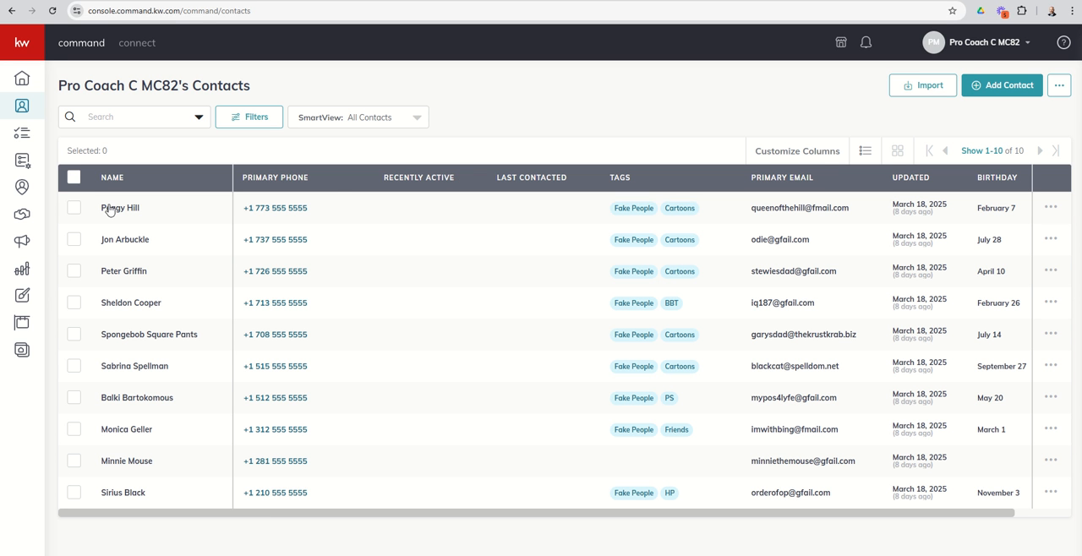
View Peggy Hill's record, reviewing her Rainey Street District neighborhood and addresses.
{"action": "left_click", "coordinate": [118, 206]}
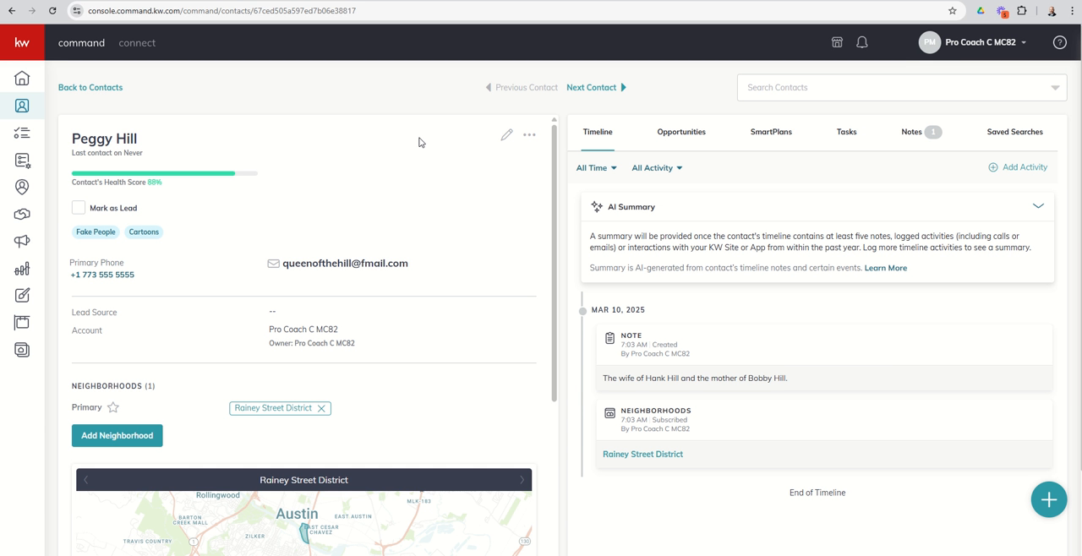
{"action": "scroll", "scroll_direction": "down", "scroll_amount": 3}
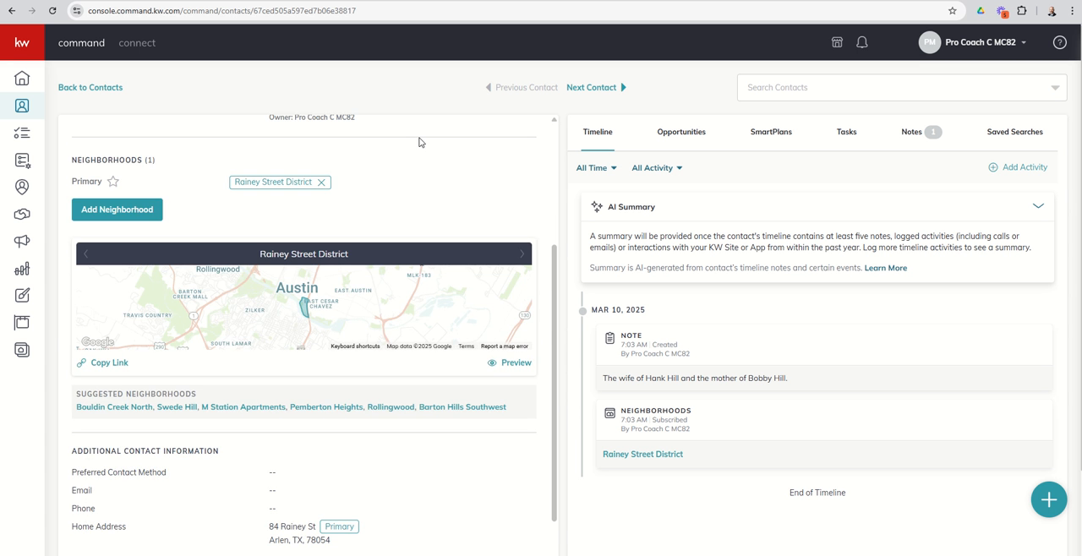
{"action": "mouse_move", "coordinate": [412, 223]}
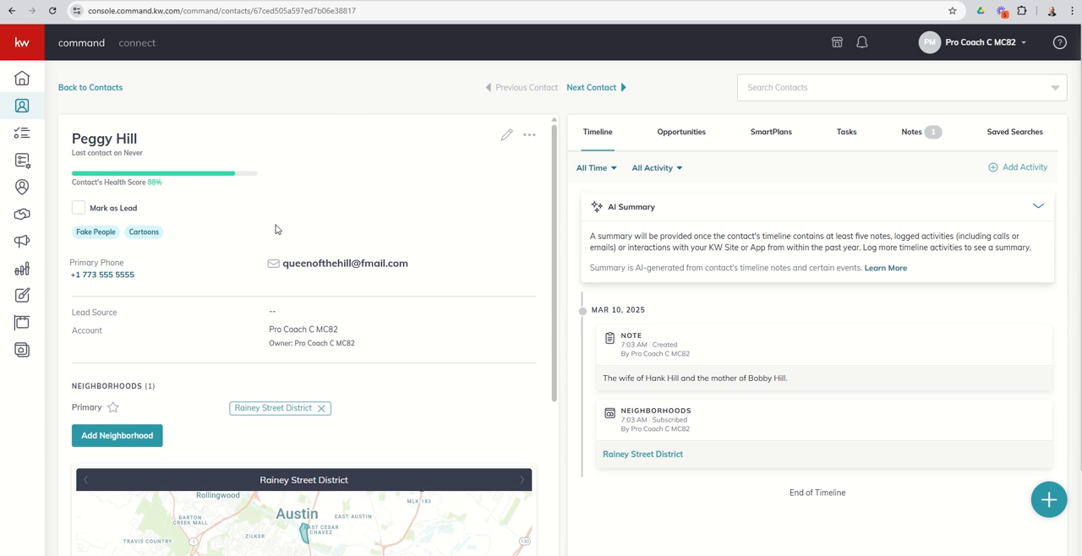
{"action": "scroll", "scroll_direction": "down", "scroll_amount": 3}
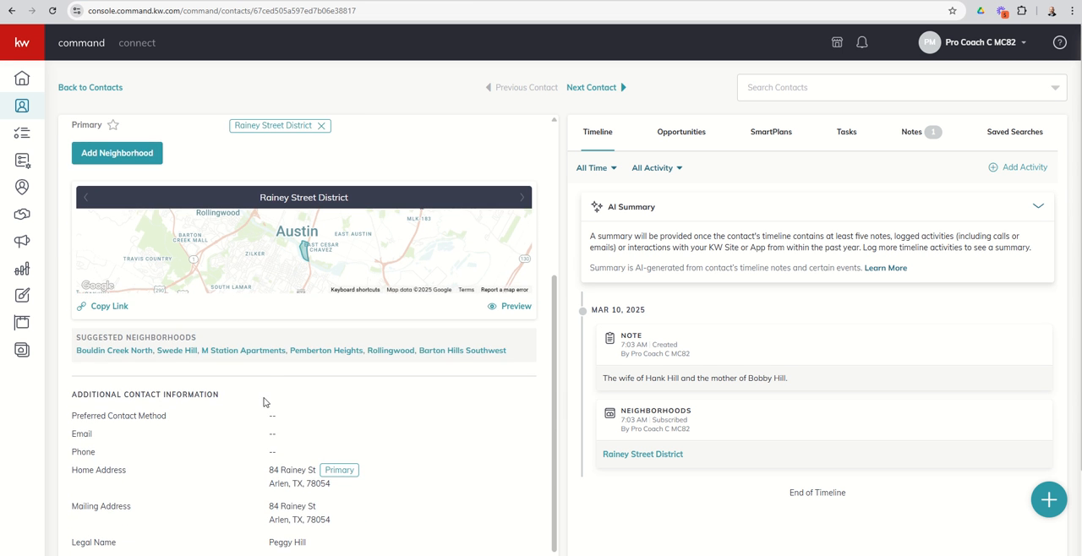
{"action": "scroll", "scroll_direction": "down", "scroll_amount": 3}
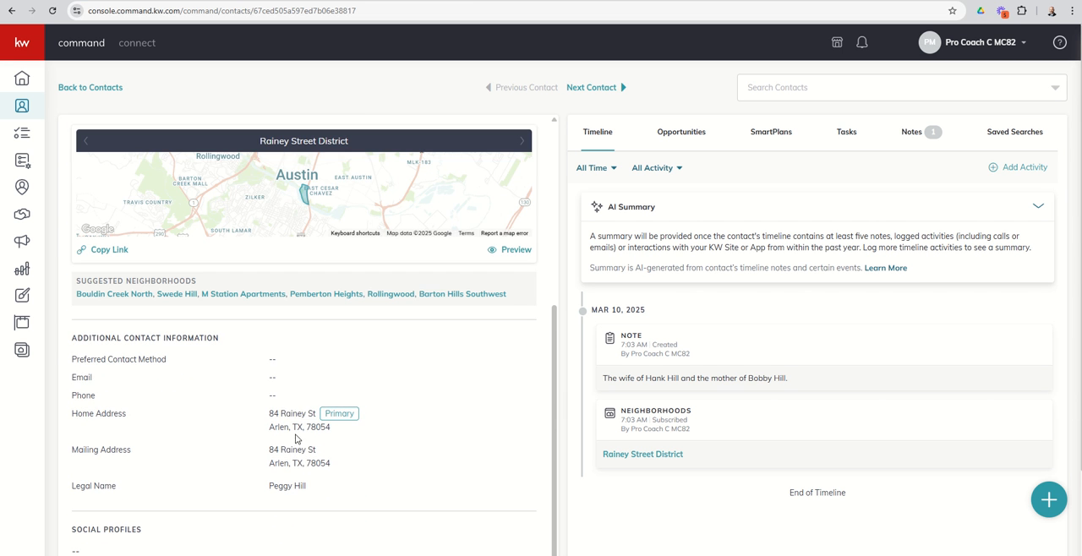
{"action": "mouse_move", "coordinate": [302, 198]}
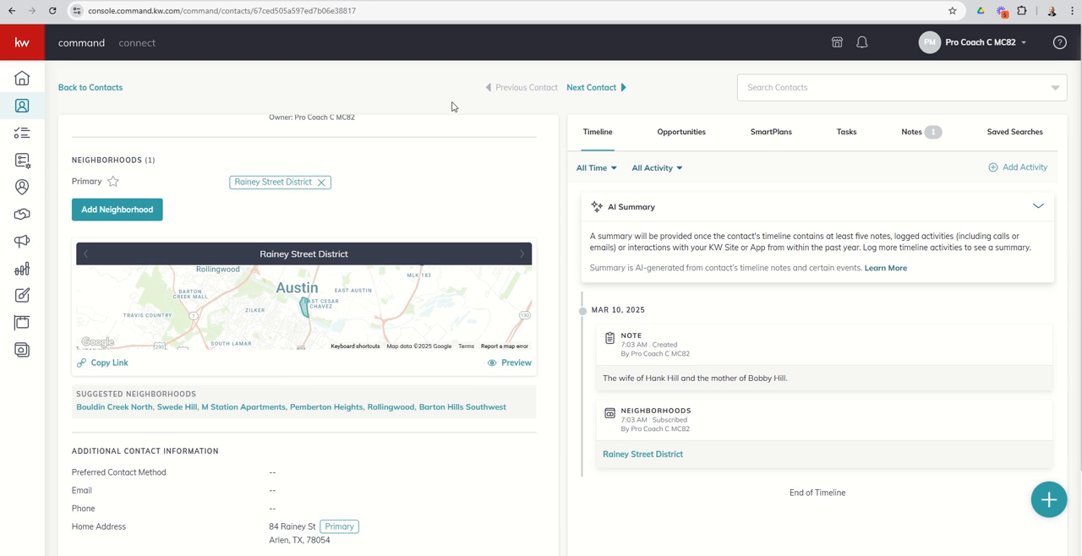
Advance two contacts to Peter Griffin and begin adding a neighborhood beside South Elmwood.
{"action": "left_click", "coordinate": [591, 88]}
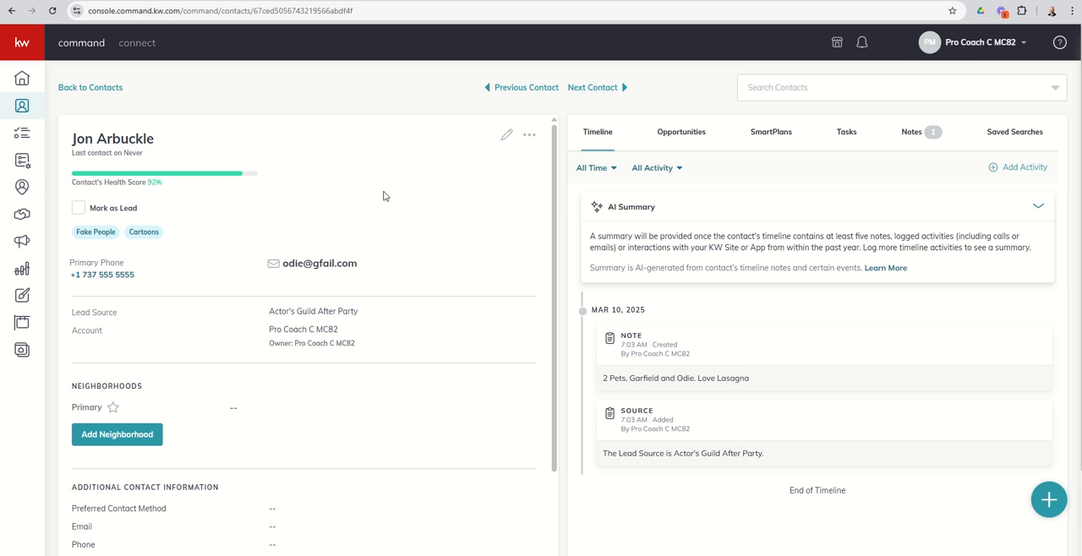
{"action": "scroll", "scroll_direction": "down", "scroll_amount": 3}
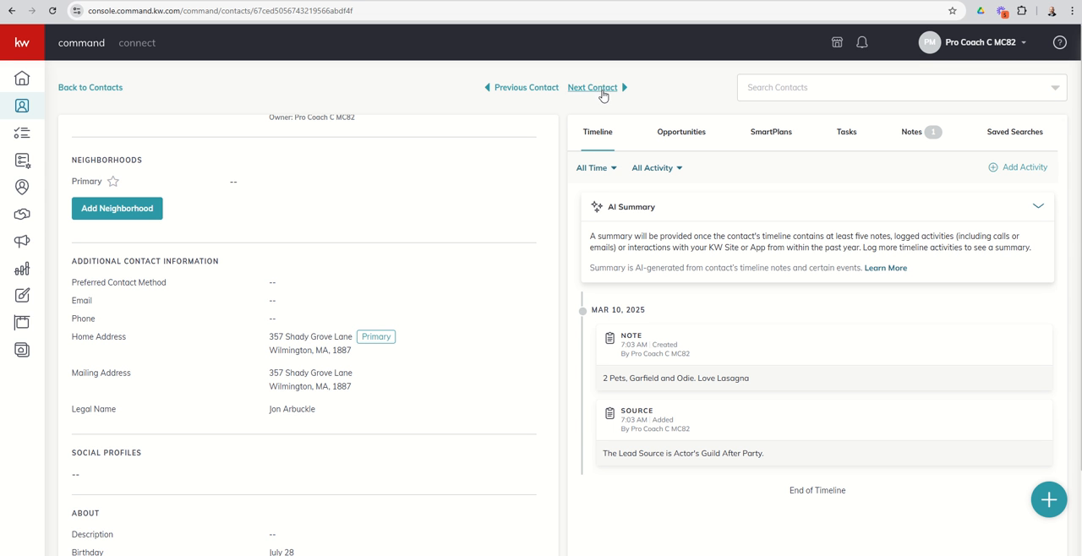
{"action": "left_click", "coordinate": [592, 88]}
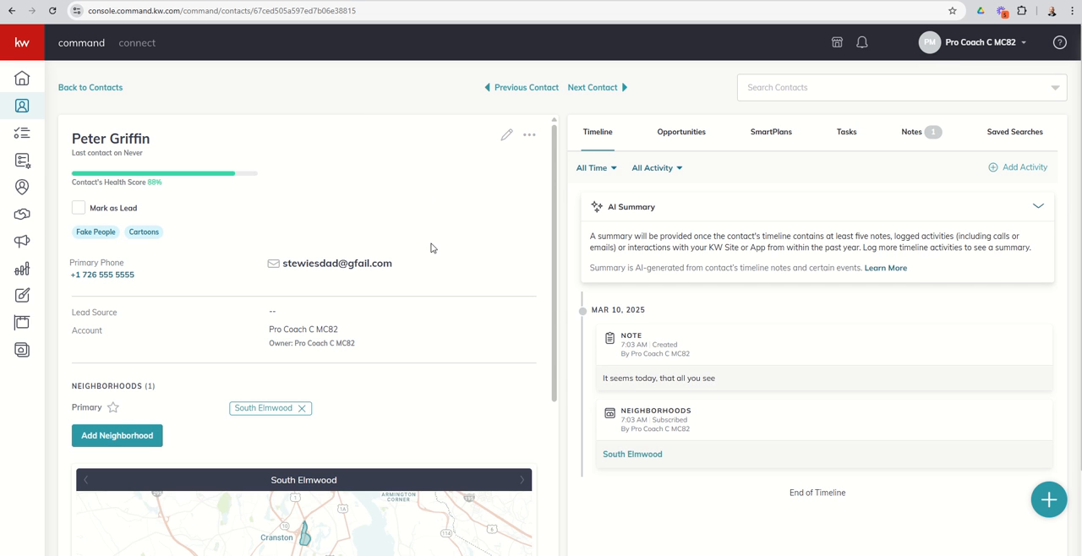
{"action": "scroll", "scroll_direction": "down", "scroll_amount": 3}
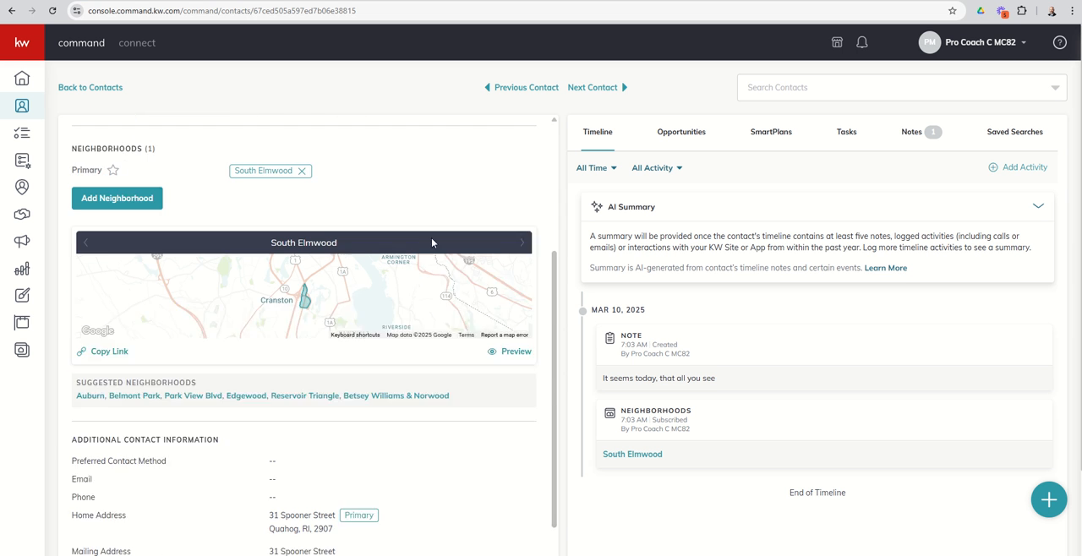
{"action": "scroll", "scroll_direction": "down", "scroll_amount": 3}
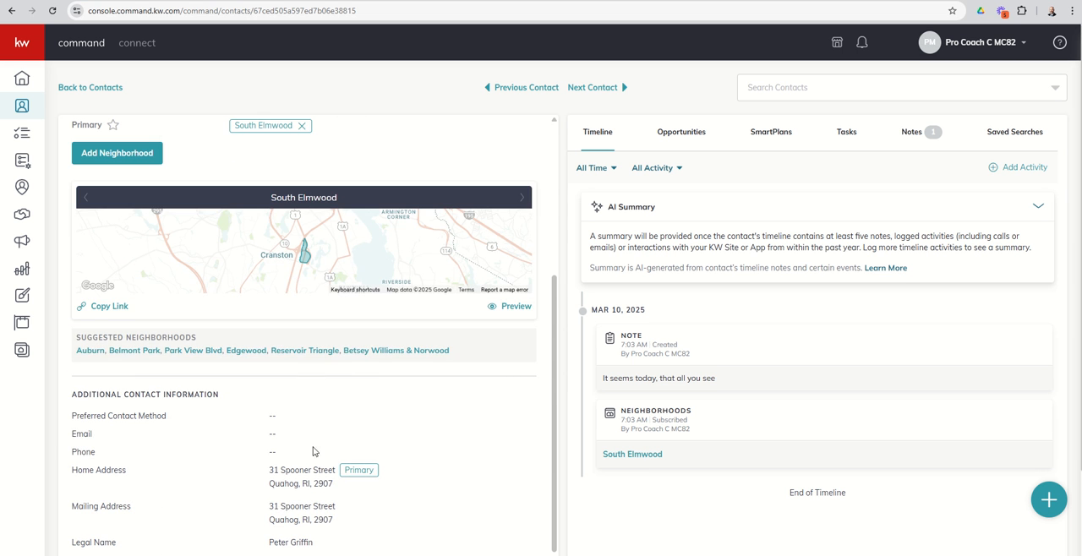
{"action": "mouse_move", "coordinate": [308, 261]}
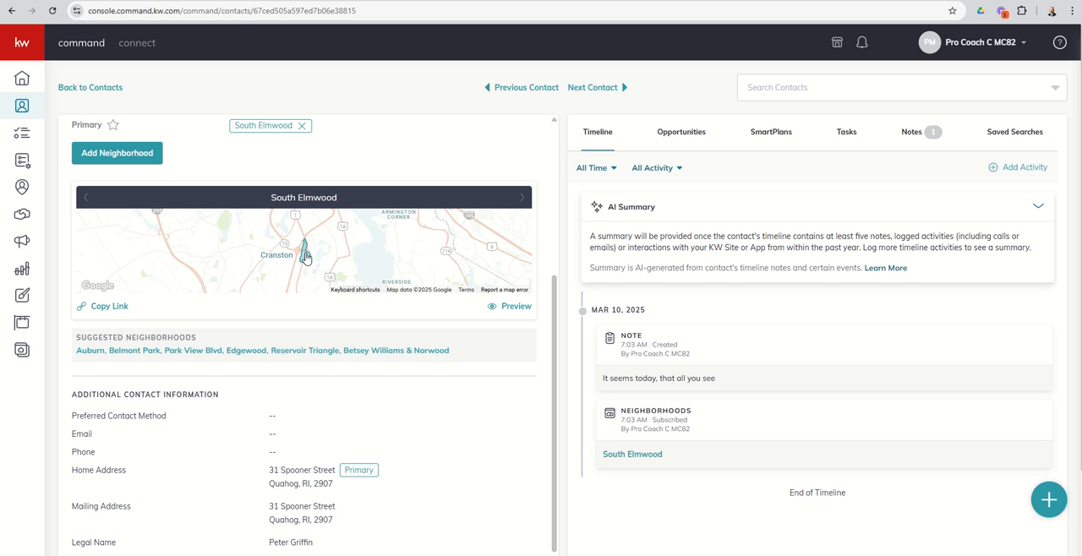
{"action": "mouse_move", "coordinate": [296, 263]}
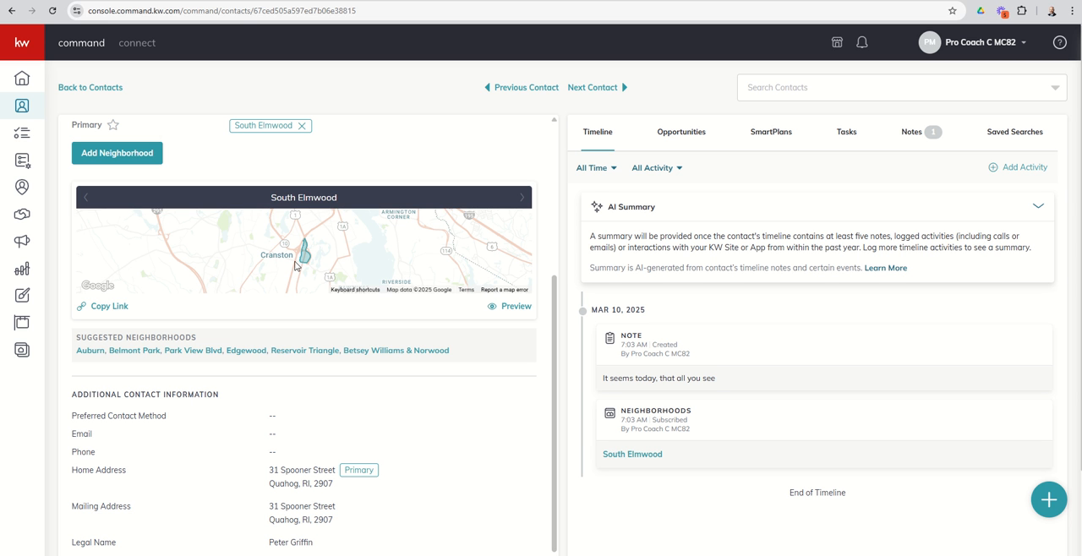
{"action": "mouse_move", "coordinate": [305, 257]}
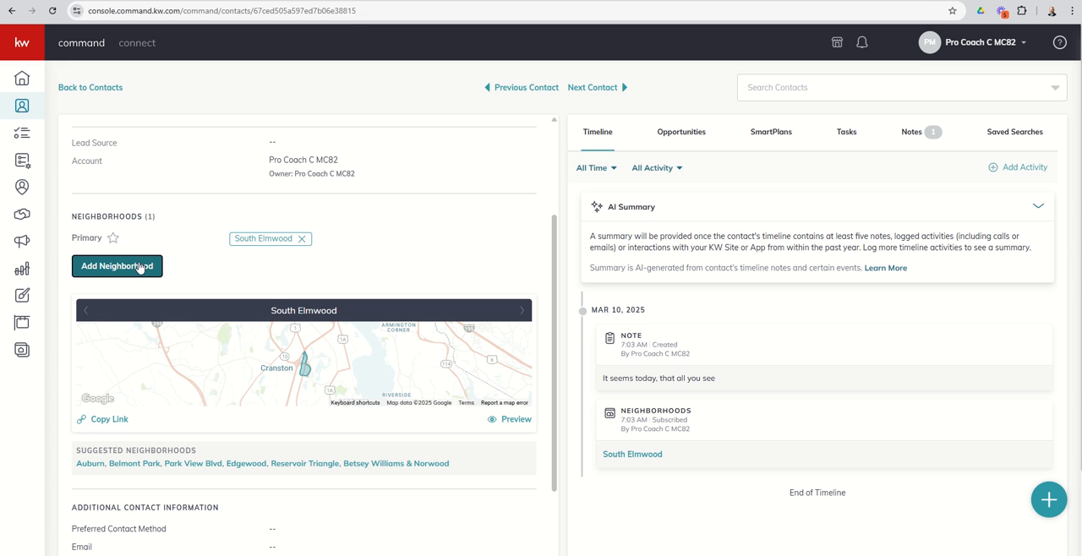
{"action": "left_click", "coordinate": [117, 267]}
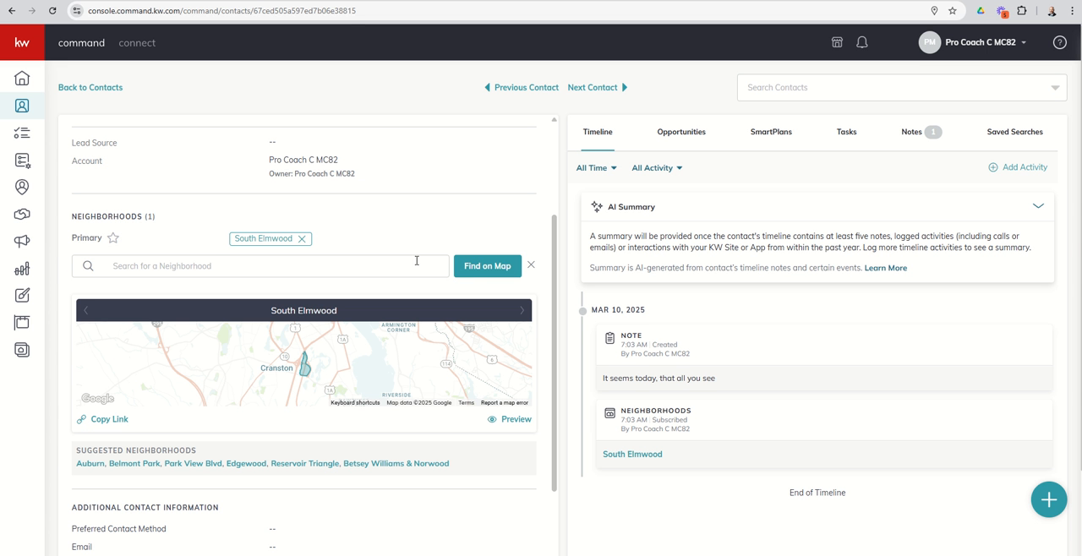
Use Find on Map and zoom in on the neighborhoods around South Elmwood.
{"action": "left_click", "coordinate": [487, 265]}
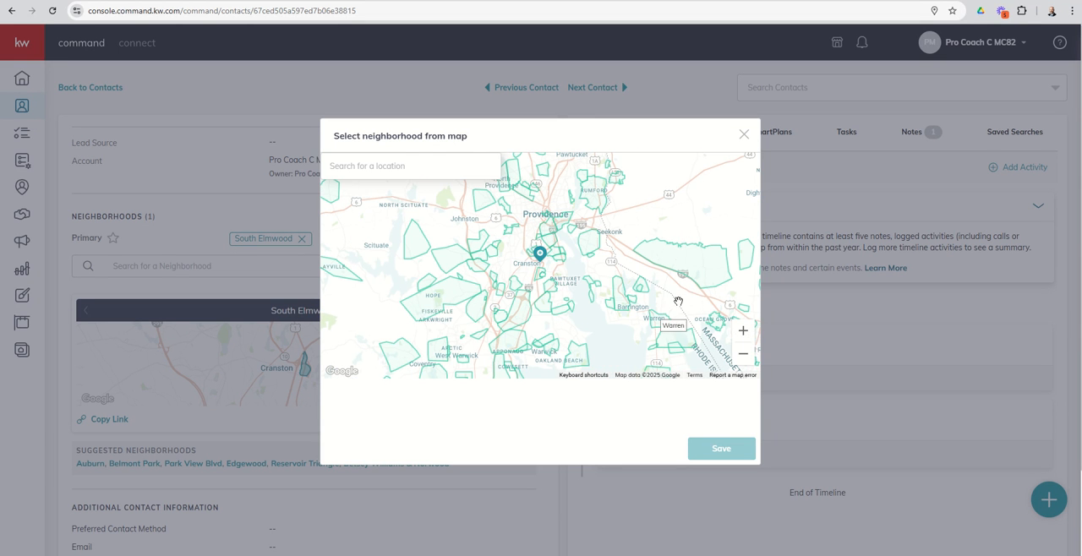
{"action": "mouse_move", "coordinate": [605, 362]}
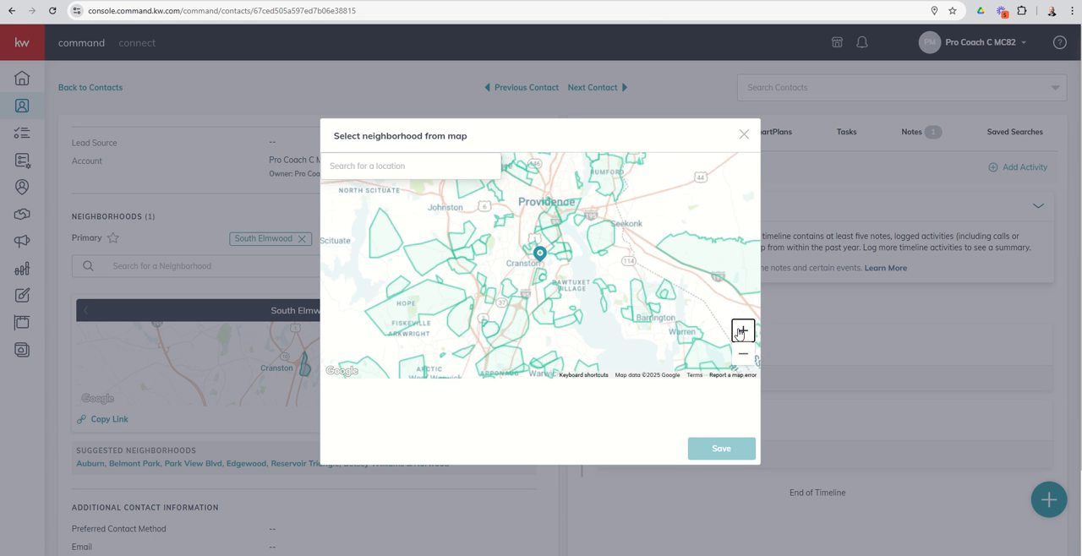
{"action": "left_click", "coordinate": [742, 331]}
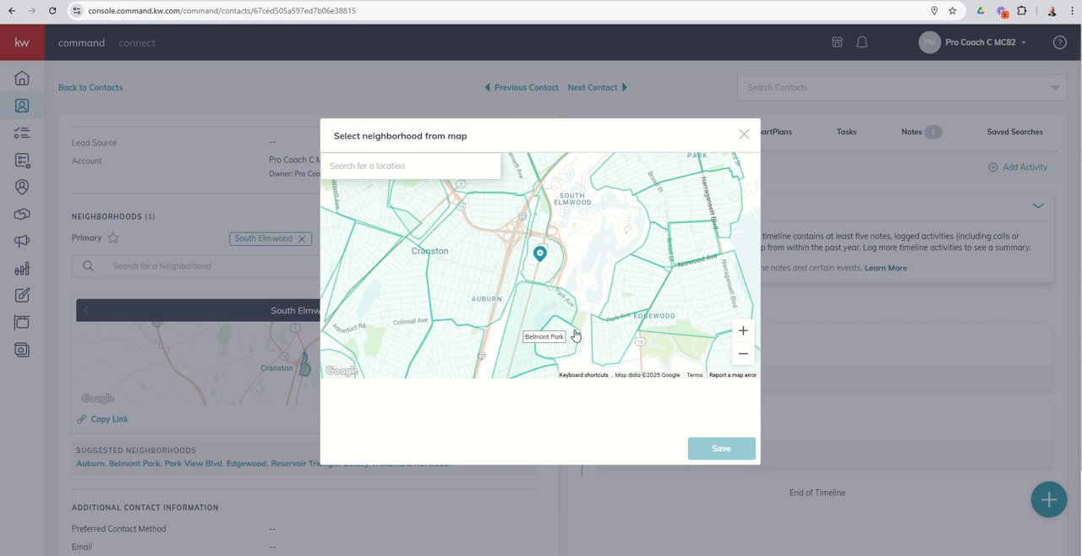
{"action": "mouse_move", "coordinate": [610, 256]}
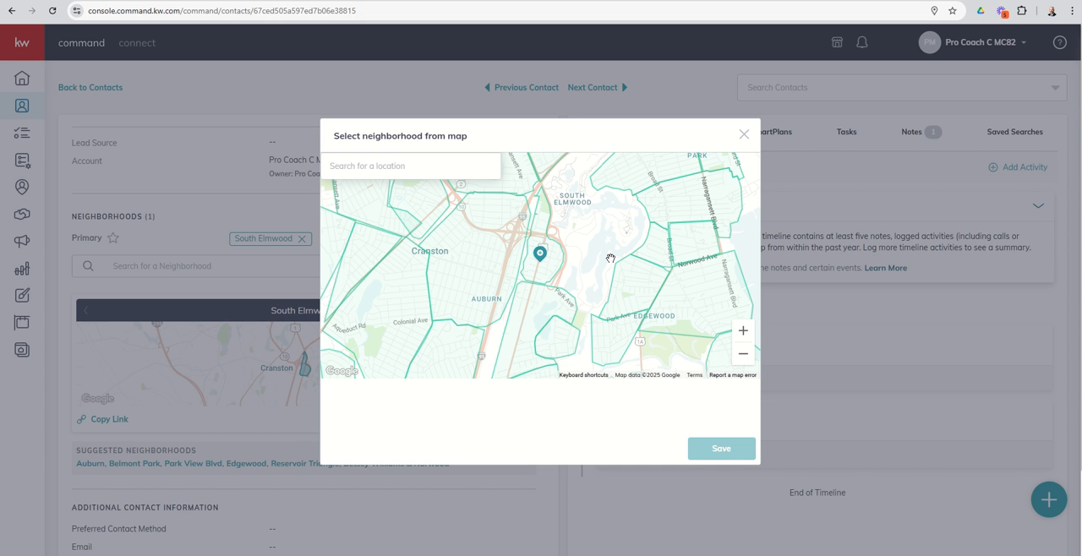
{"action": "mouse_move", "coordinate": [540, 254]}
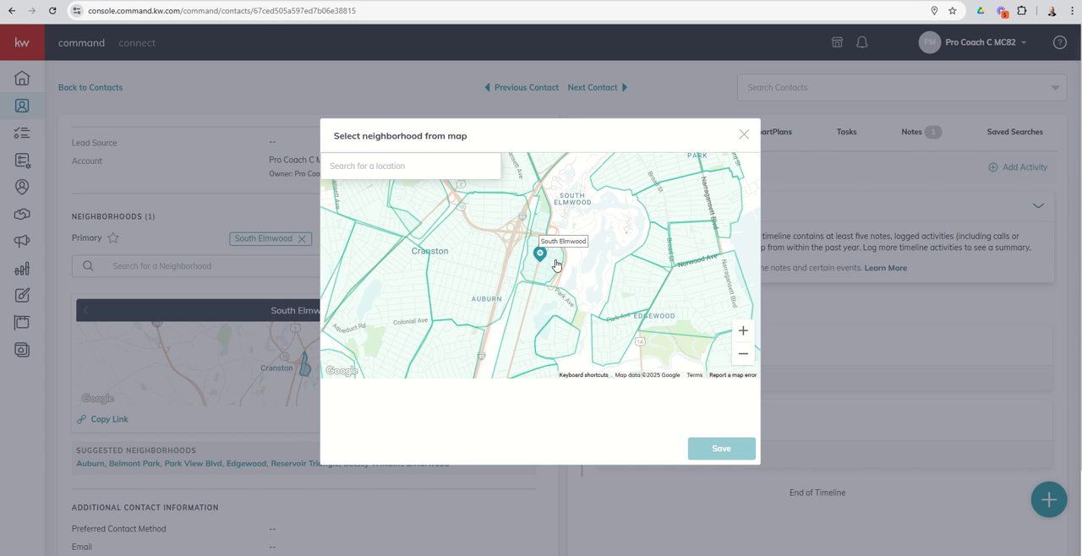
{"action": "mouse_move", "coordinate": [541, 218]}
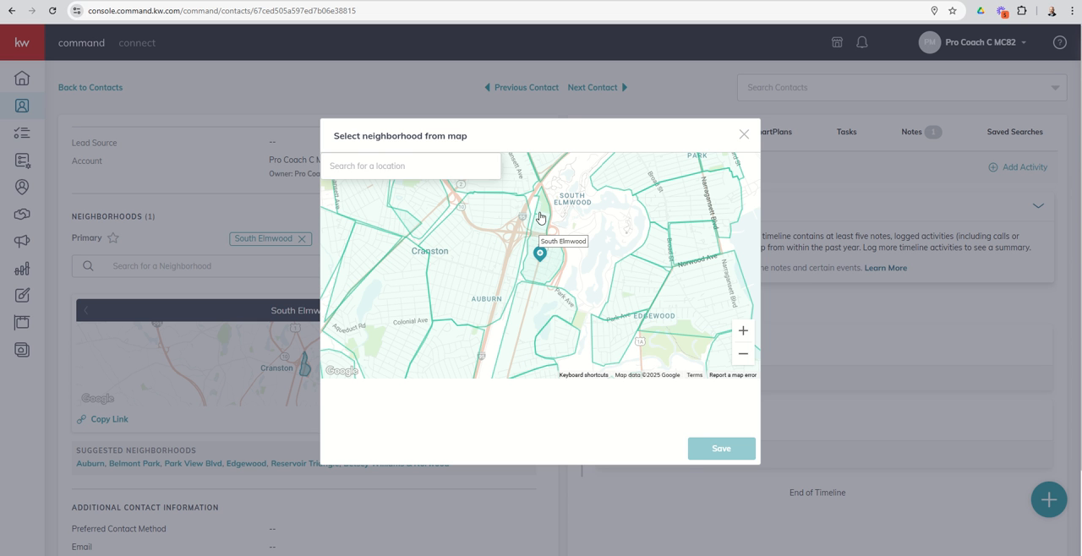
{"action": "mouse_move", "coordinate": [548, 258]}
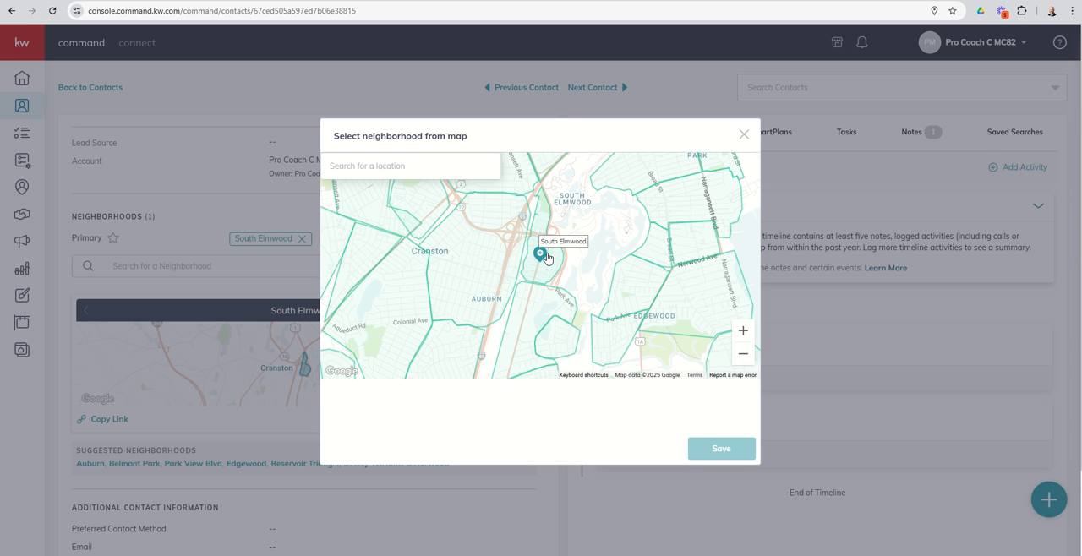
{"action": "mouse_move", "coordinate": [551, 274]}
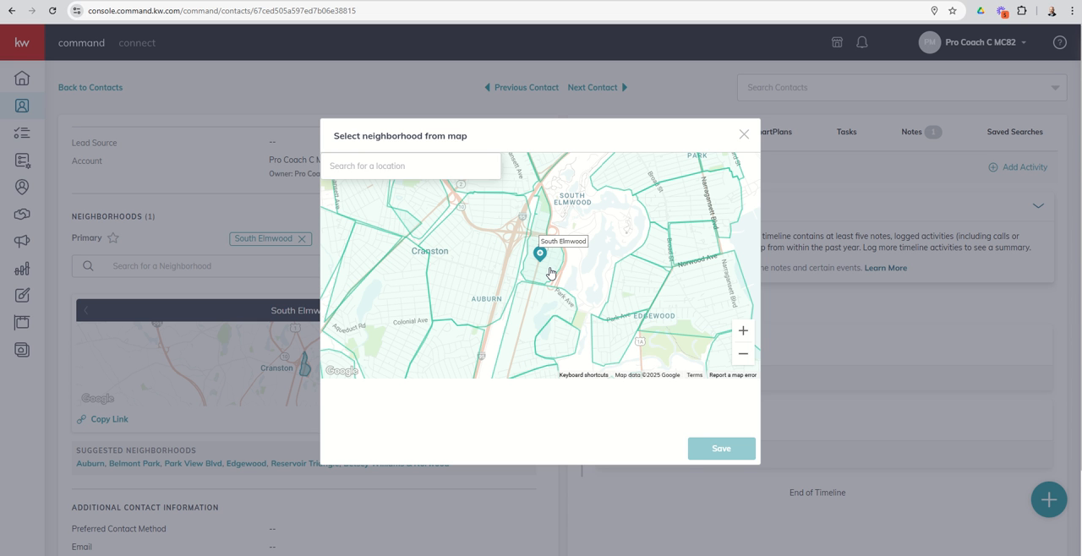
{"action": "mouse_move", "coordinate": [544, 201]}
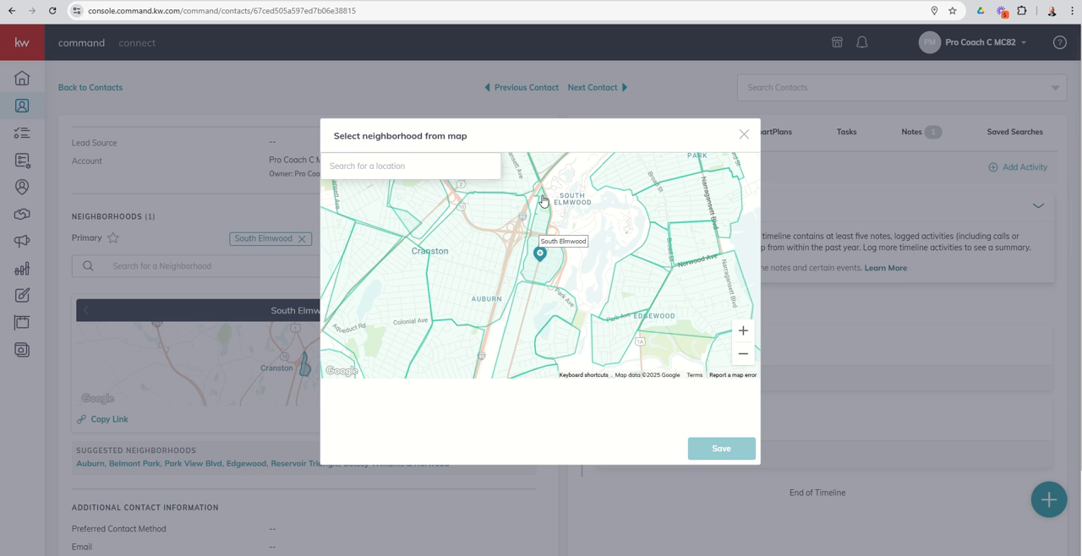
{"action": "mouse_move", "coordinate": [548, 263]}
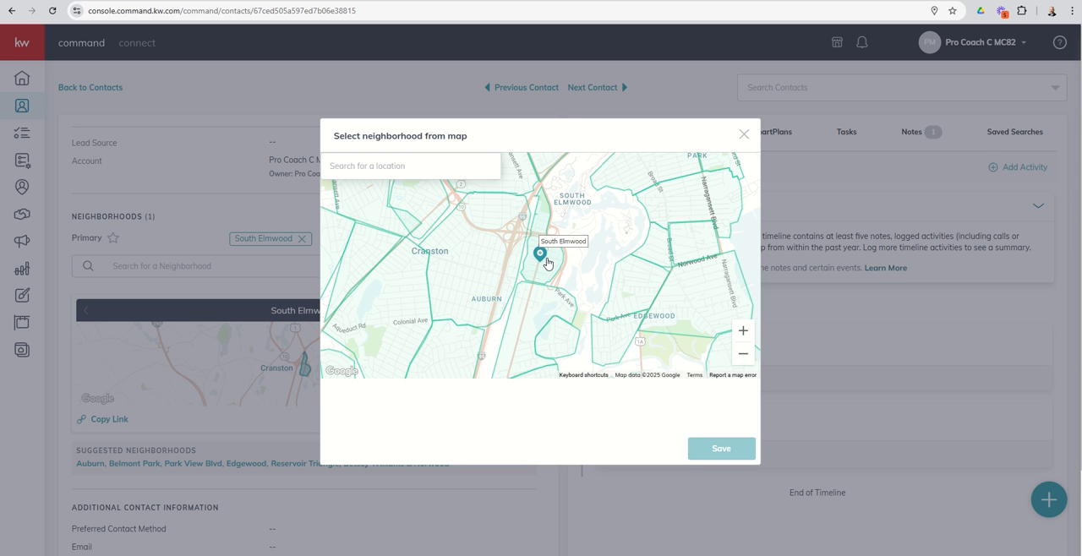
{"action": "mouse_move", "coordinate": [541, 311]}
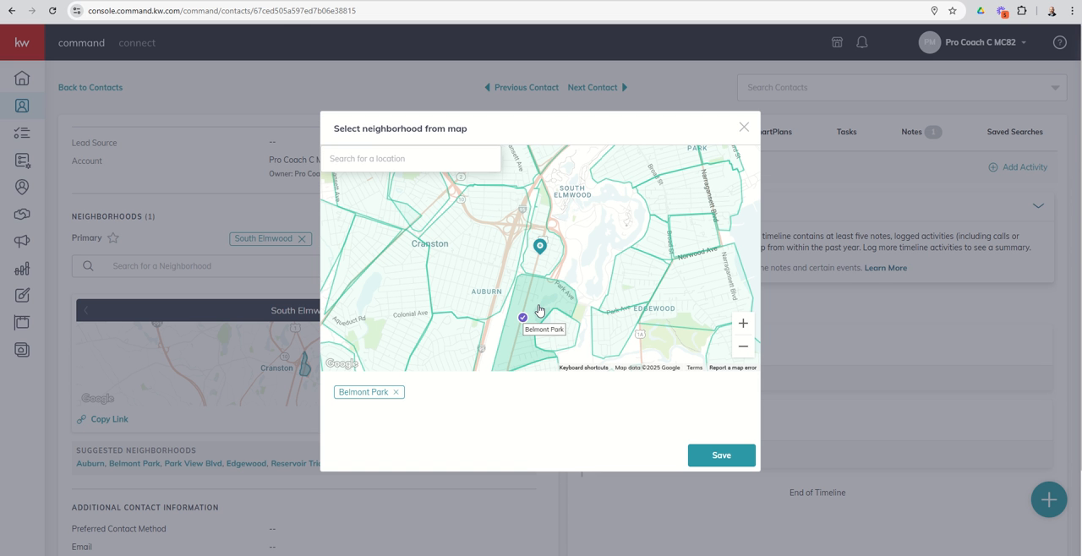
{"action": "mouse_move", "coordinate": [538, 312]}
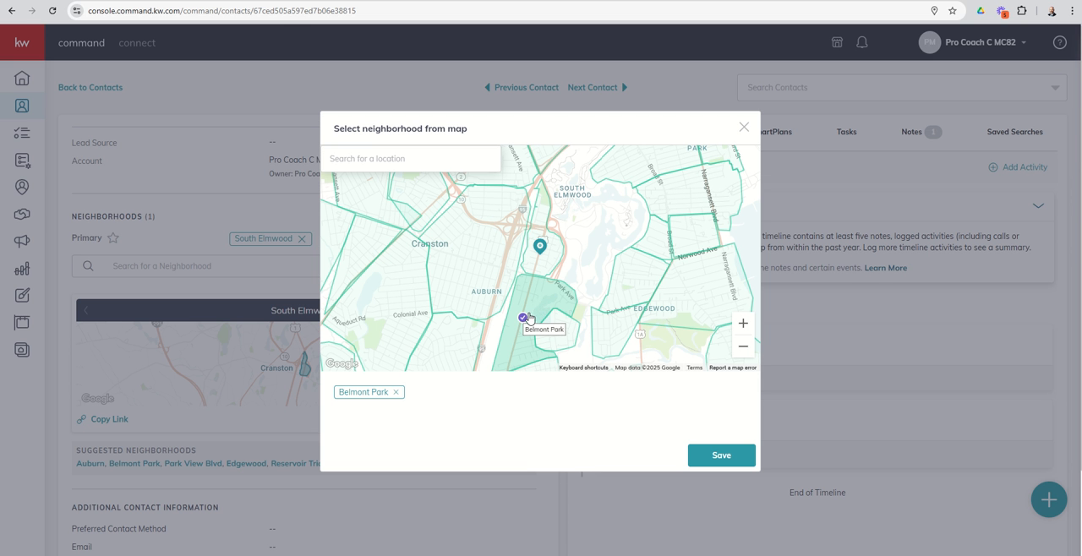
Select Eden Park II and Auburn on the map and save them to Peter Griffin's neighborhoods.
{"action": "left_click", "coordinate": [447, 345]}
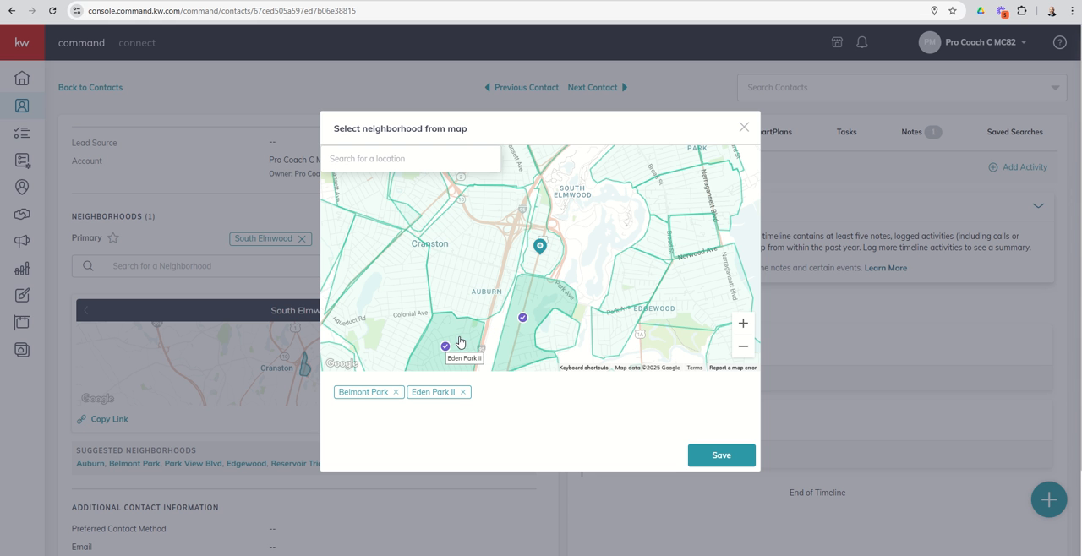
{"action": "left_click", "coordinate": [480, 227]}
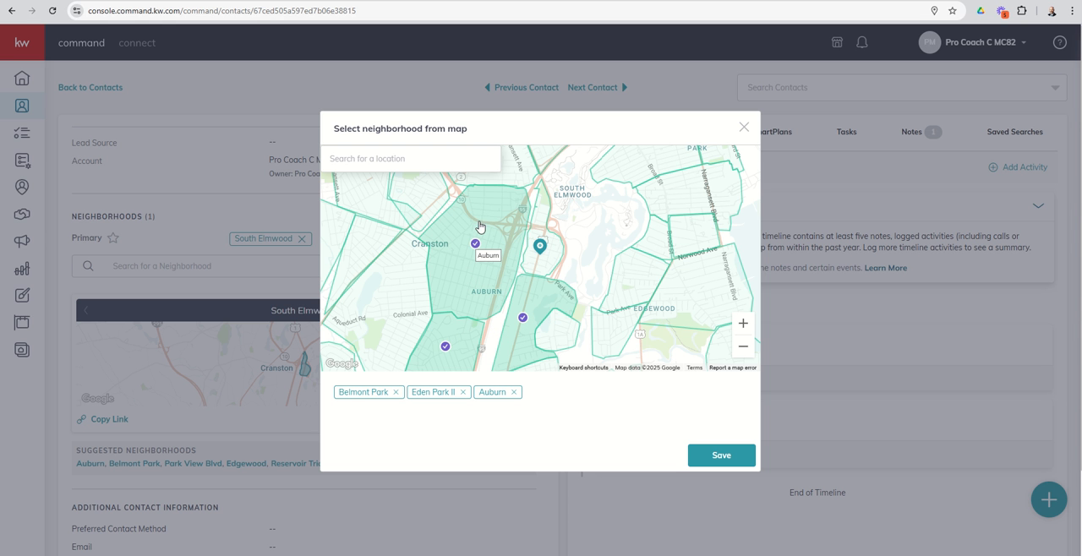
{"action": "mouse_move", "coordinate": [493, 280]}
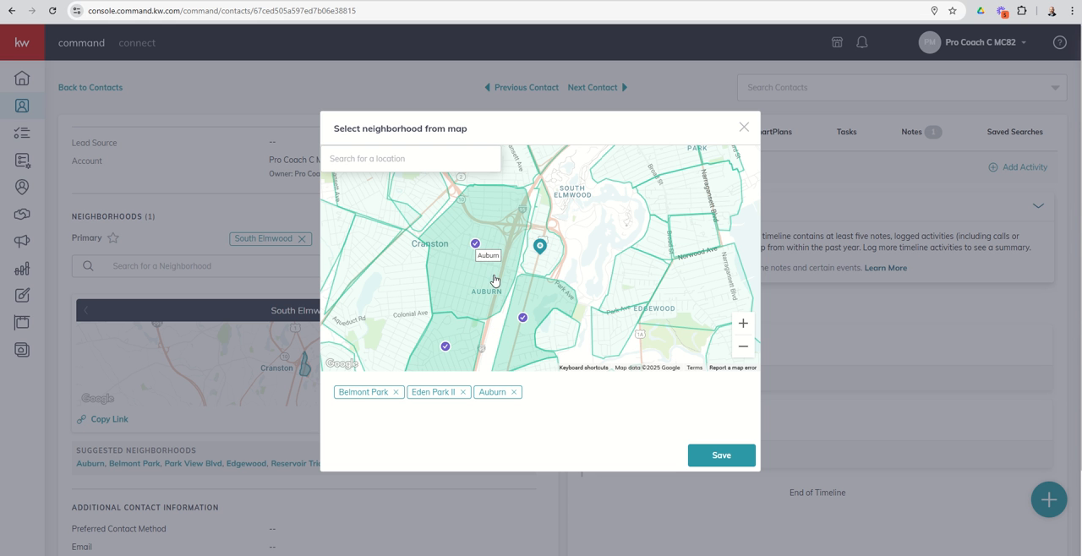
{"action": "mouse_move", "coordinate": [485, 347]}
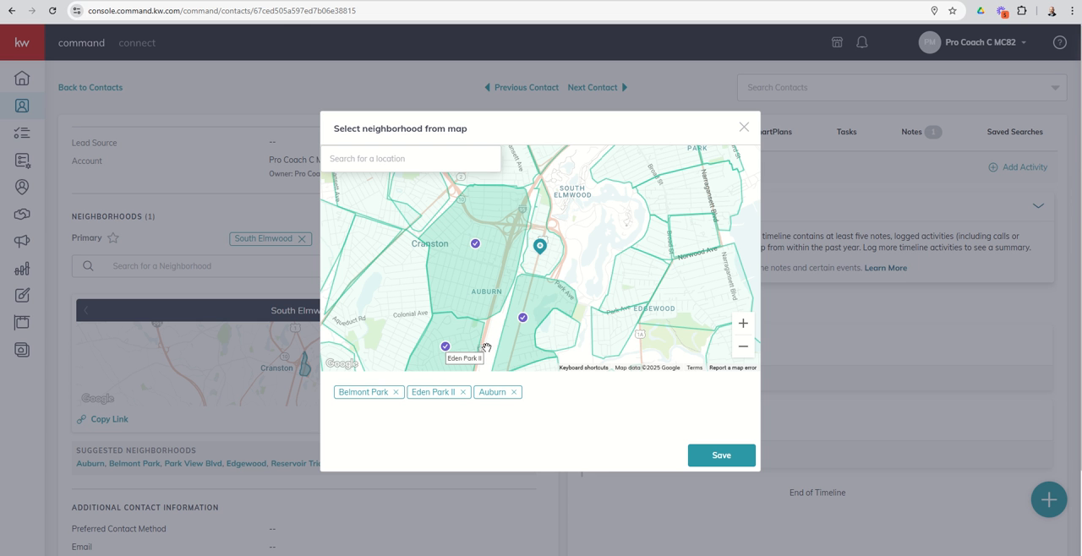
{"action": "mouse_move", "coordinate": [539, 247]}
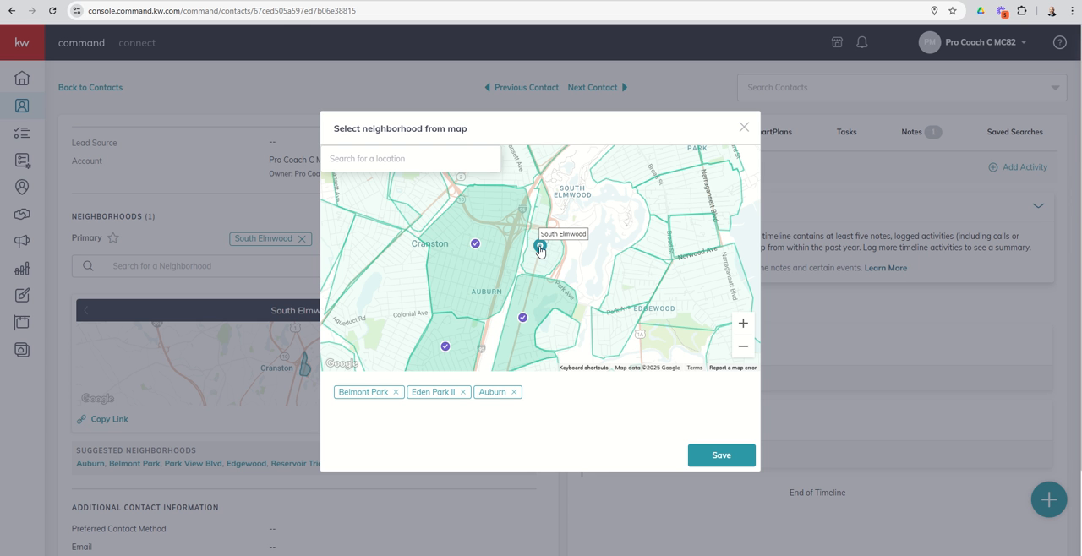
{"action": "mouse_move", "coordinate": [544, 223]}
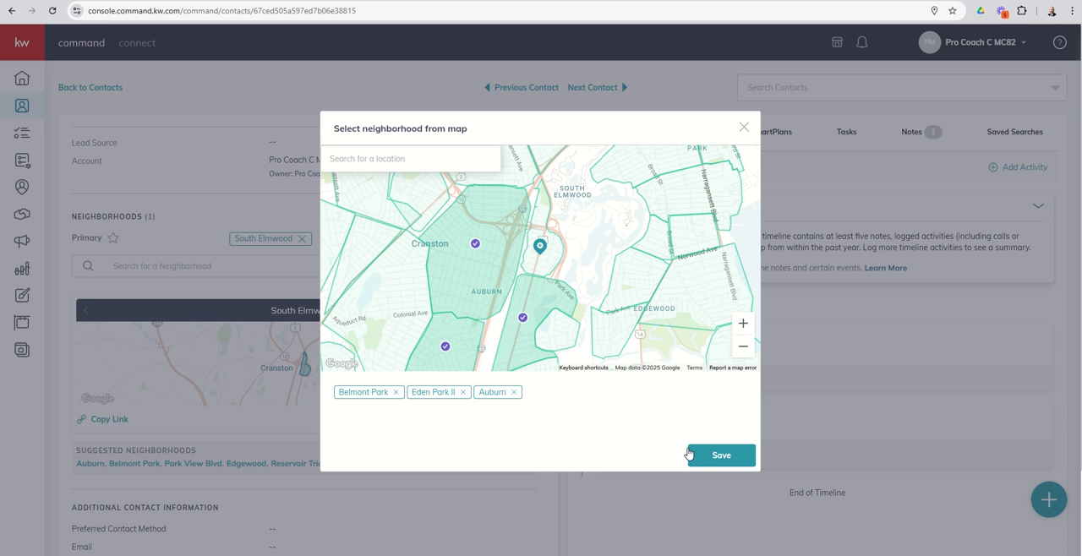
{"action": "left_click", "coordinate": [720, 455]}
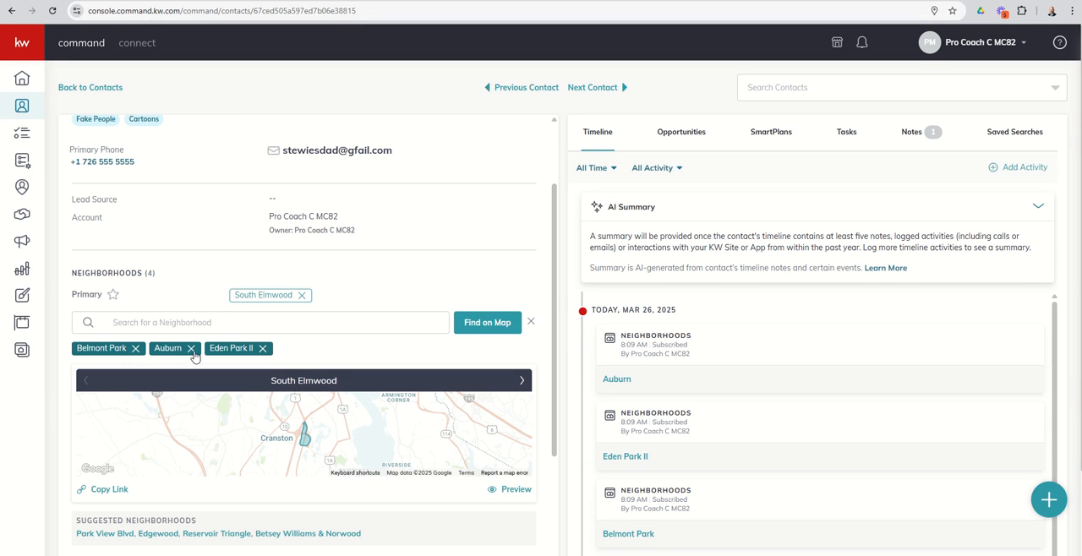
{"action": "mouse_move", "coordinate": [294, 291]}
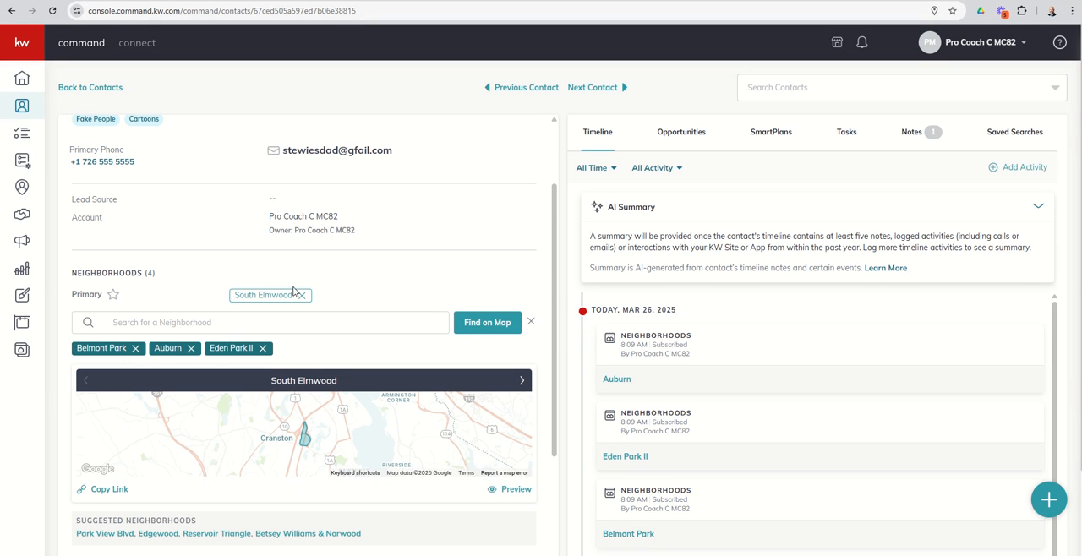
{"action": "mouse_move", "coordinate": [403, 275]}
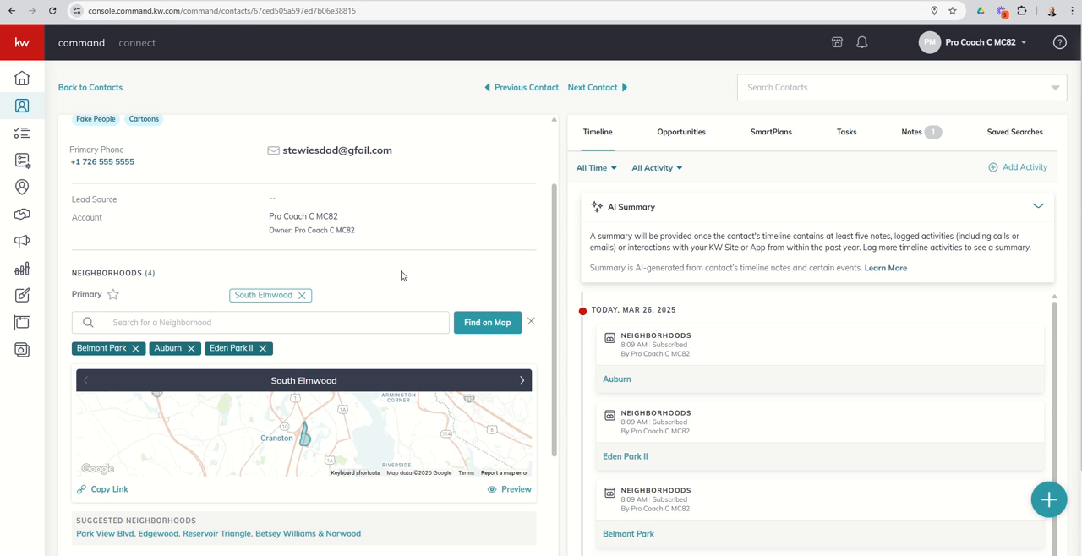
{"action": "mouse_move", "coordinate": [486, 321]}
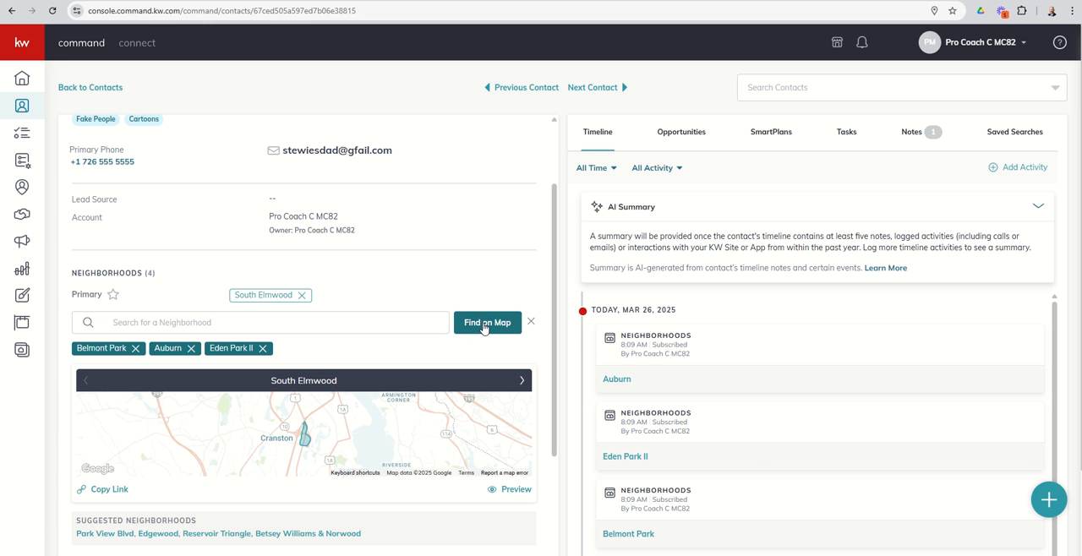
{"action": "left_click", "coordinate": [487, 321]}
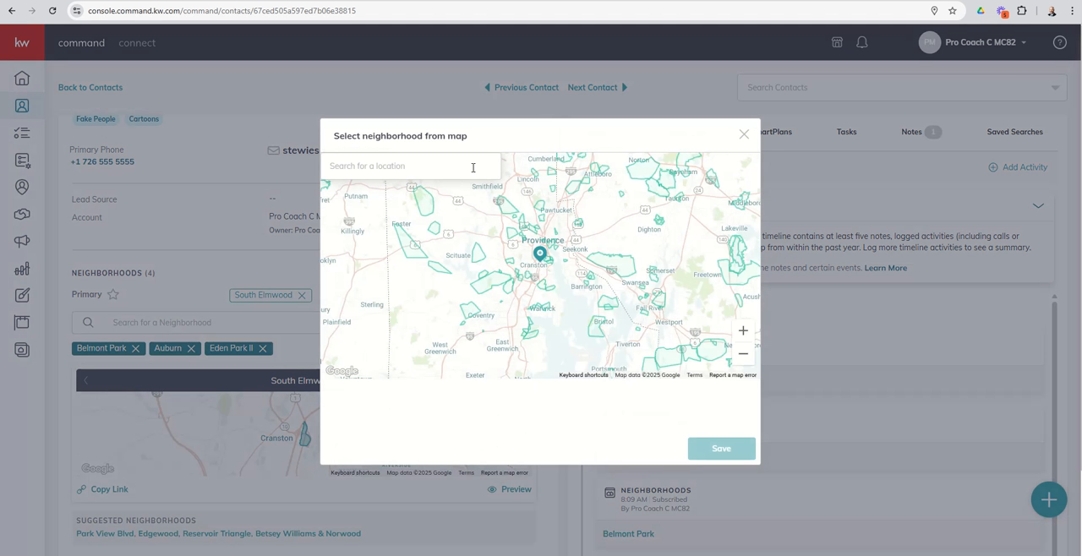
{"action": "type", "text": "2422"}
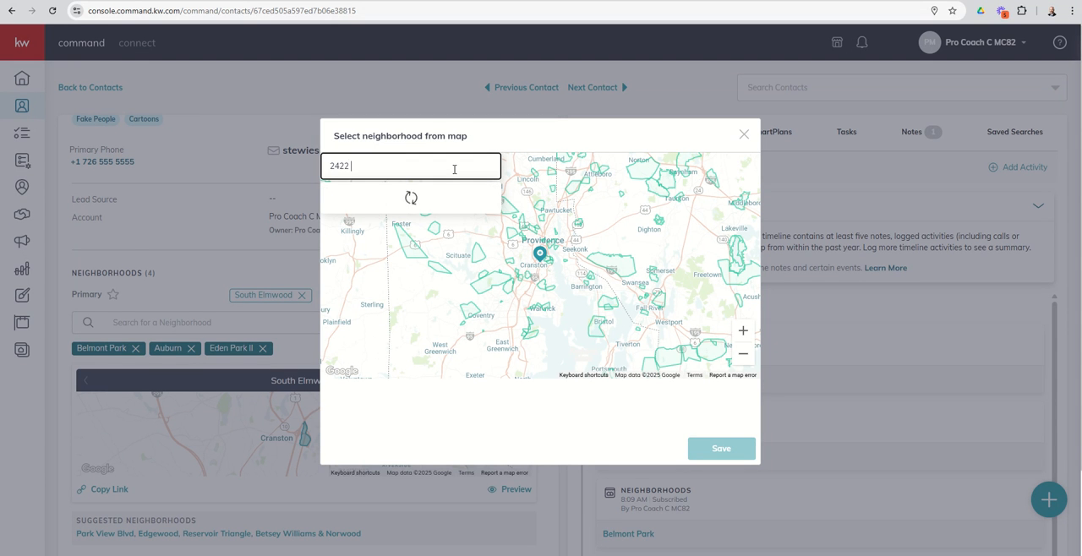
{"action": "type", "text": "Fawnlake Circle, Katy"}
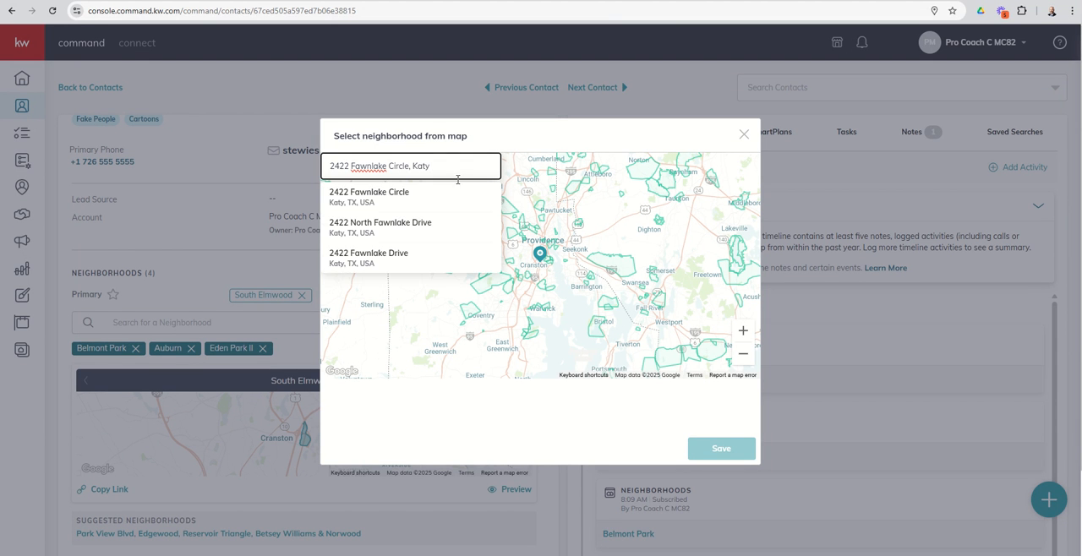
{"action": "left_click", "coordinate": [368, 196]}
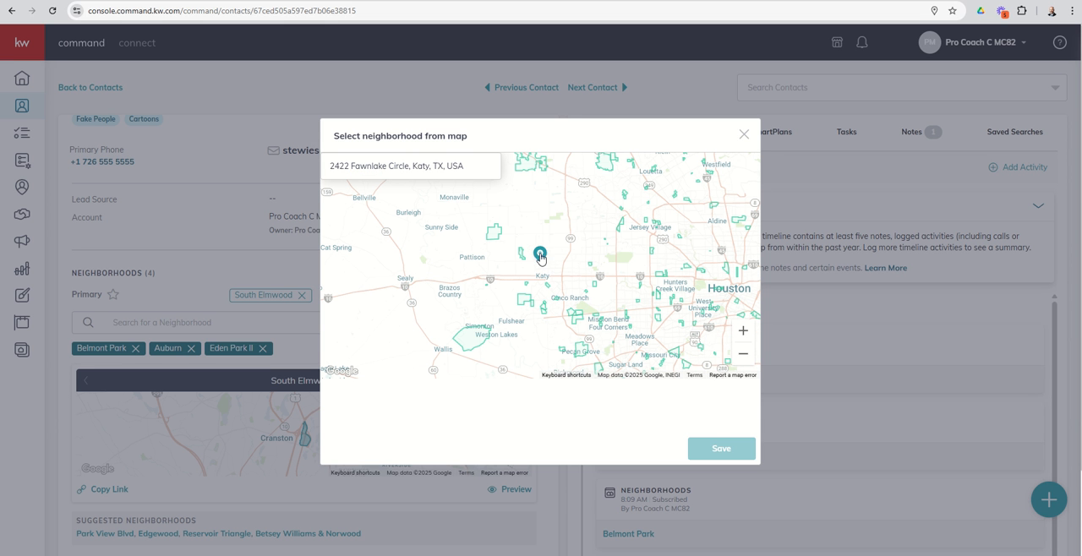
{"action": "mouse_move", "coordinate": [574, 226]}
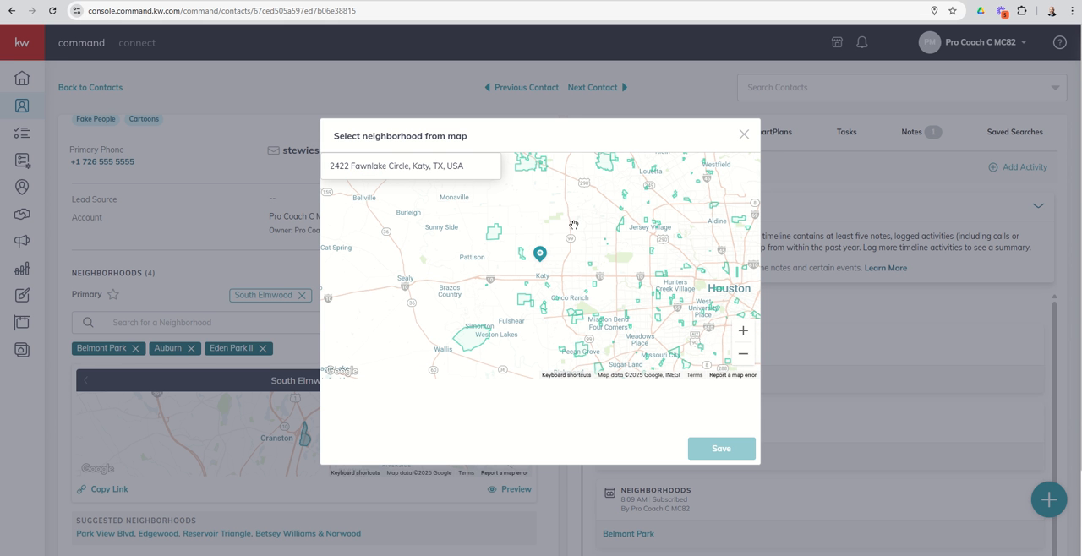
Zoom in on Katy's neighborhood names, then close the picker without adding any.
{"action": "left_click", "coordinate": [742, 332]}
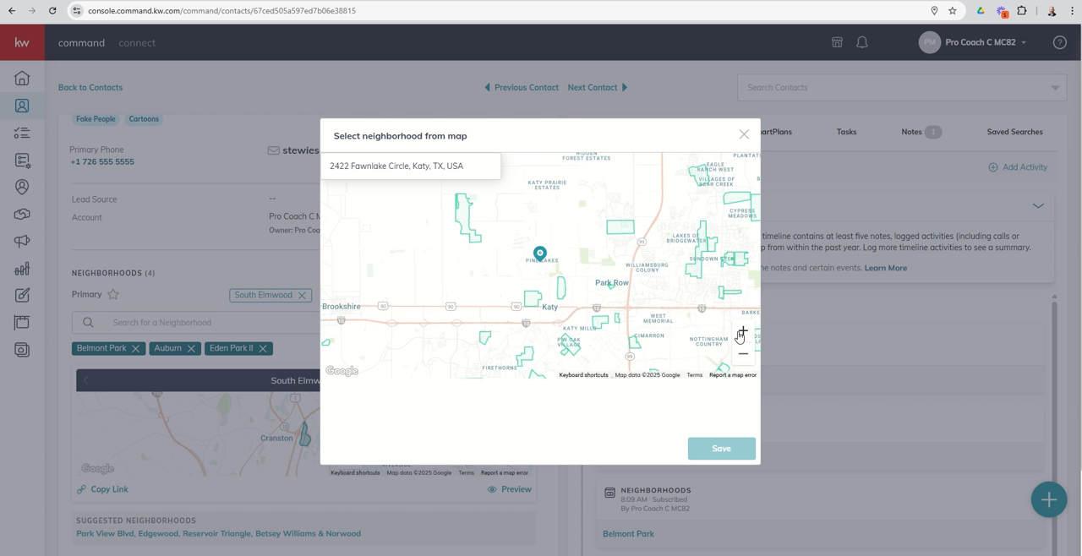
{"action": "left_click", "coordinate": [740, 331]}
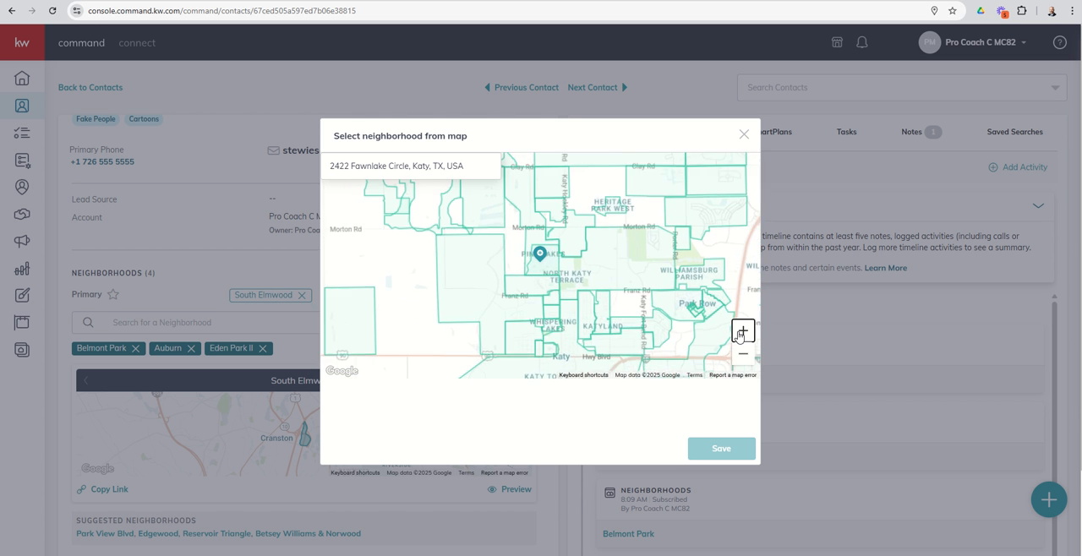
{"action": "left_click", "coordinate": [742, 331]}
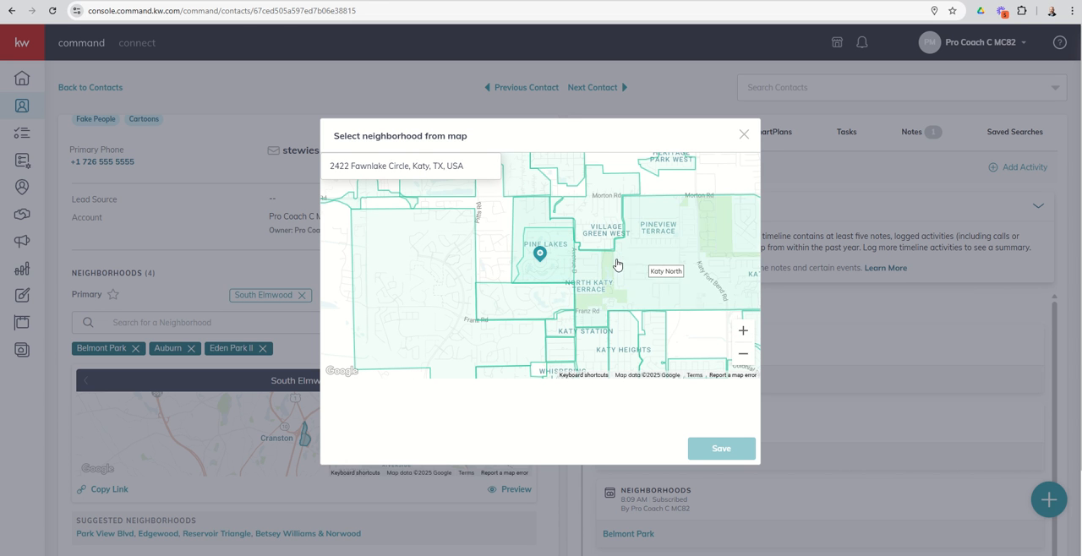
{"action": "mouse_move", "coordinate": [548, 255]}
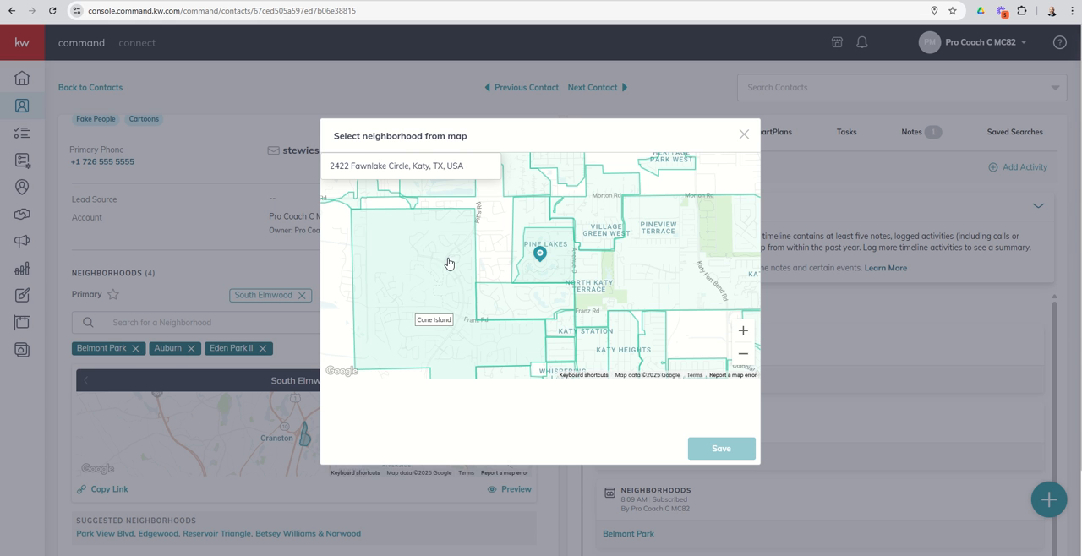
{"action": "mouse_move", "coordinate": [517, 303]}
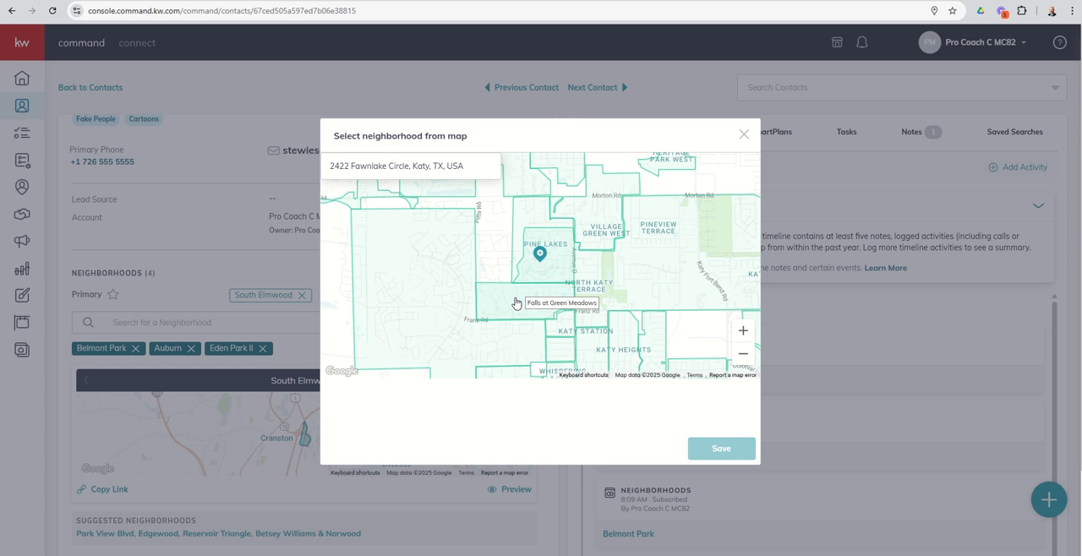
{"action": "mouse_move", "coordinate": [605, 267]}
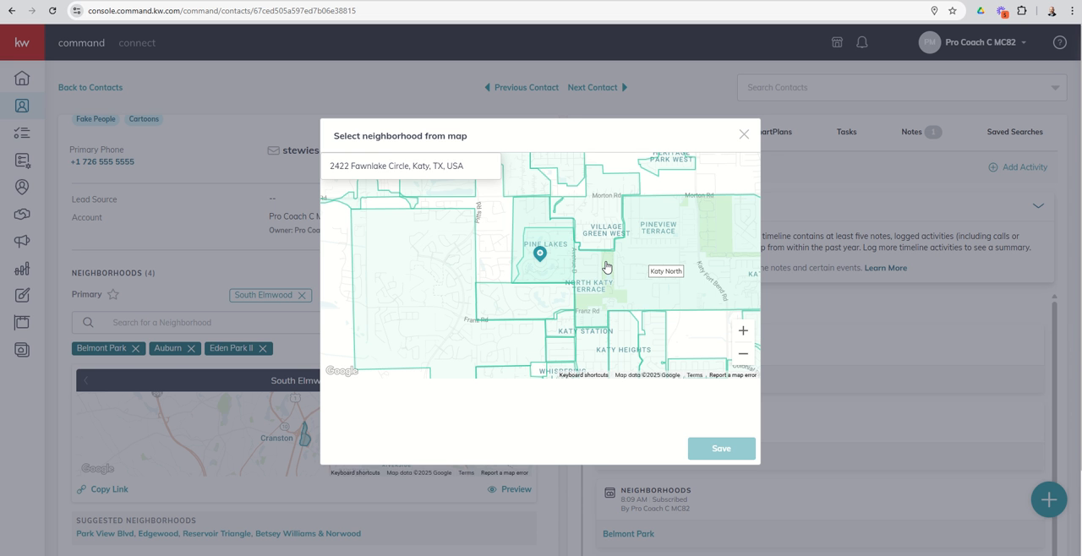
{"action": "mouse_move", "coordinate": [590, 216]}
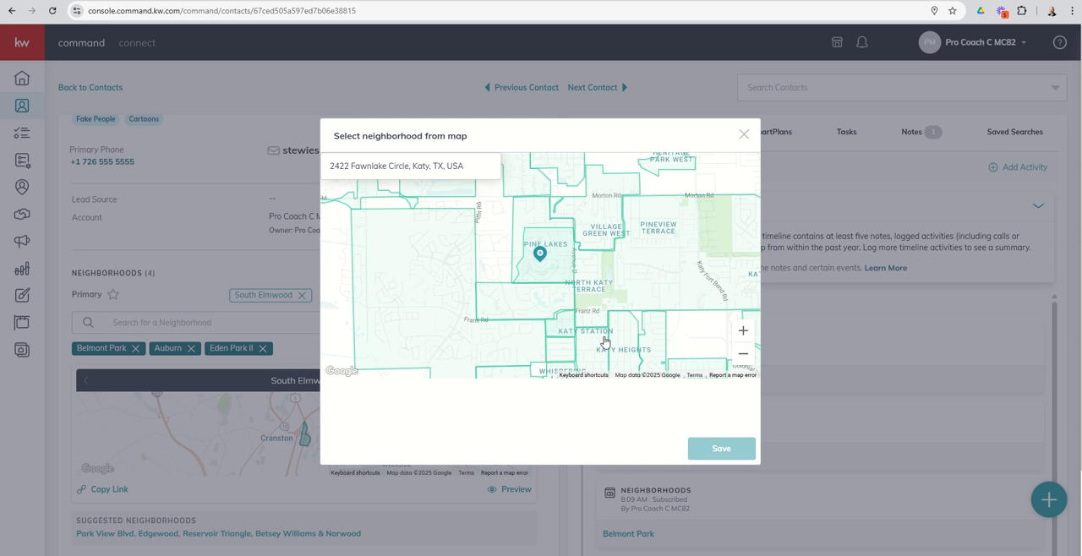
{"action": "mouse_move", "coordinate": [716, 158]}
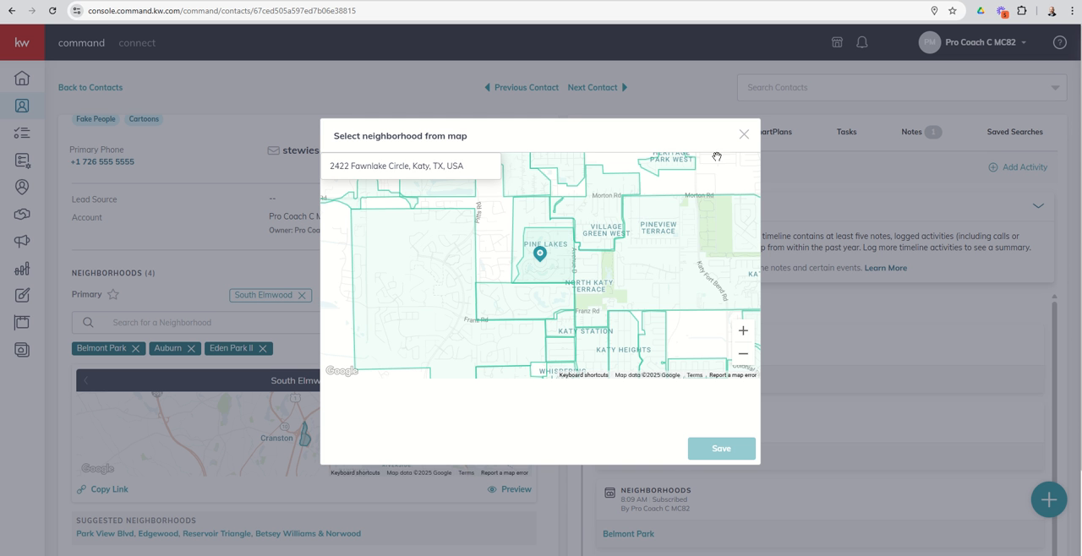
{"action": "left_click", "coordinate": [744, 135]}
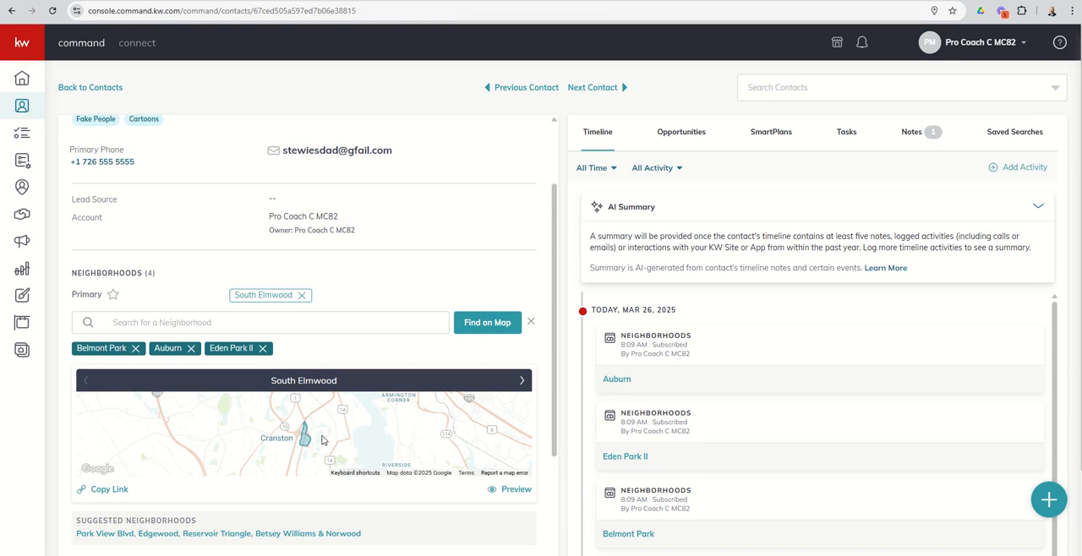
{"action": "mouse_move", "coordinate": [424, 322]}
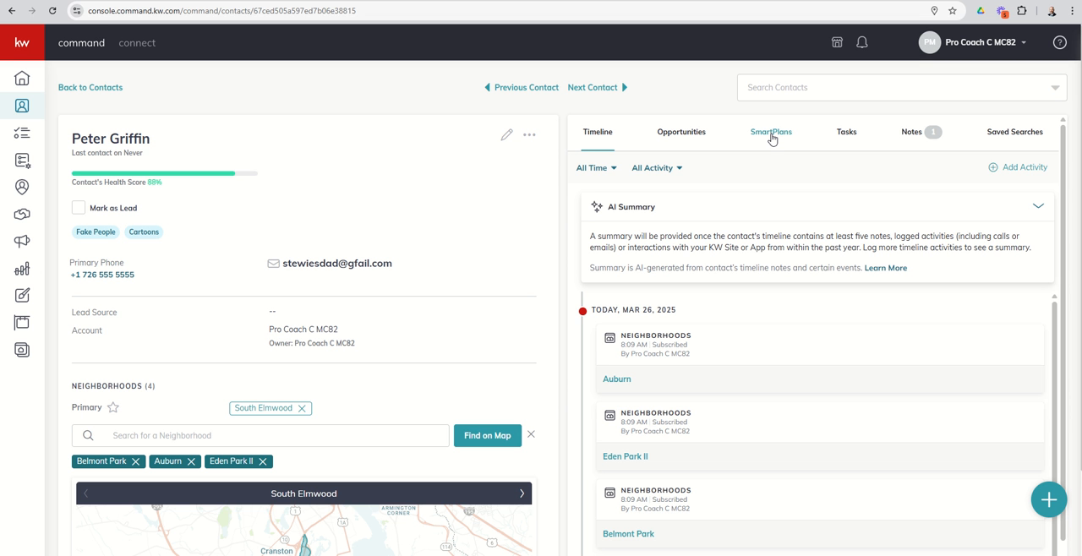
From the contact's SmartPlans, search 'neigh' and select My Monthly Neighborhood Nurture.
{"action": "left_click", "coordinate": [771, 132]}
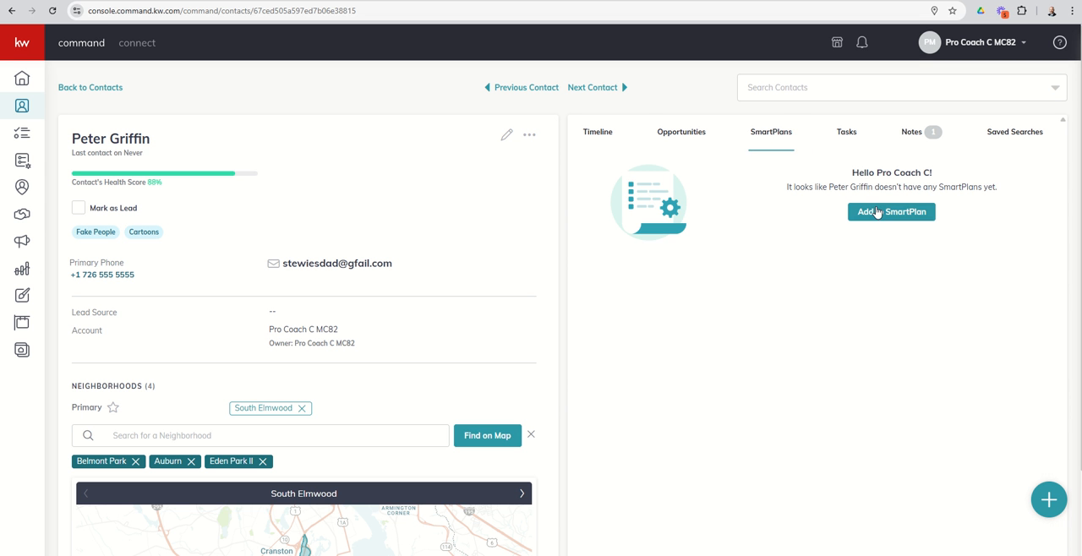
{"action": "left_click", "coordinate": [891, 213]}
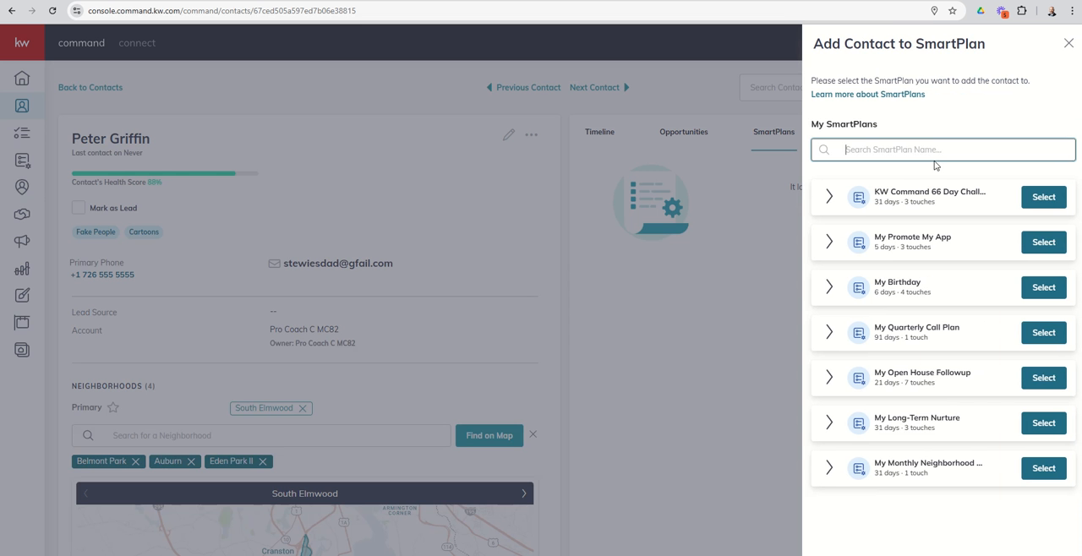
{"action": "type", "text": "neigh"}
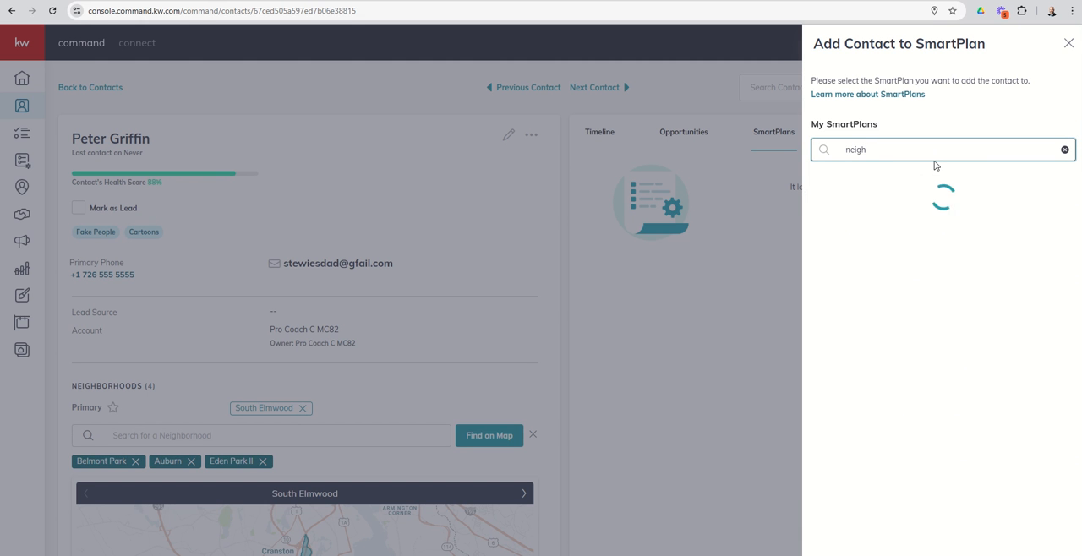
{"action": "left_click", "coordinate": [1043, 196]}
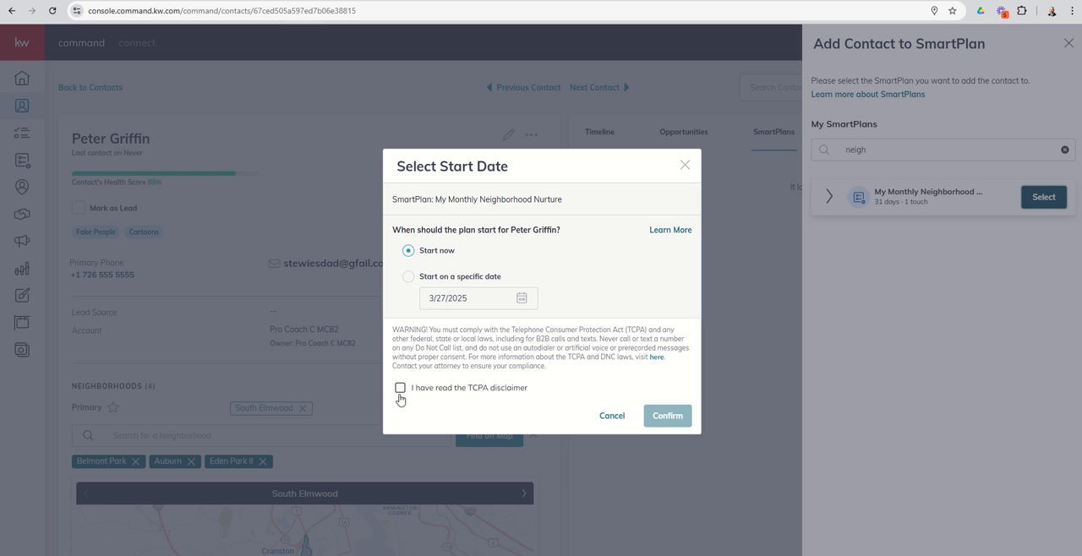
Acknowledge the TCPA disclaimer and confirm starting the plan now for Peter Griffin.
{"action": "left_click", "coordinate": [399, 389]}
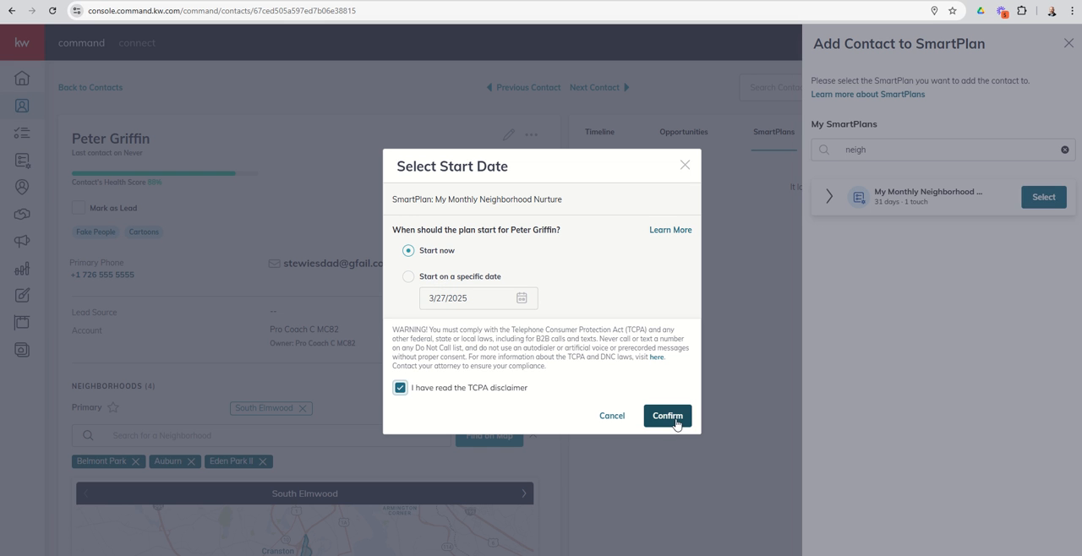
{"action": "left_click", "coordinate": [666, 415]}
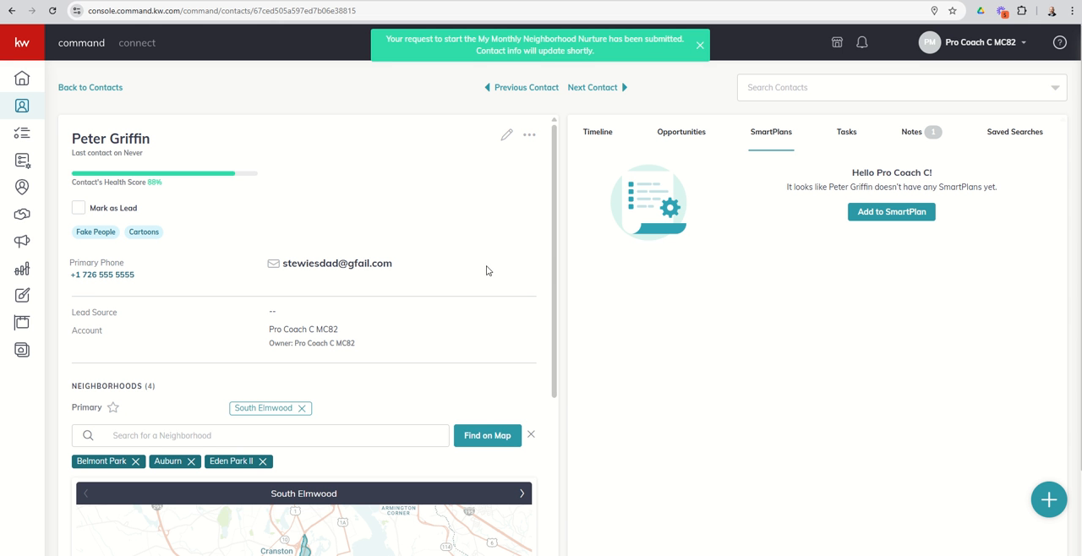
Back in the full contacts list, check the contacts to enroll.
{"action": "left_click", "coordinate": [91, 88]}
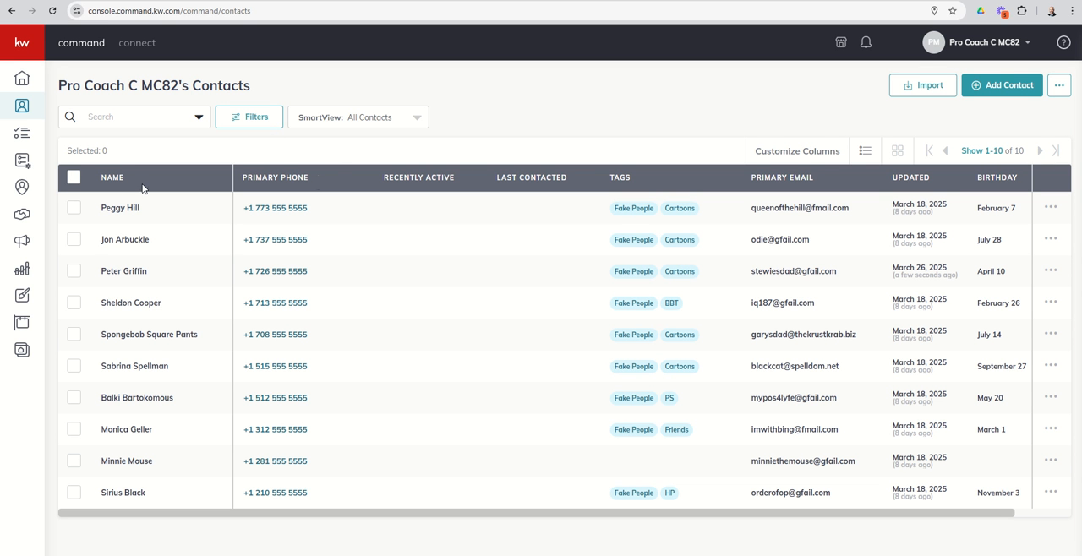
{"action": "mouse_move", "coordinate": [71, 203]}
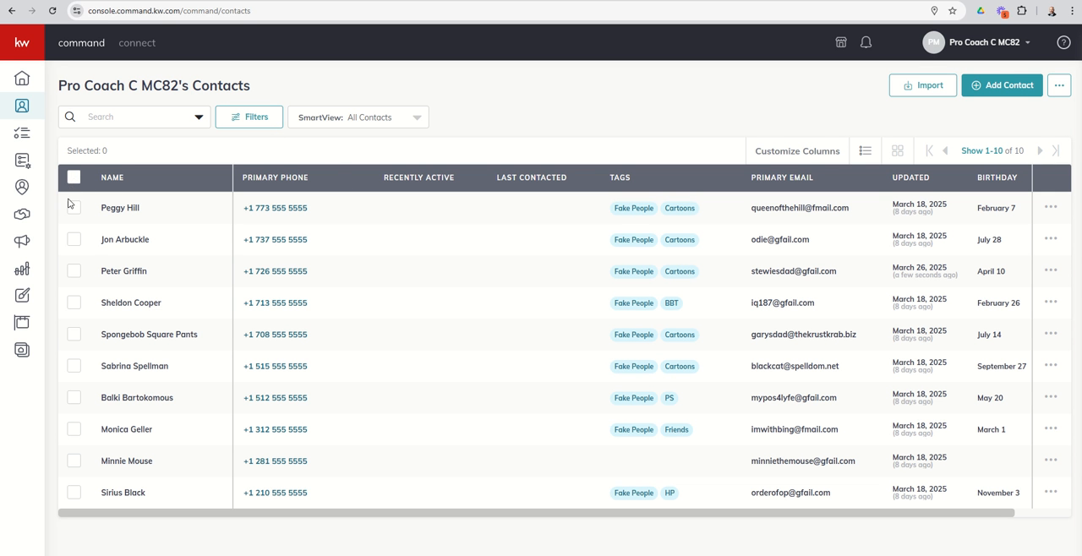
{"action": "left_click", "coordinate": [74, 240]}
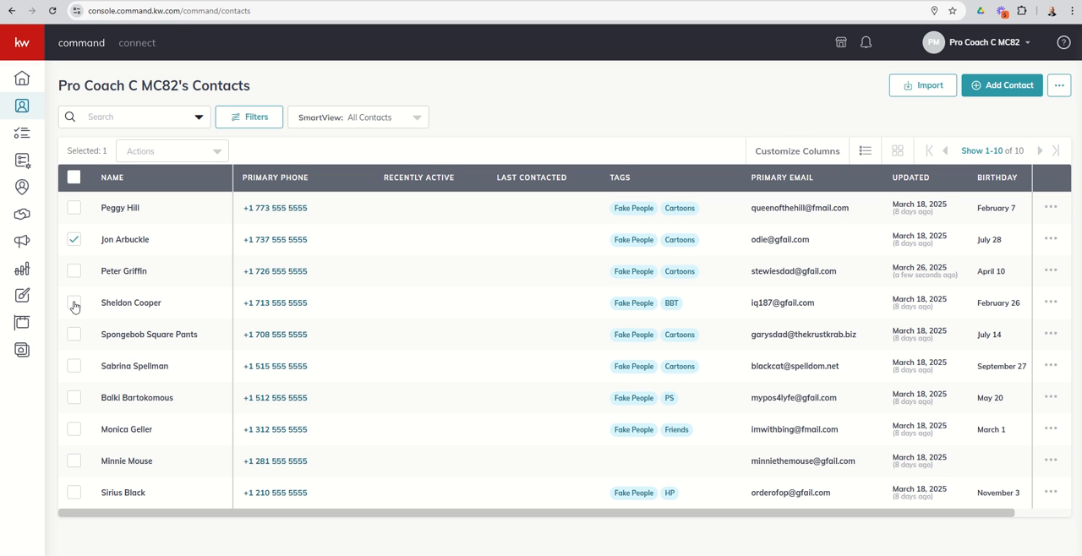
{"action": "left_click", "coordinate": [75, 430]}
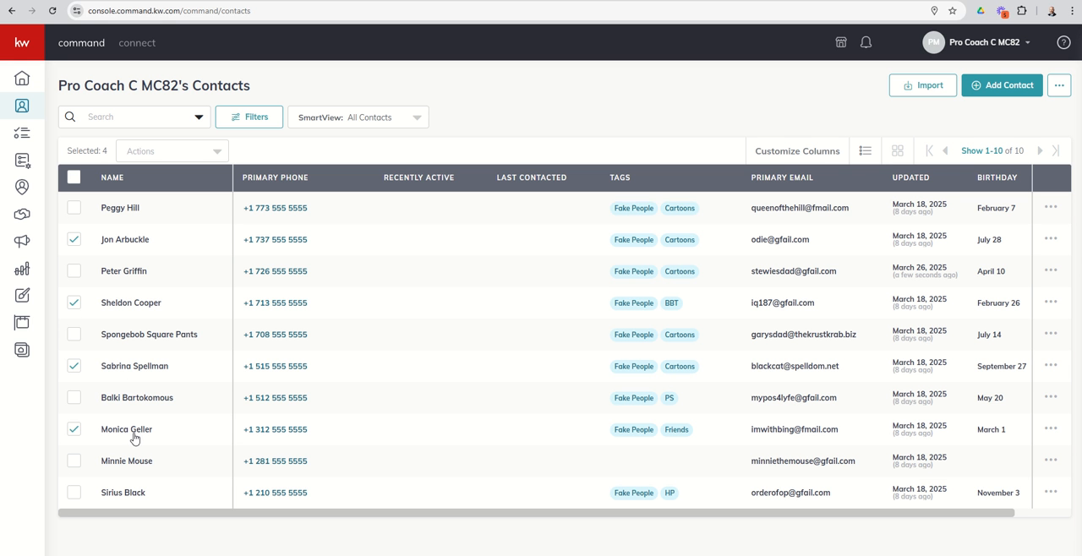
Use the bulk Actions menu to add the selected contacts to a SmartPlan.
{"action": "left_click", "coordinate": [172, 150]}
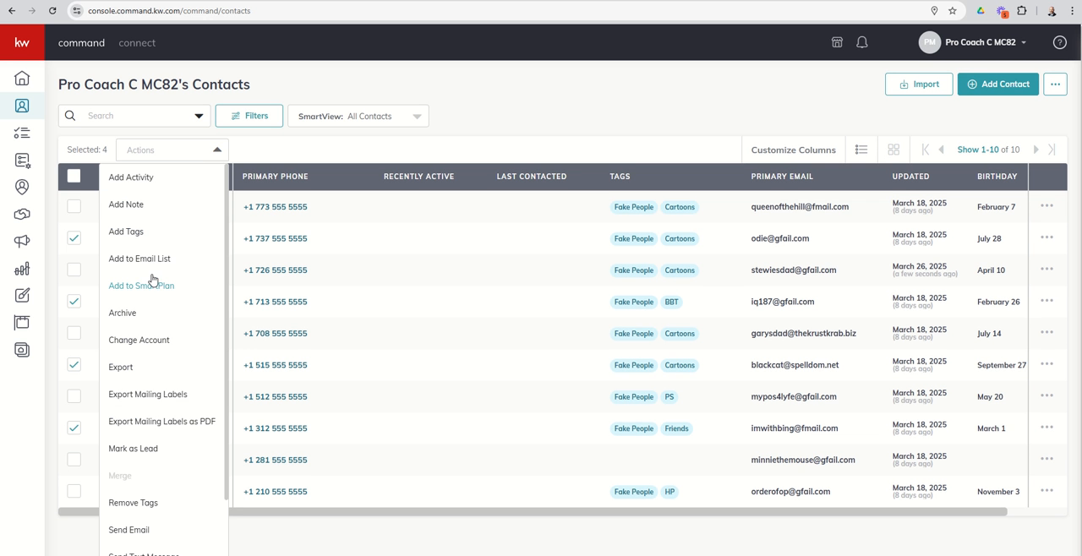
{"action": "left_click", "coordinate": [142, 284]}
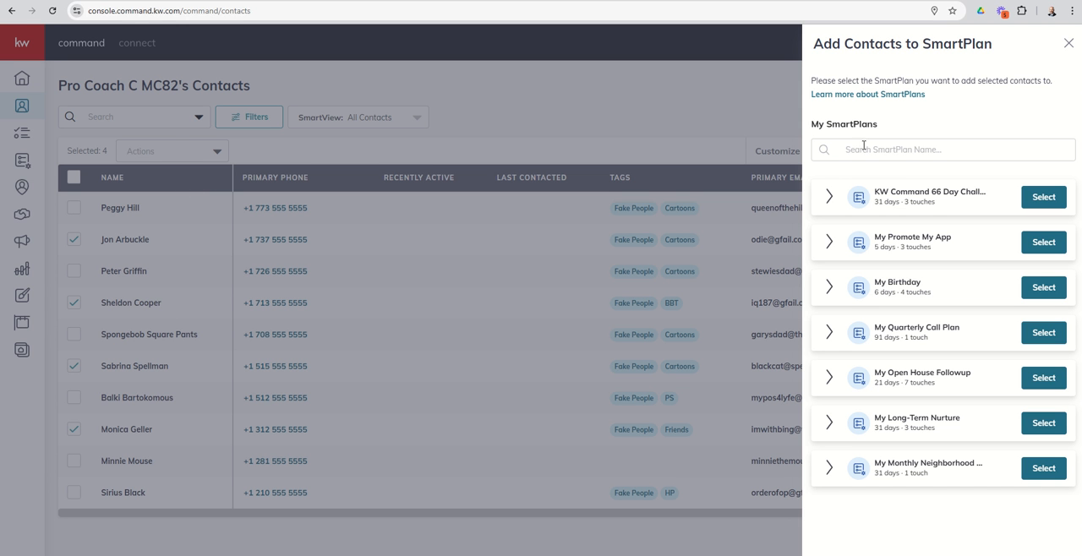
{"action": "mouse_move", "coordinate": [928, 468]}
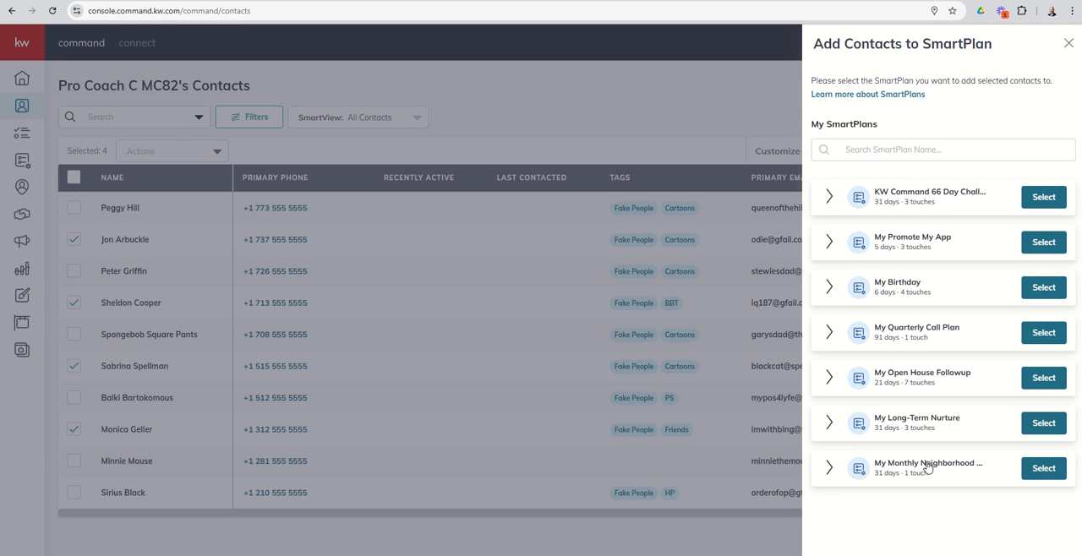
Select My Monthly Neighborhood Nurture, surfacing the Jon Arbuckle missing-neighborhood error.
{"action": "left_click", "coordinate": [1043, 468]}
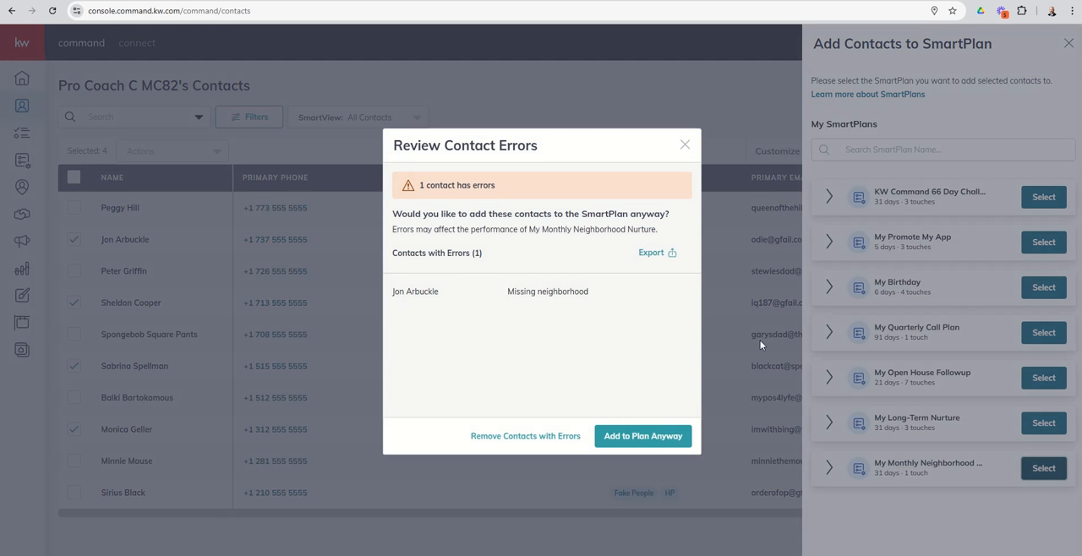
{"action": "mouse_move", "coordinate": [483, 301]}
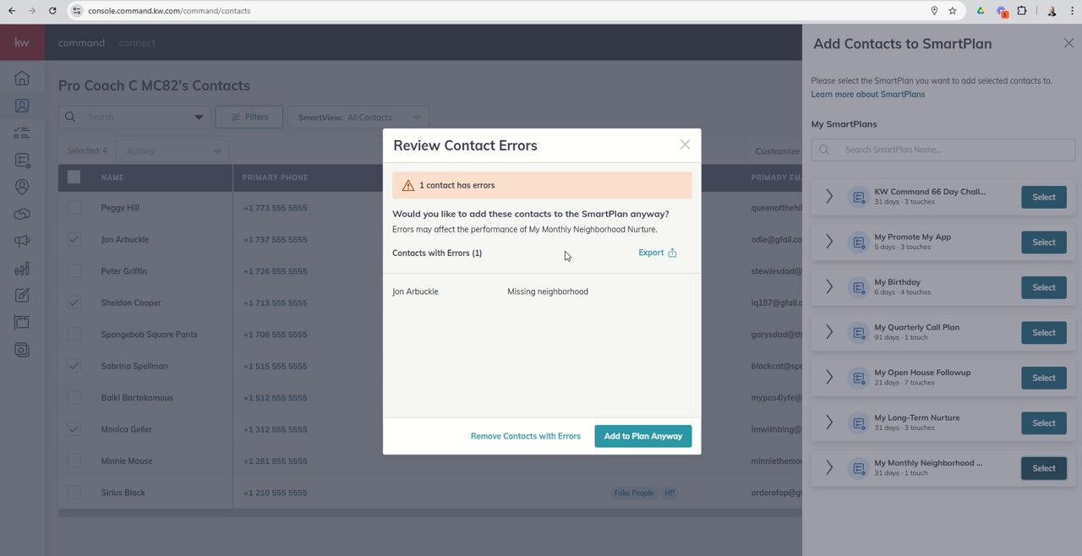
{"action": "mouse_move", "coordinate": [558, 294]}
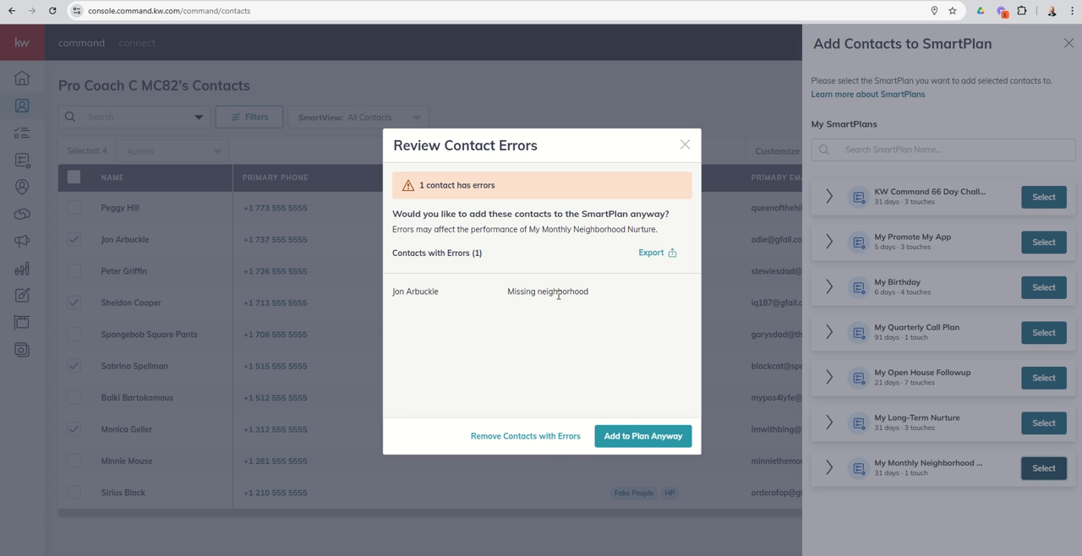
{"action": "mouse_move", "coordinate": [538, 447]}
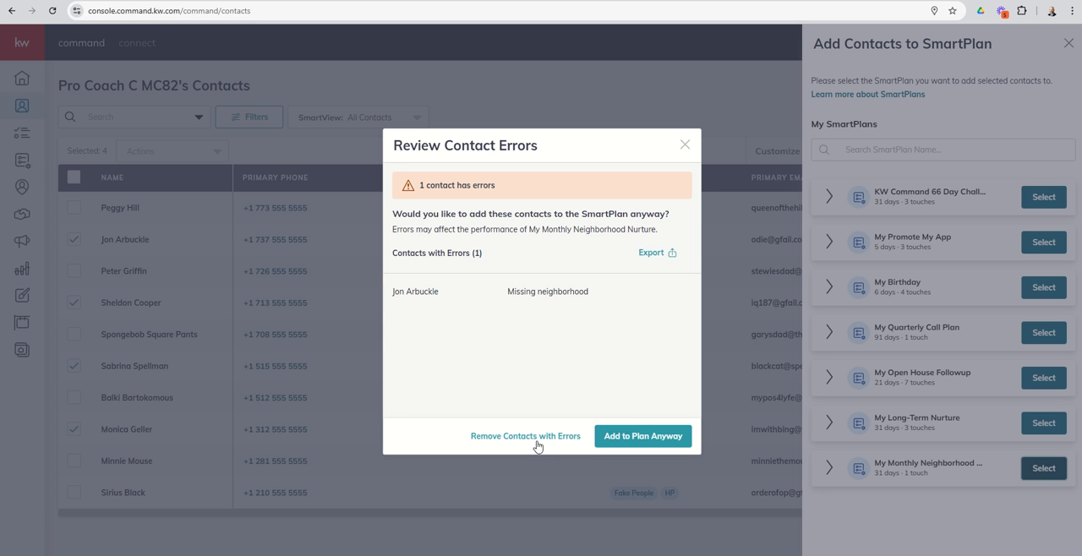
Remove the erroring contact, choose Stagger start, accept the TCPA disclaimer and confirm enrollment.
{"action": "left_click", "coordinate": [642, 436]}
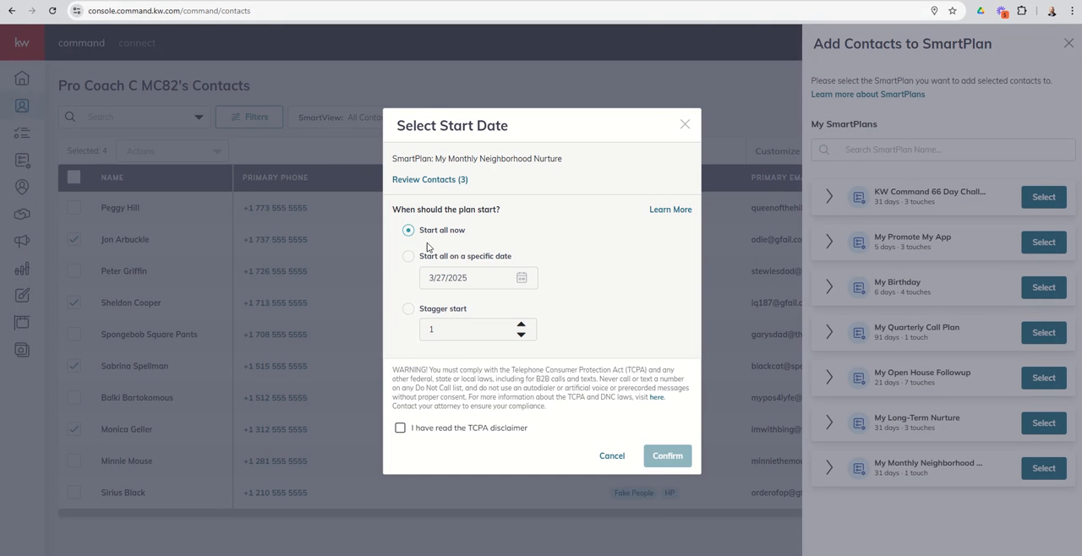
{"action": "mouse_move", "coordinate": [450, 189]}
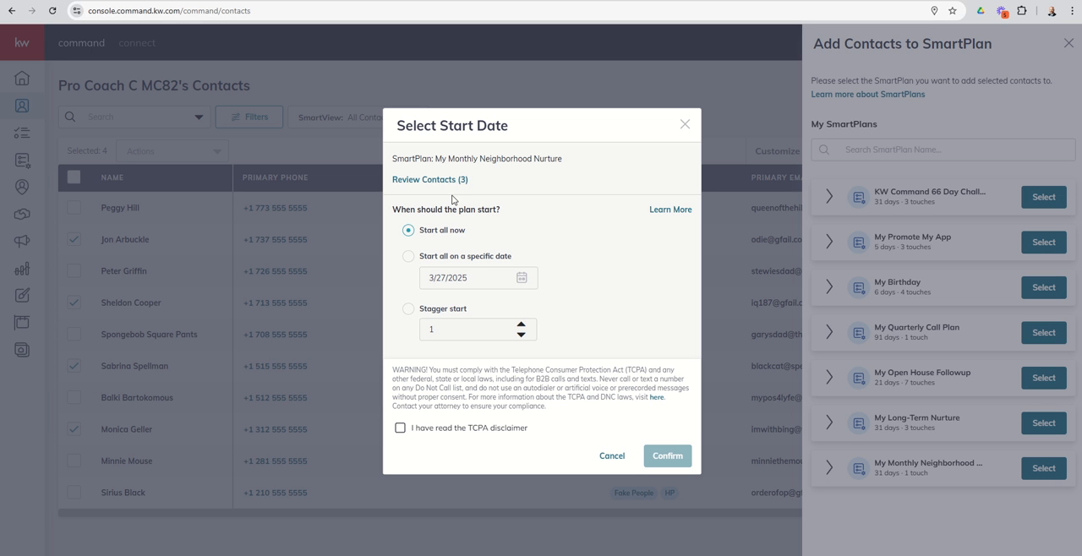
{"action": "mouse_move", "coordinate": [463, 281]}
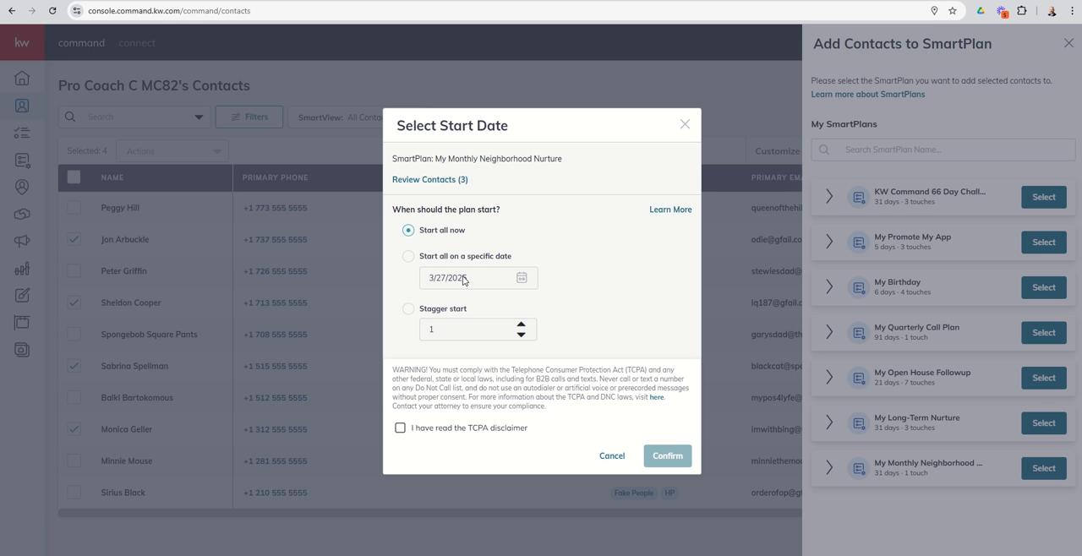
{"action": "mouse_move", "coordinate": [409, 191]}
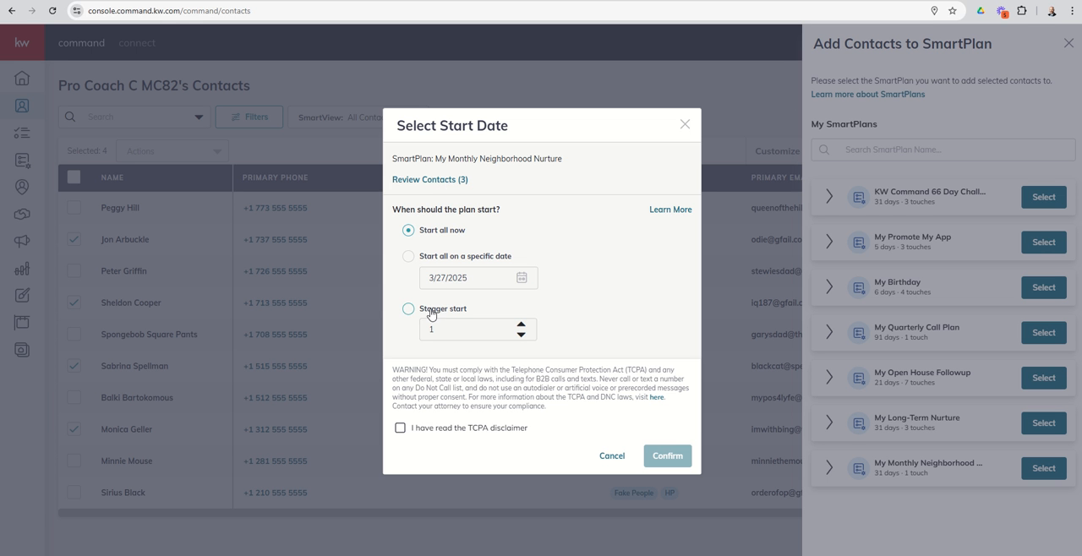
{"action": "left_click", "coordinate": [409, 307]}
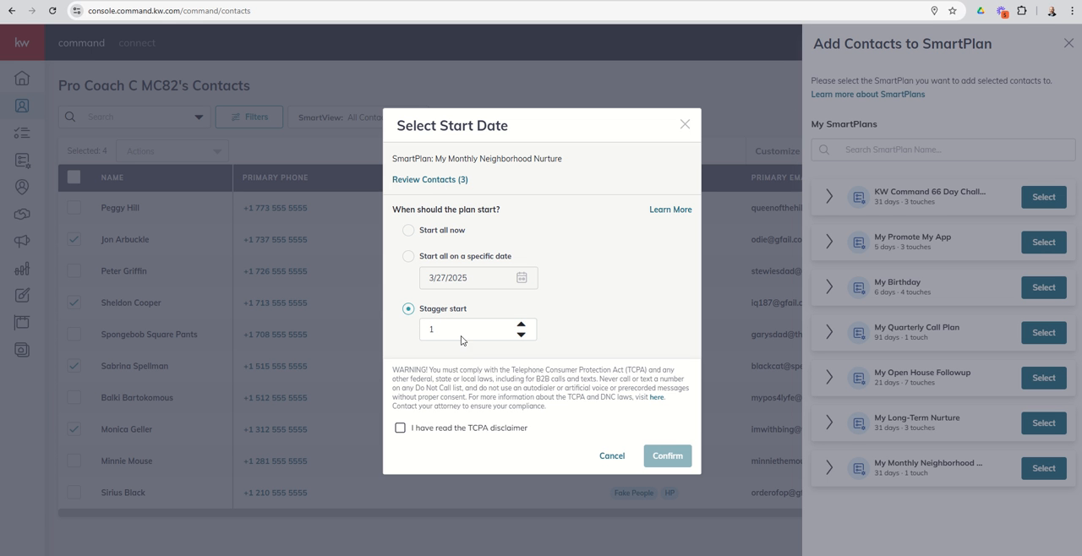
{"action": "mouse_move", "coordinate": [551, 337]}
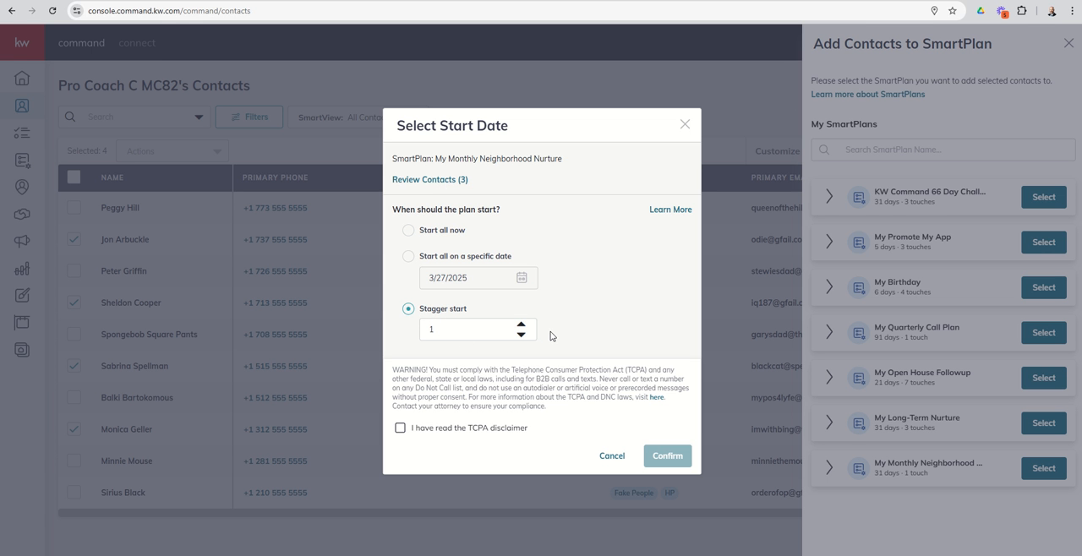
{"action": "mouse_move", "coordinate": [470, 189]}
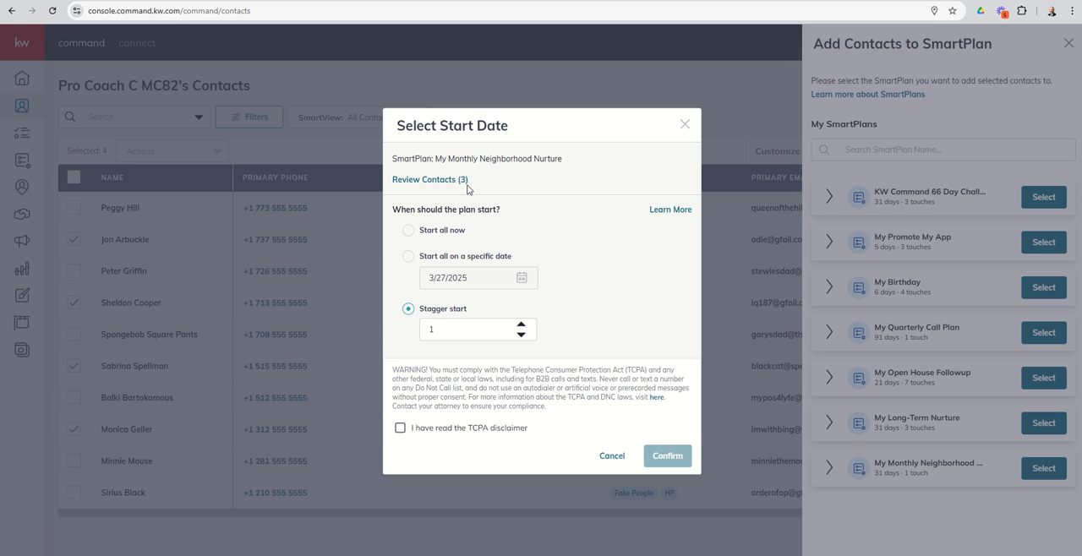
{"action": "mouse_move", "coordinate": [247, 264]}
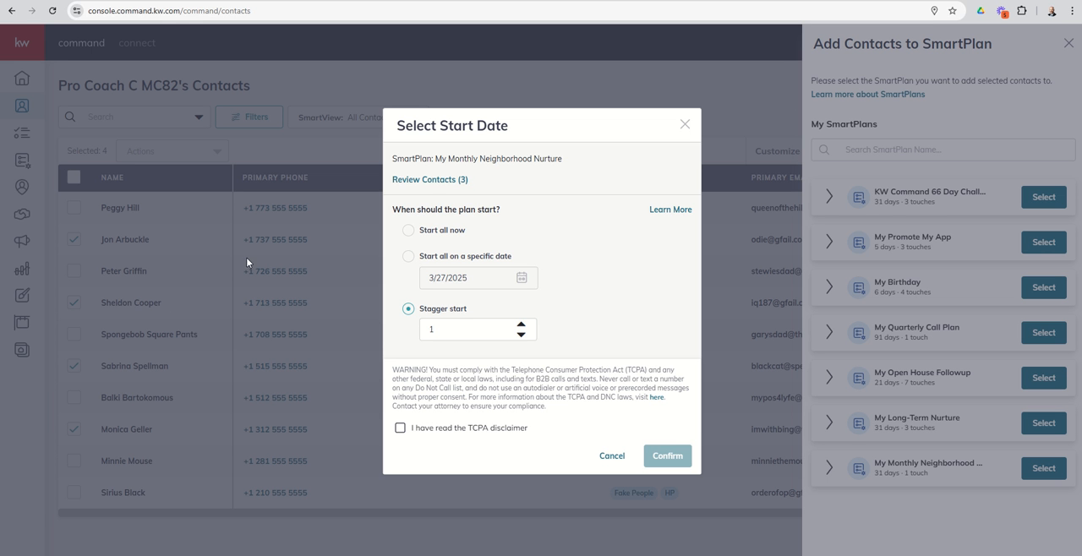
{"action": "mouse_move", "coordinate": [141, 314]}
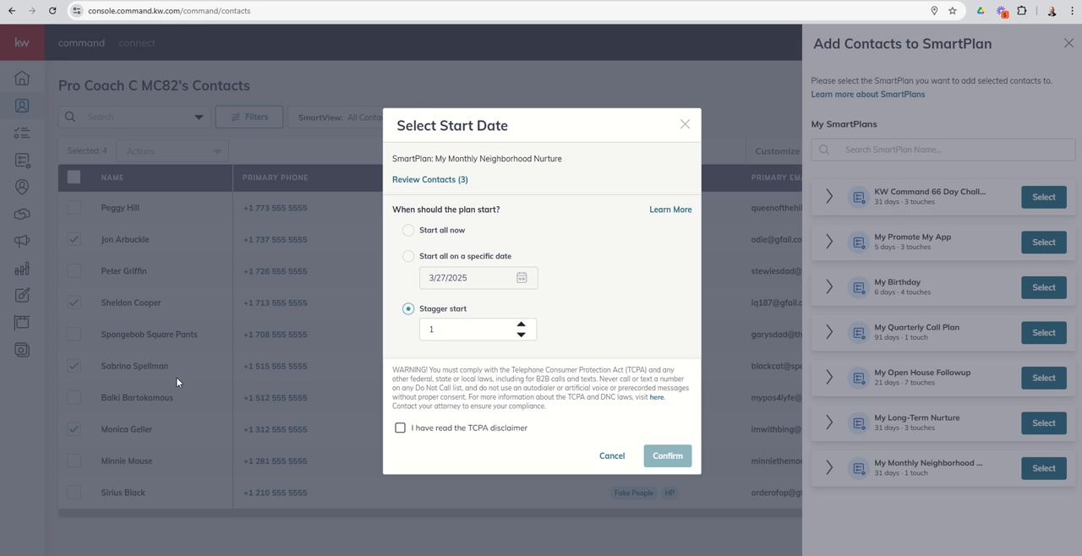
{"action": "mouse_move", "coordinate": [402, 446]}
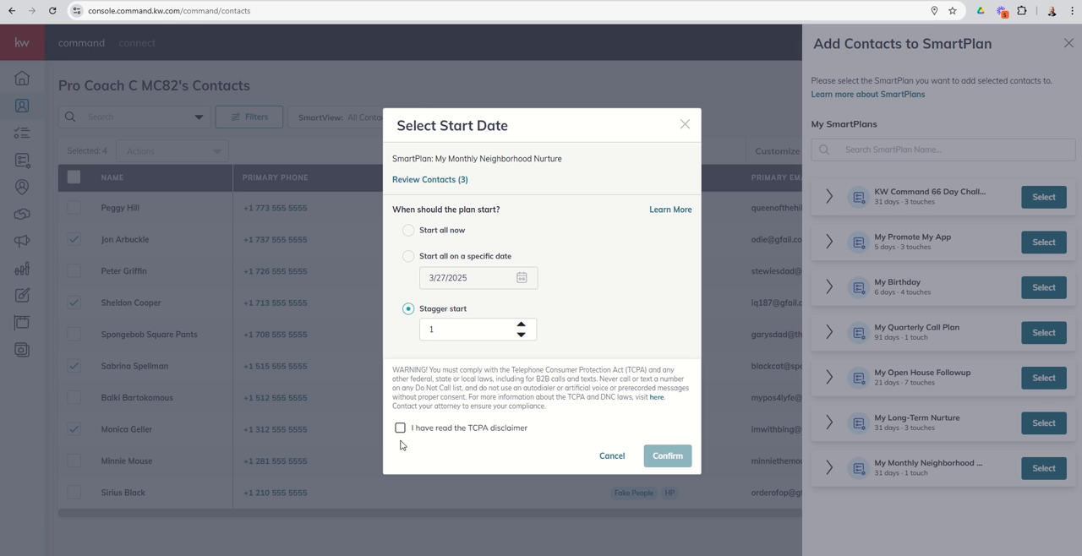
{"action": "left_click", "coordinate": [399, 428]}
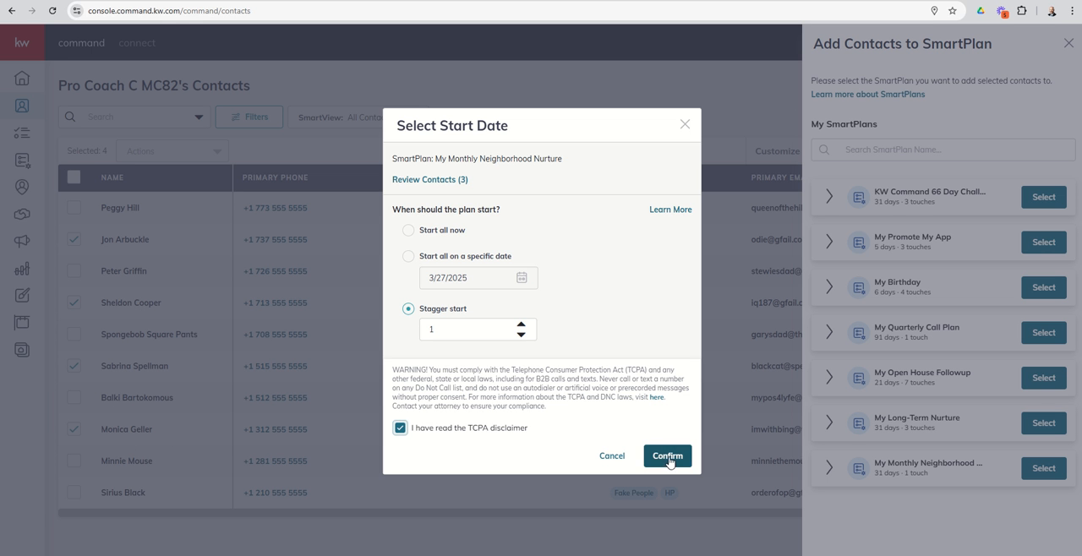
{"action": "left_click", "coordinate": [666, 456]}
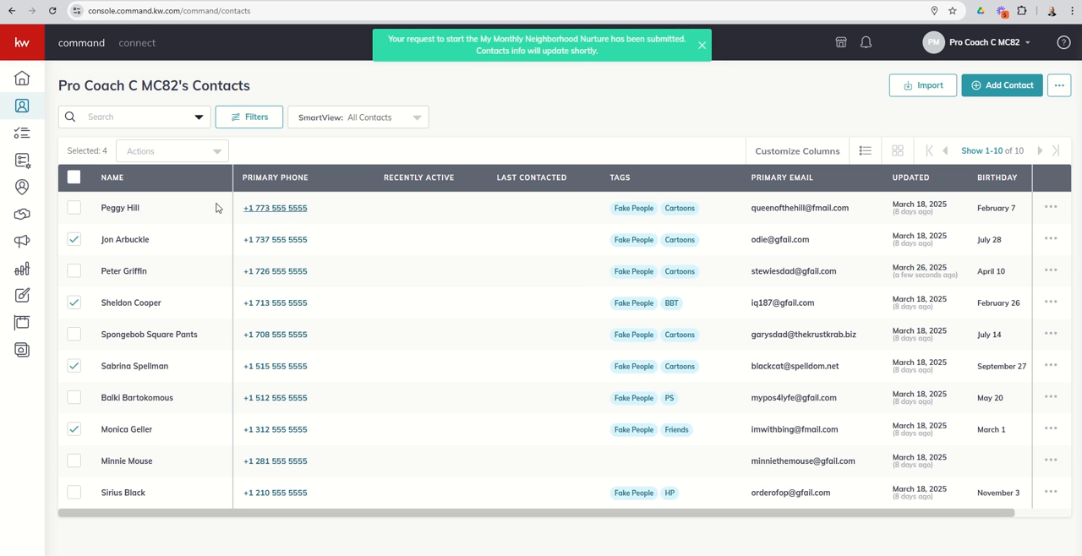
Return to the SmartPlans list and dismiss the texting notice banners.
{"action": "left_click", "coordinate": [22, 160]}
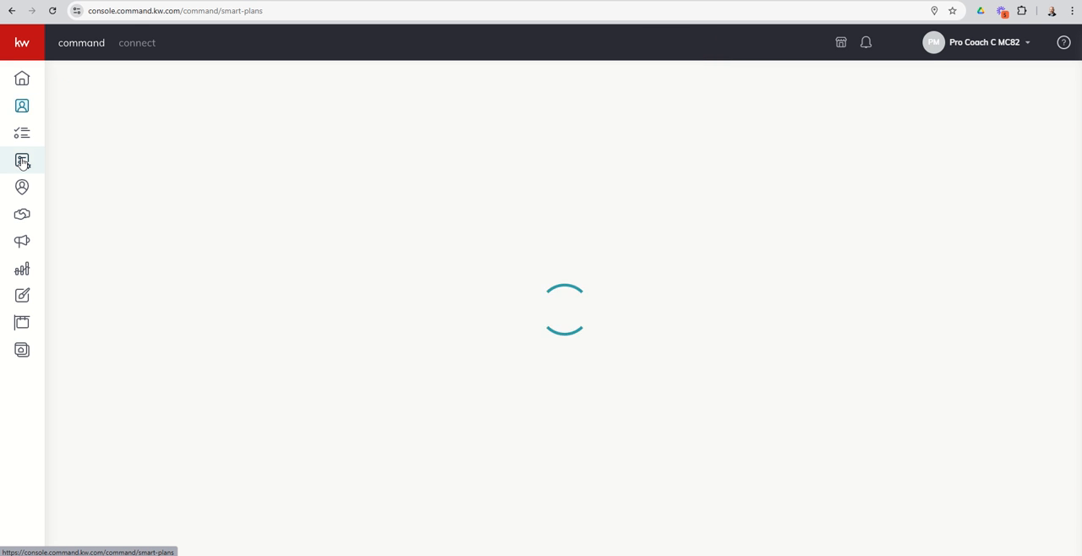
{"action": "left_click", "coordinate": [22, 160]}
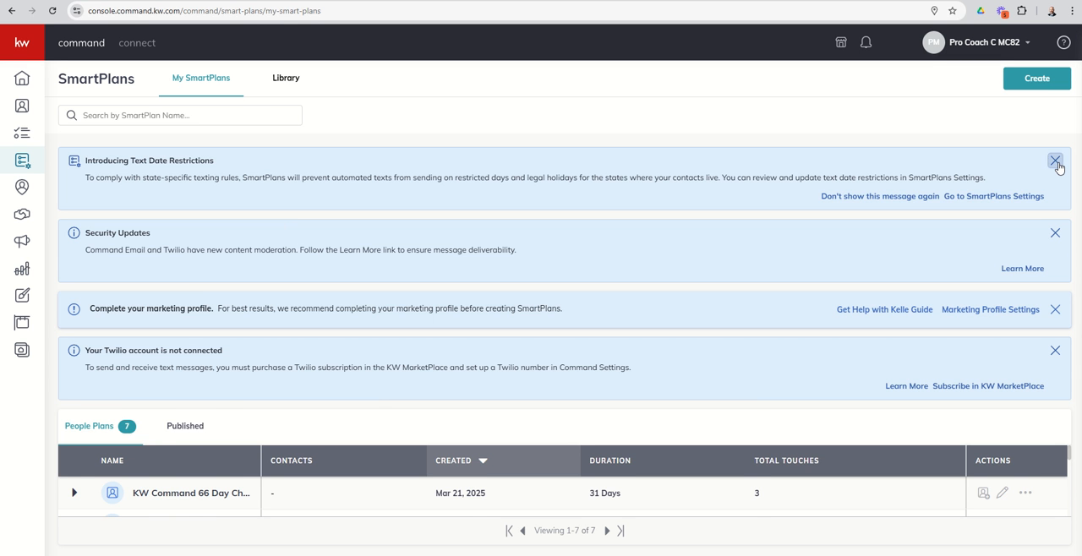
{"action": "left_click", "coordinate": [1055, 160]}
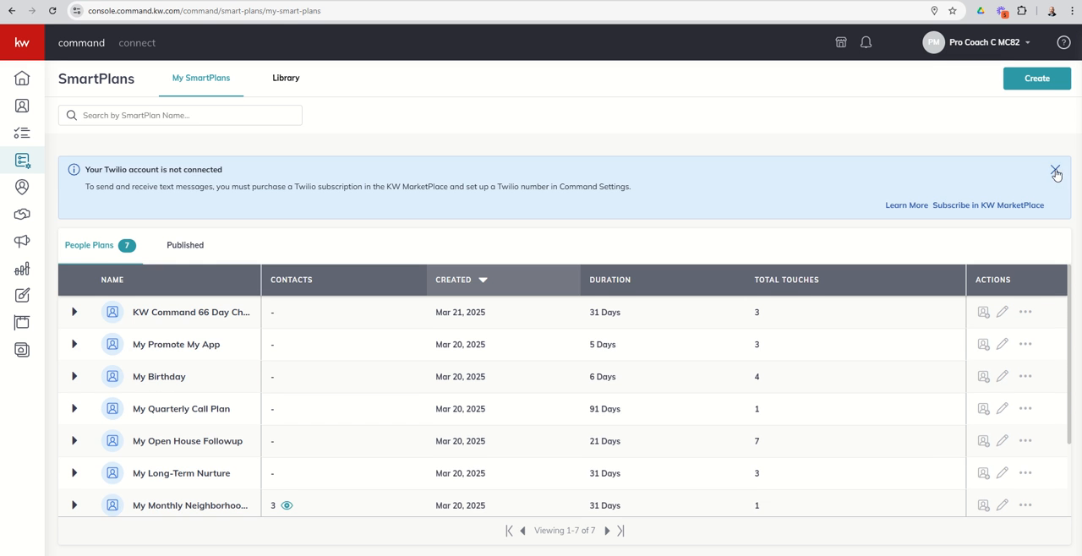
{"action": "left_click", "coordinate": [1054, 172]}
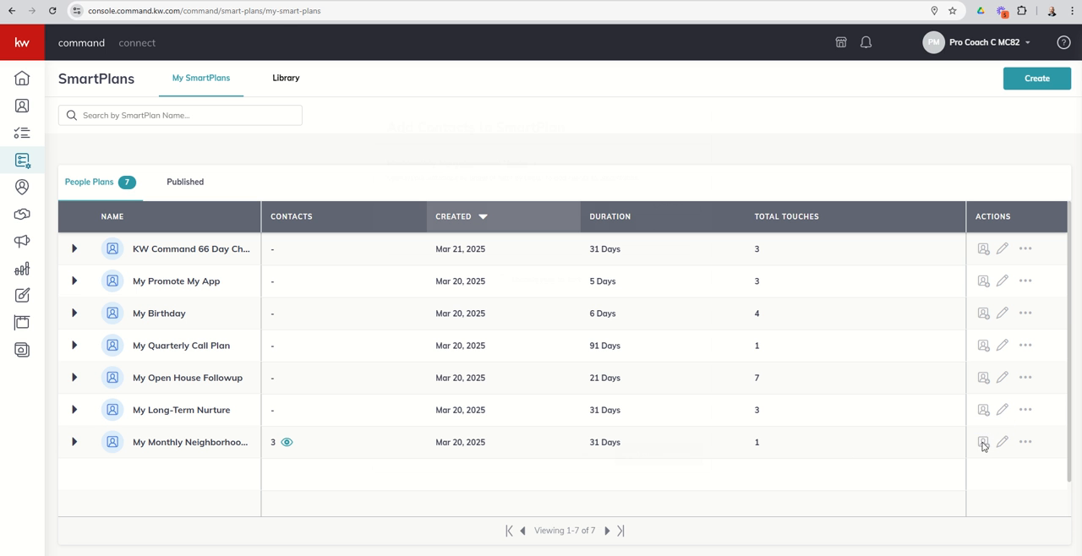
{"action": "left_click", "coordinate": [984, 443]}
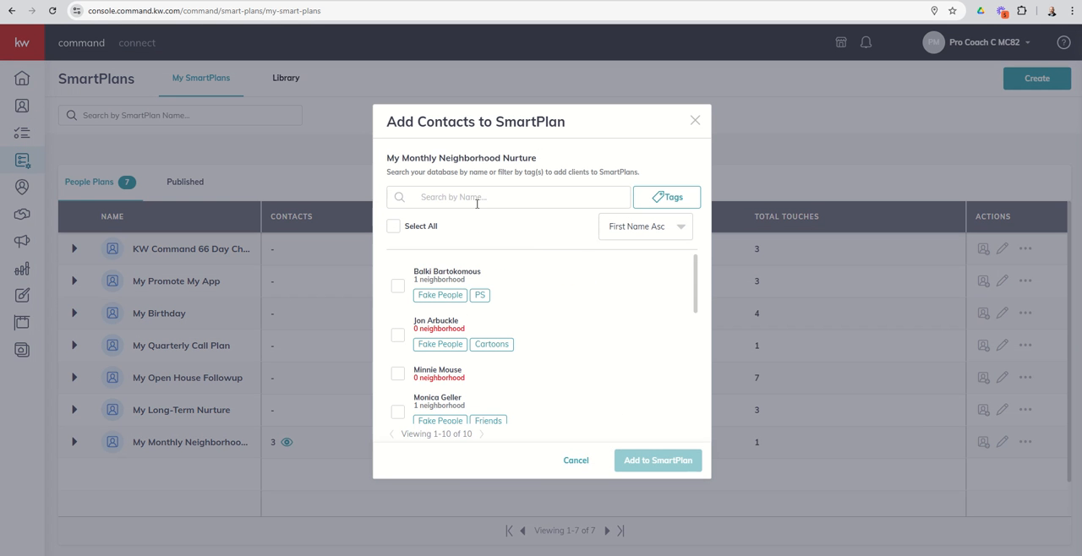
{"action": "scroll", "scroll_direction": "down", "scroll_amount": 3}
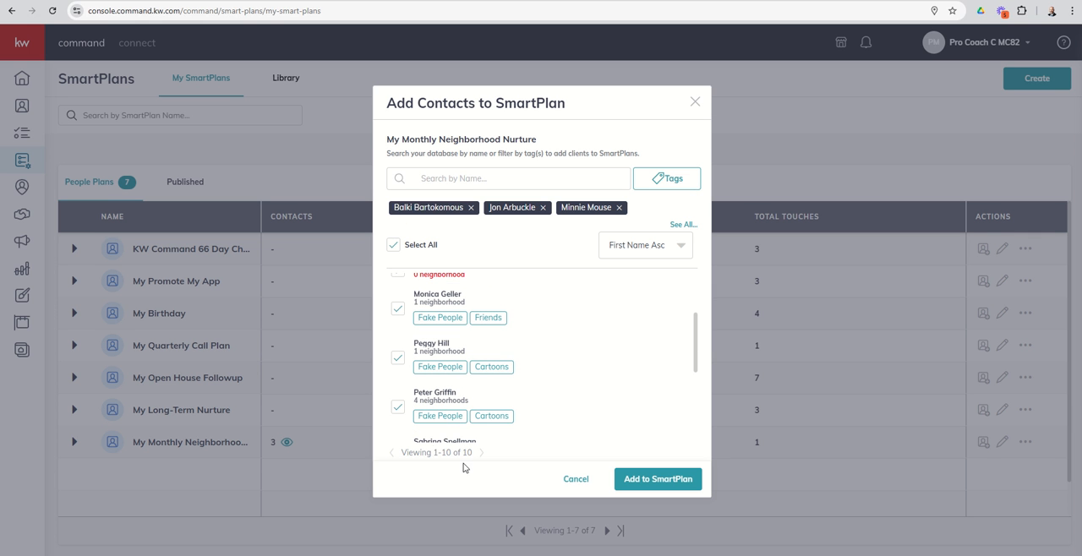
{"action": "mouse_move", "coordinate": [463, 466]}
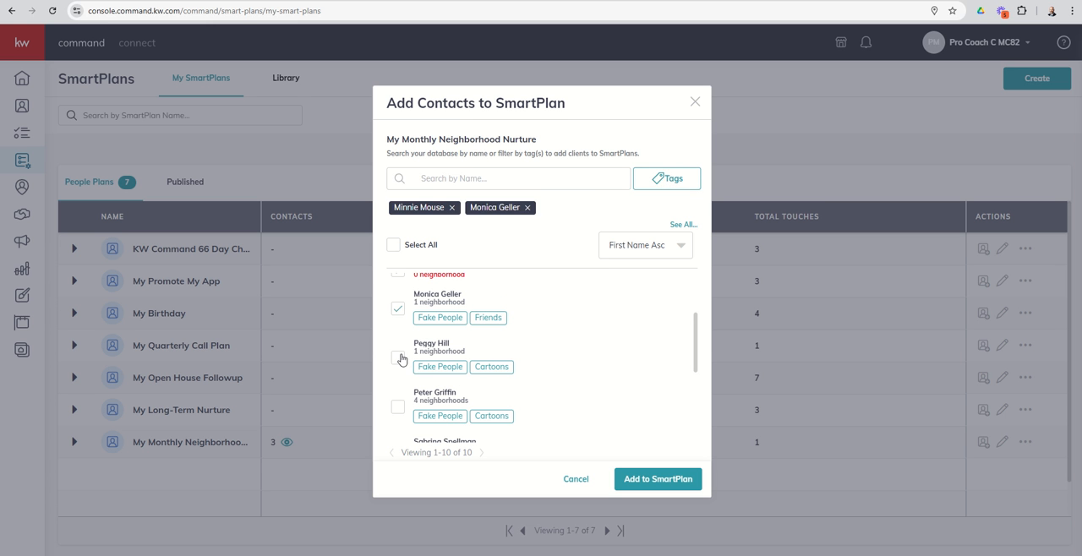
{"action": "left_click", "coordinate": [399, 359]}
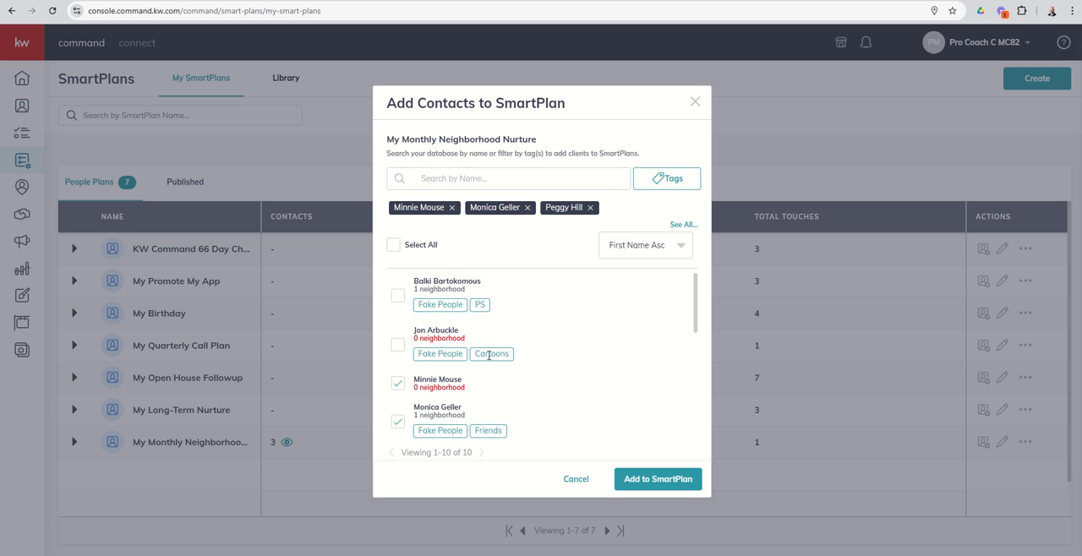
{"action": "left_click", "coordinate": [657, 480]}
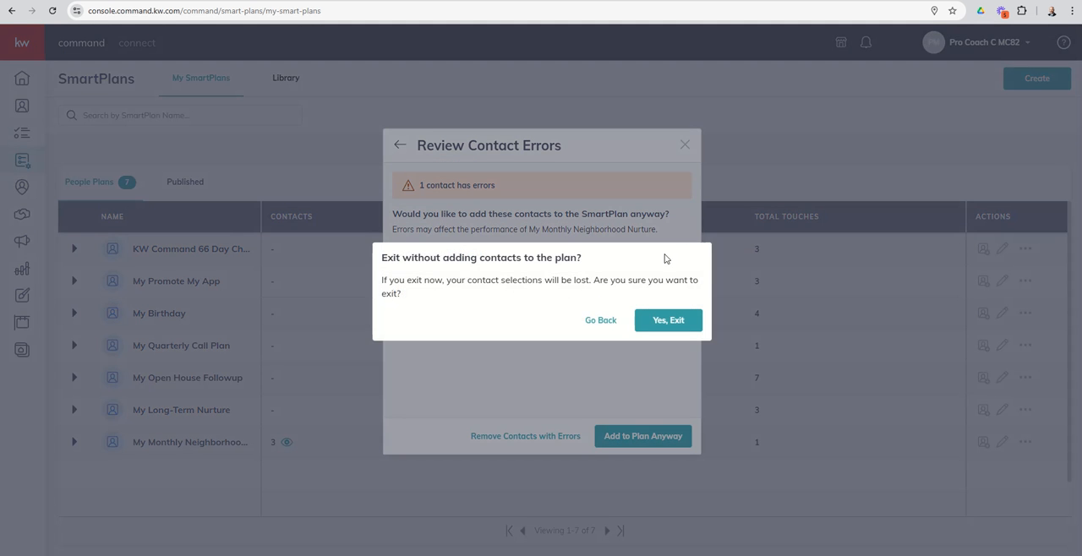
{"action": "left_click", "coordinate": [665, 320]}
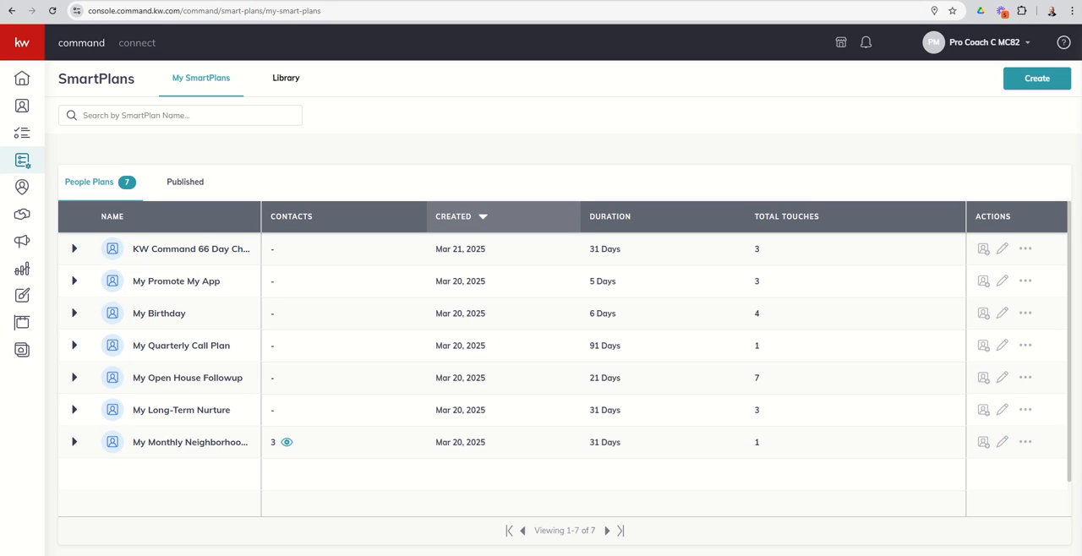
{"action": "left_click", "coordinate": [287, 443]}
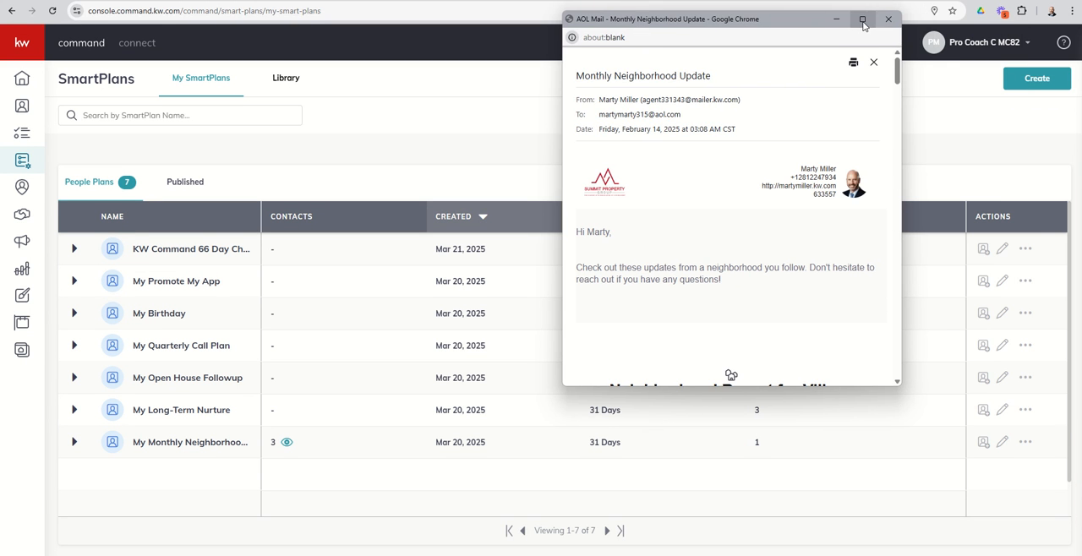
{"action": "left_click", "coordinate": [862, 18]}
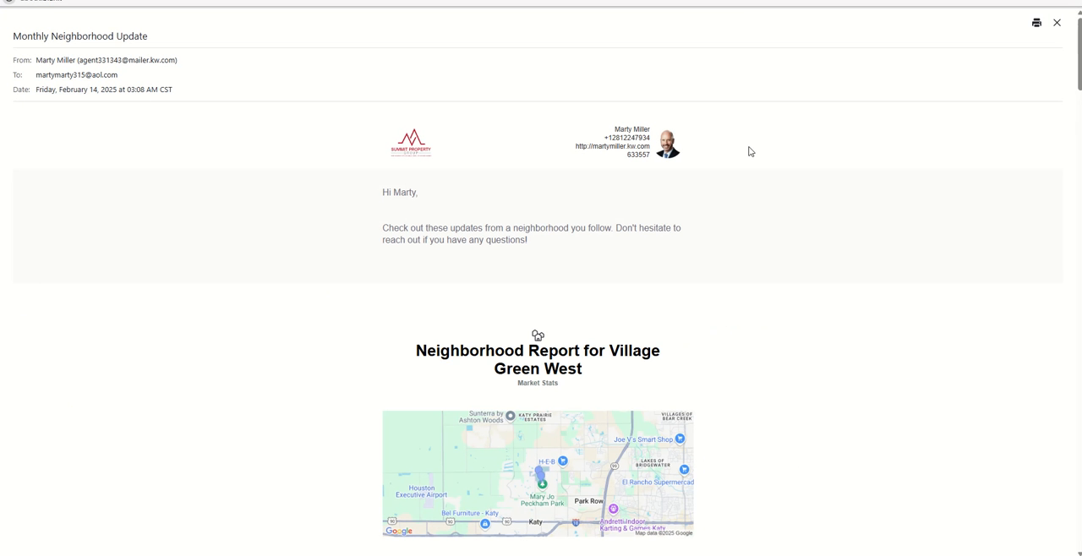
{"action": "mouse_move", "coordinate": [757, 186]}
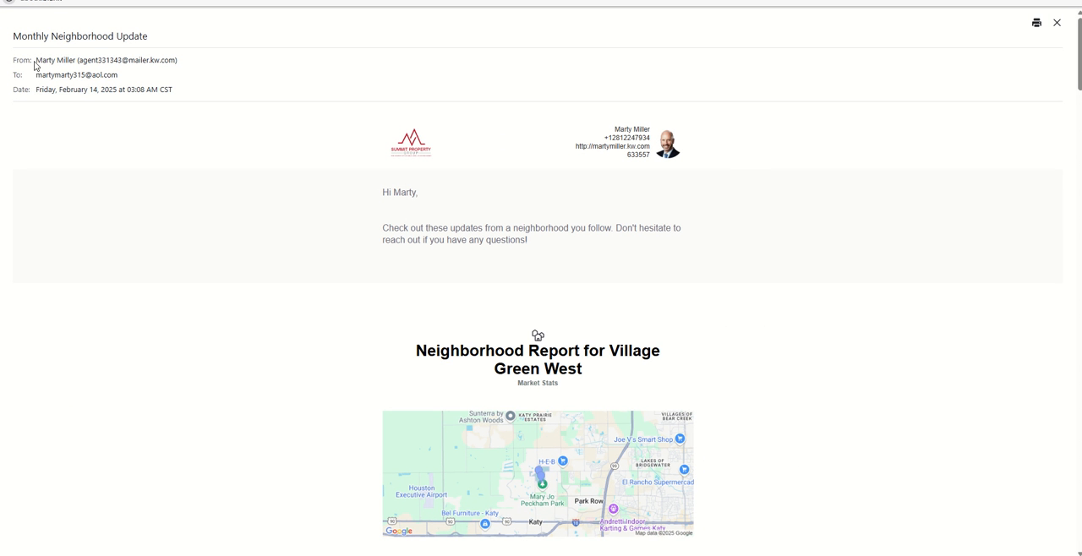
{"action": "double_click", "coordinate": [88, 61]}
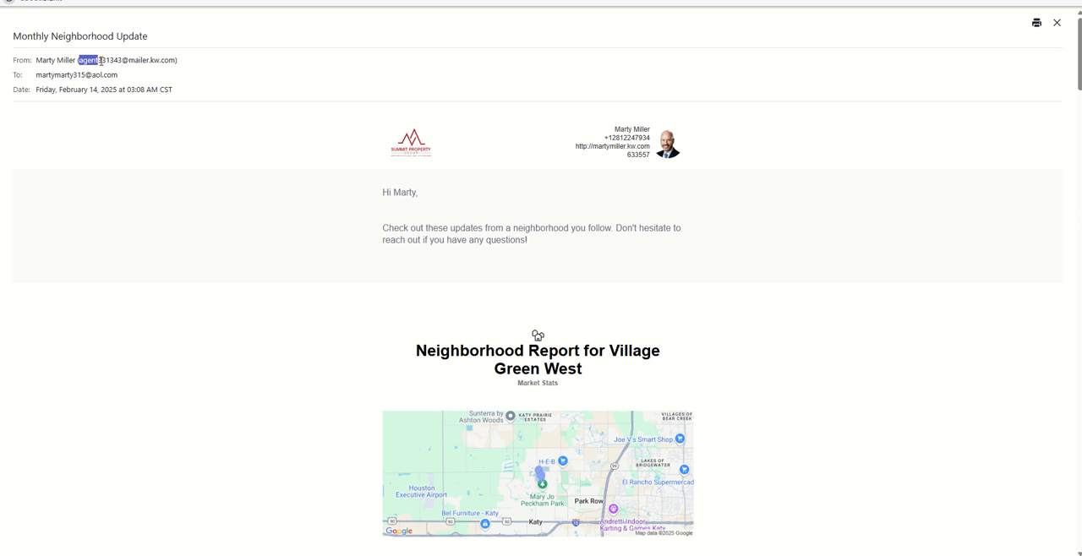
{"action": "double_click", "coordinate": [127, 61]}
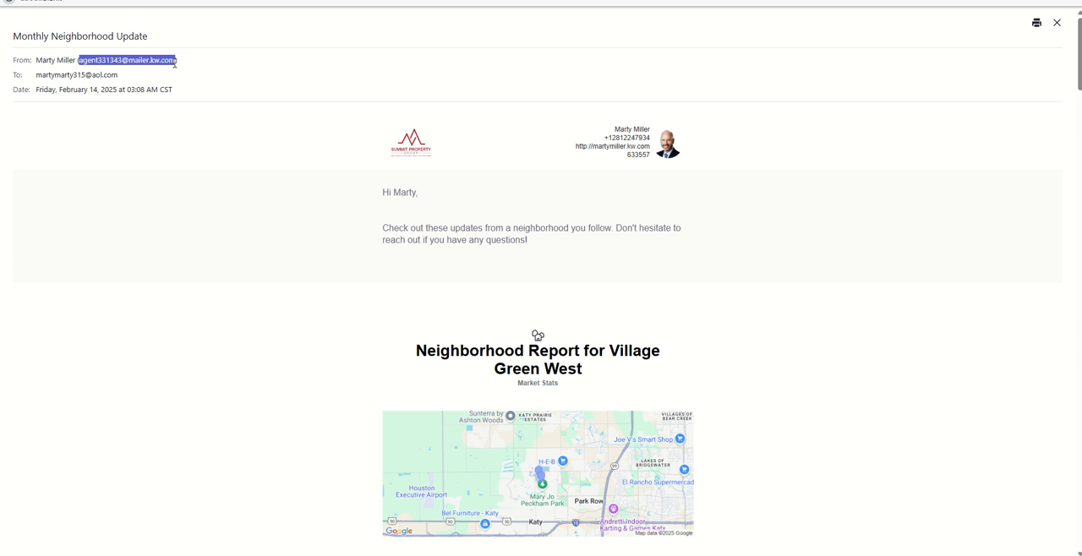
{"action": "mouse_move", "coordinate": [182, 68]}
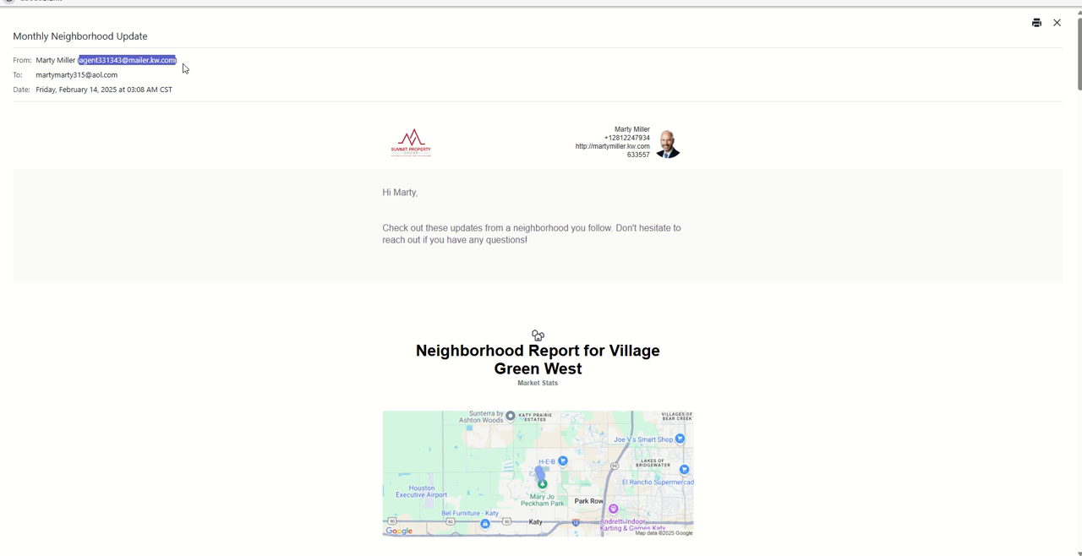
{"action": "mouse_move", "coordinate": [101, 71]}
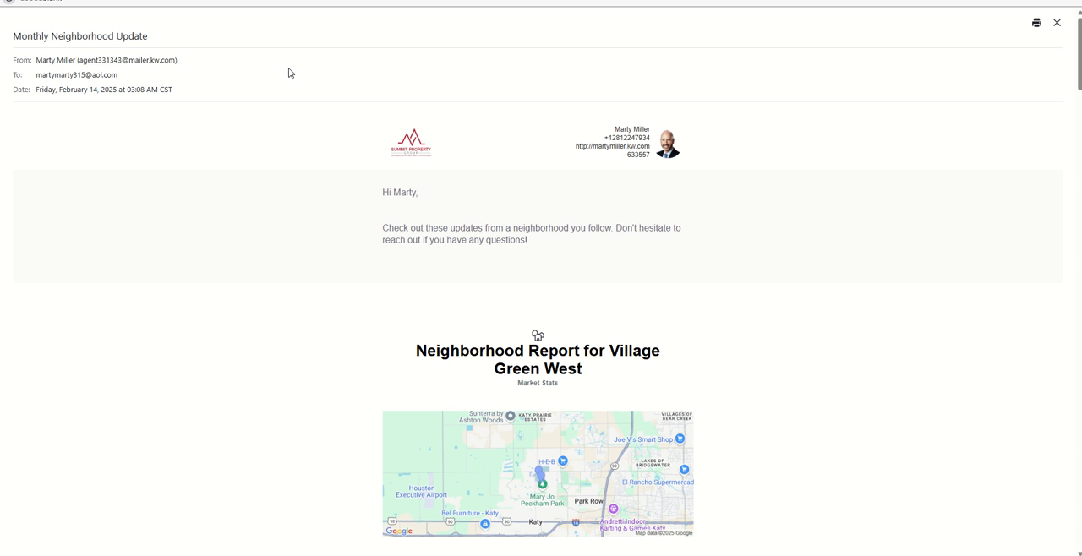
{"action": "mouse_move", "coordinate": [264, 73]}
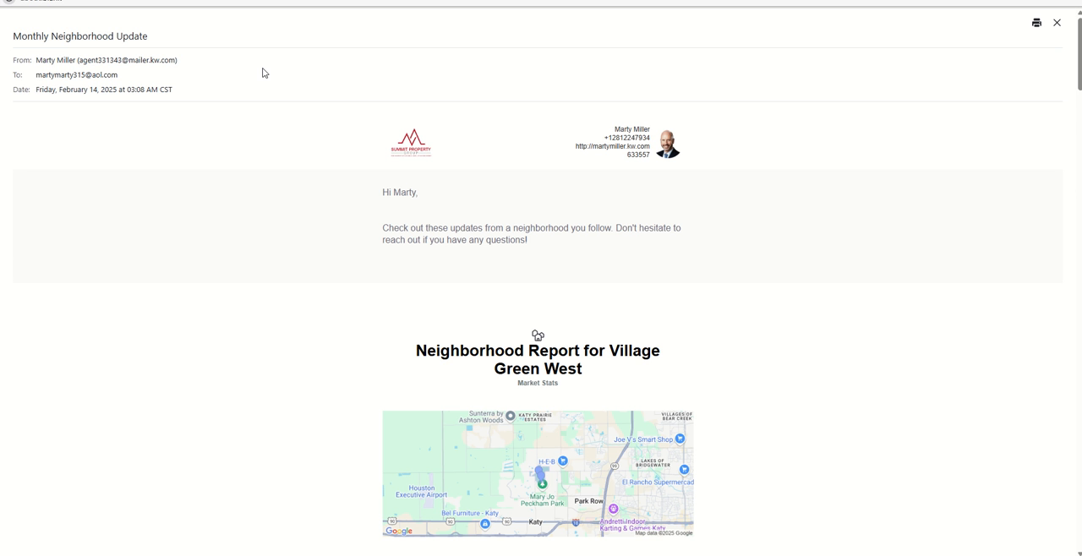
{"action": "mouse_move", "coordinate": [659, 147]}
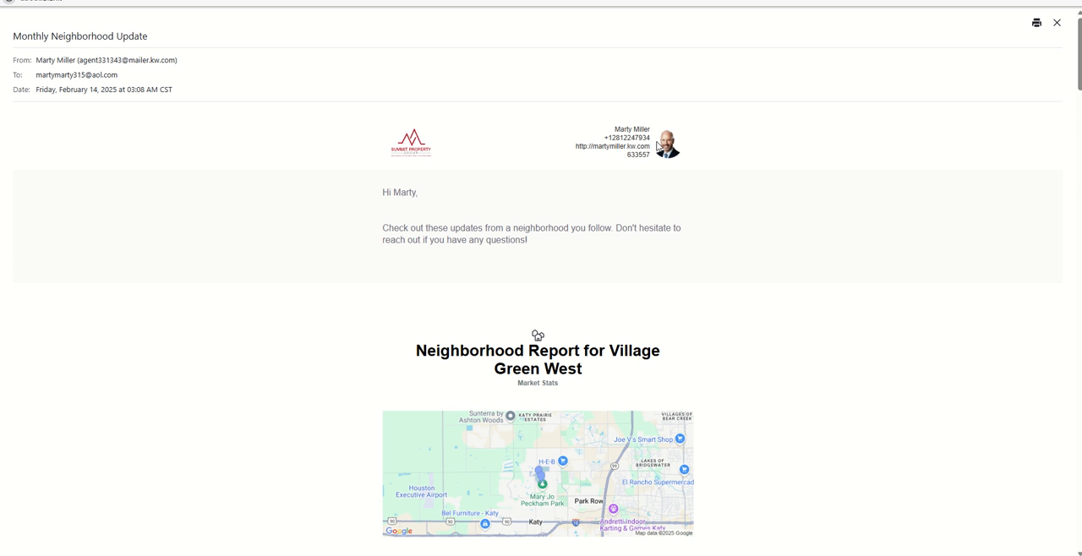
{"action": "mouse_move", "coordinate": [761, 178]}
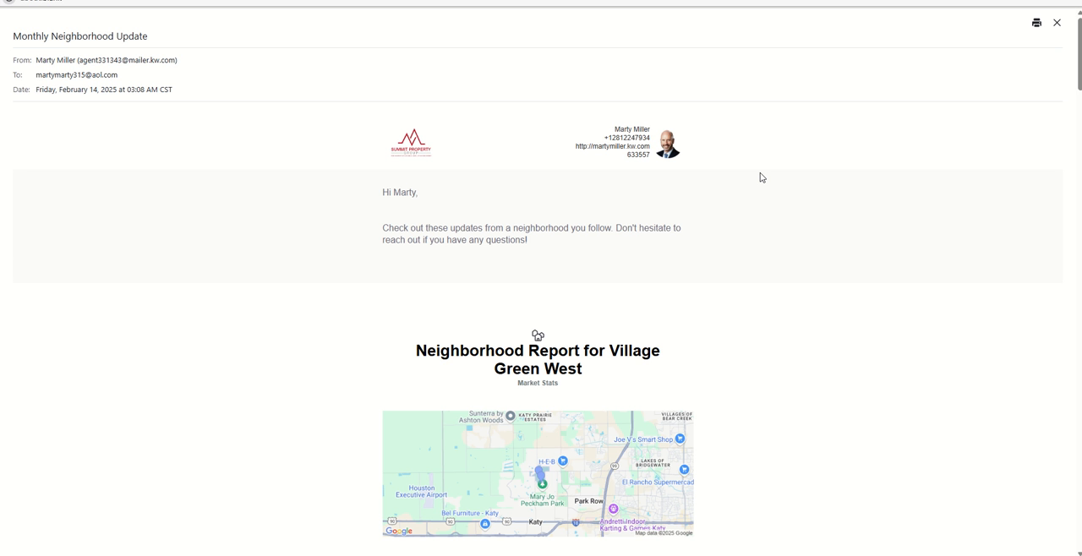
Scroll the email past Village Green West to the Falls at Green Meadows listings.
{"action": "scroll", "scroll_direction": "down", "scroll_amount": 3}
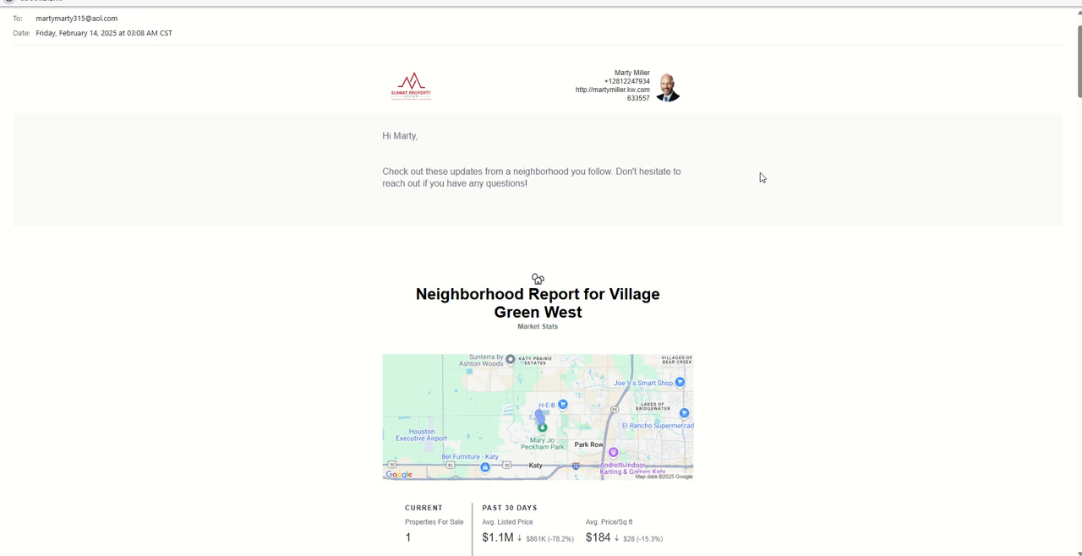
{"action": "mouse_move", "coordinate": [544, 214]}
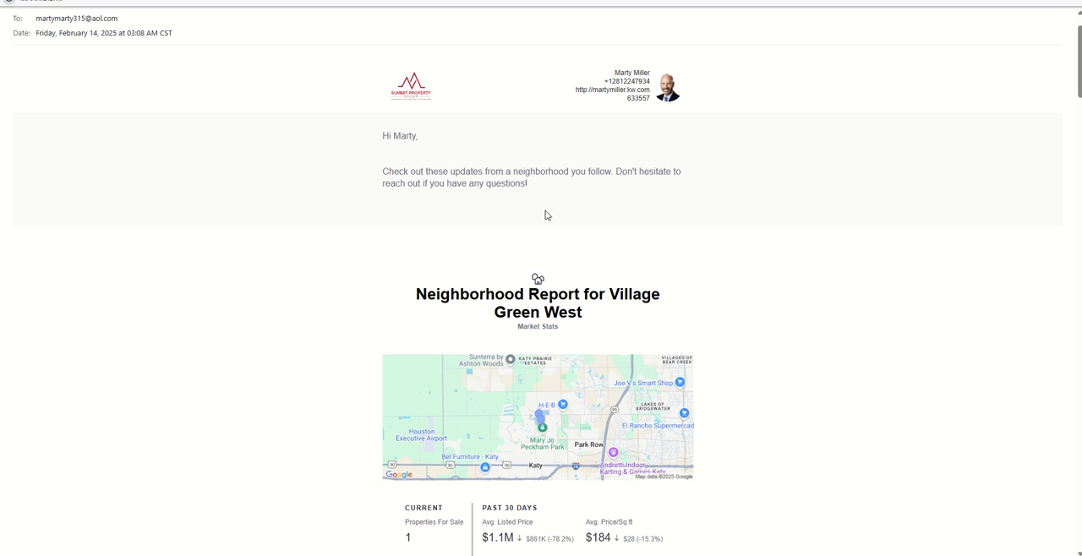
{"action": "mouse_move", "coordinate": [410, 147]}
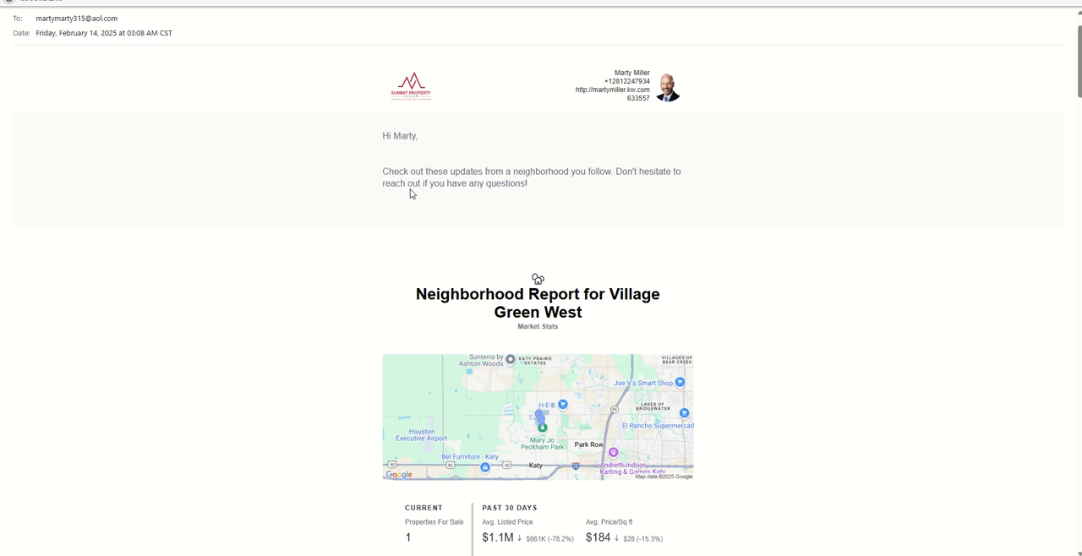
{"action": "mouse_move", "coordinate": [581, 202]}
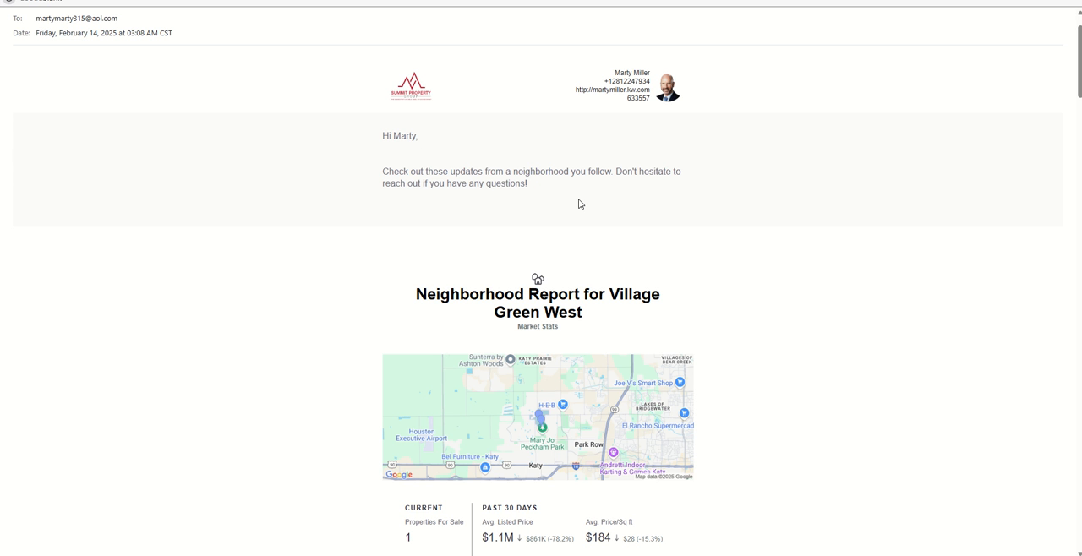
{"action": "scroll", "scroll_direction": "down", "scroll_amount": 3}
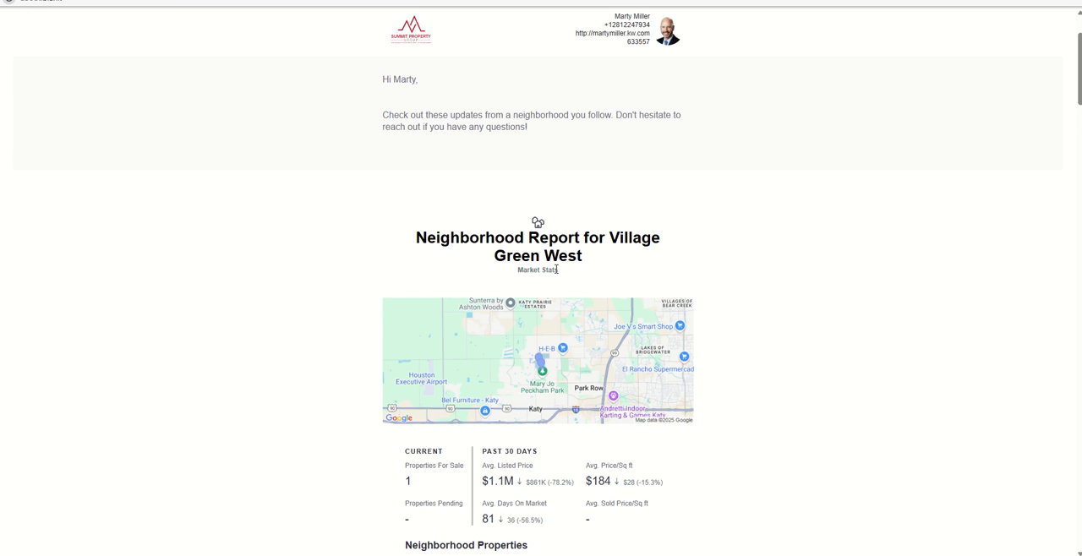
{"action": "scroll", "scroll_direction": "down", "scroll_amount": 3}
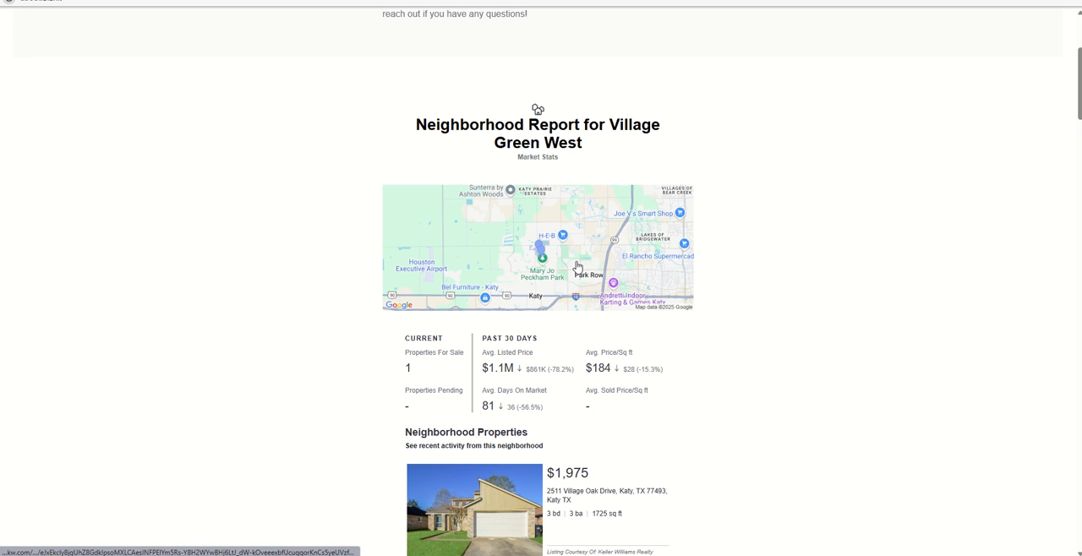
{"action": "mouse_move", "coordinate": [703, 237]}
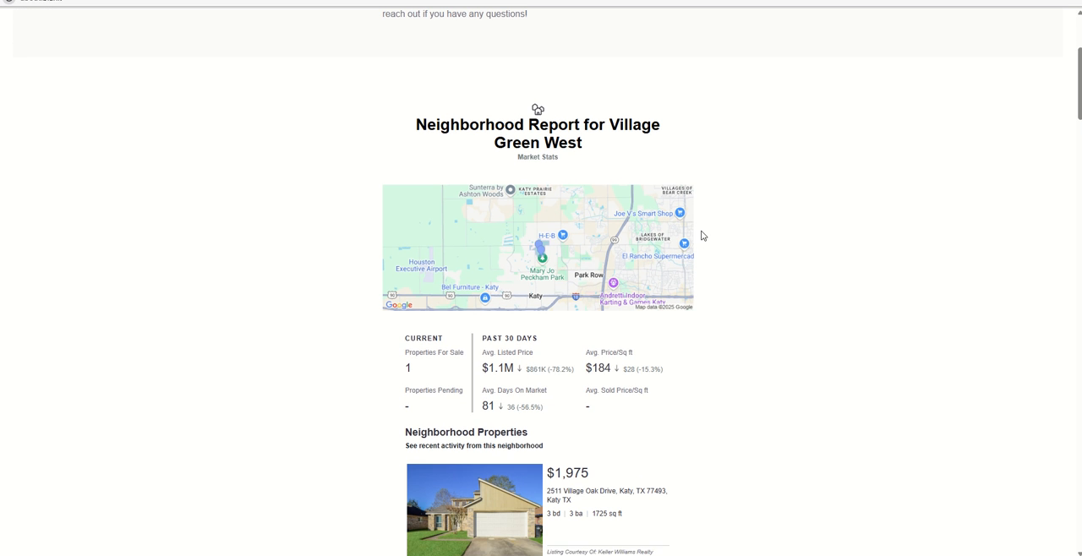
{"action": "scroll", "scroll_direction": "down", "scroll_amount": 3}
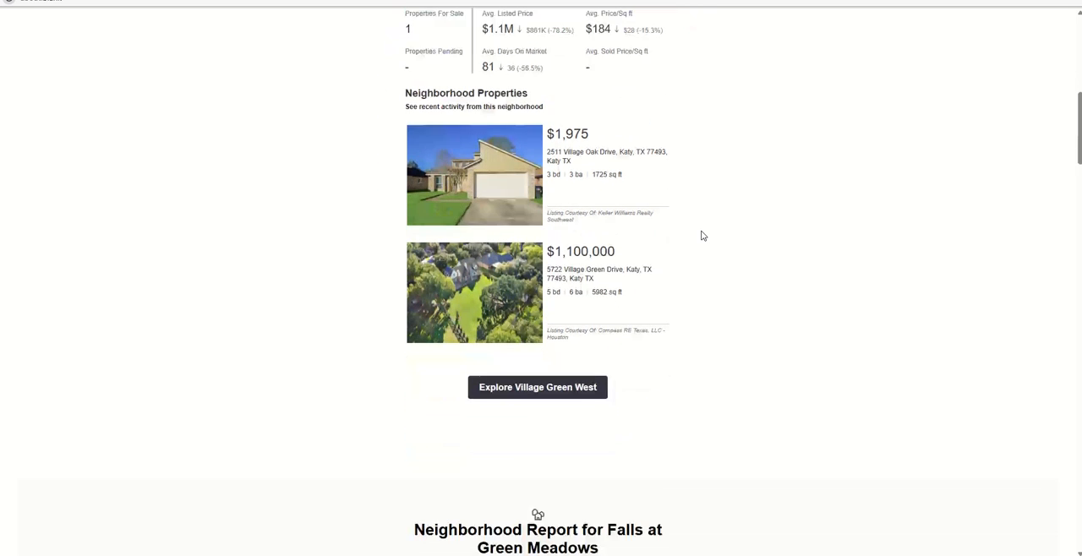
{"action": "scroll", "scroll_direction": "down", "scroll_amount": 3}
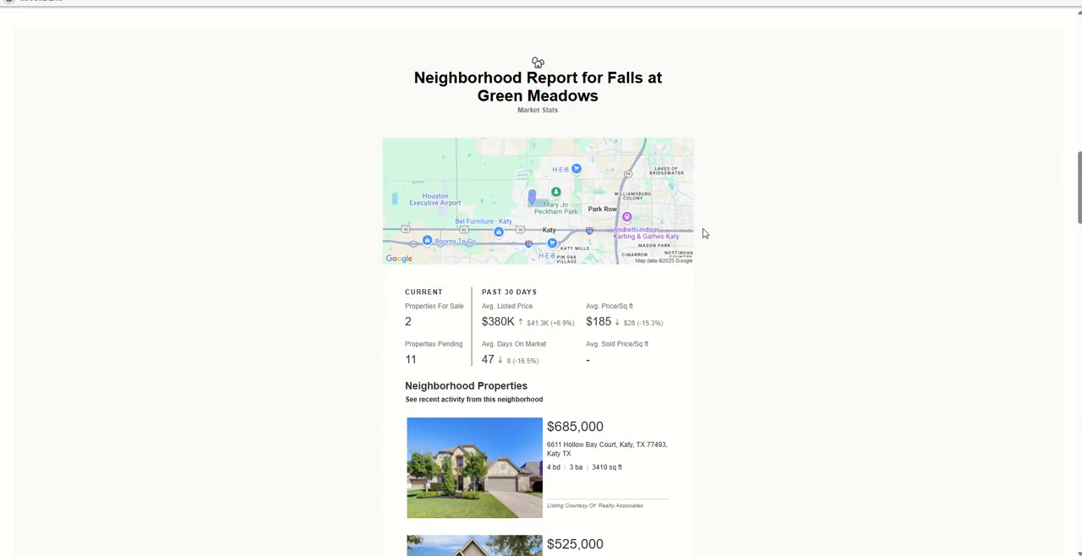
{"action": "scroll", "scroll_direction": "down", "scroll_amount": 3}
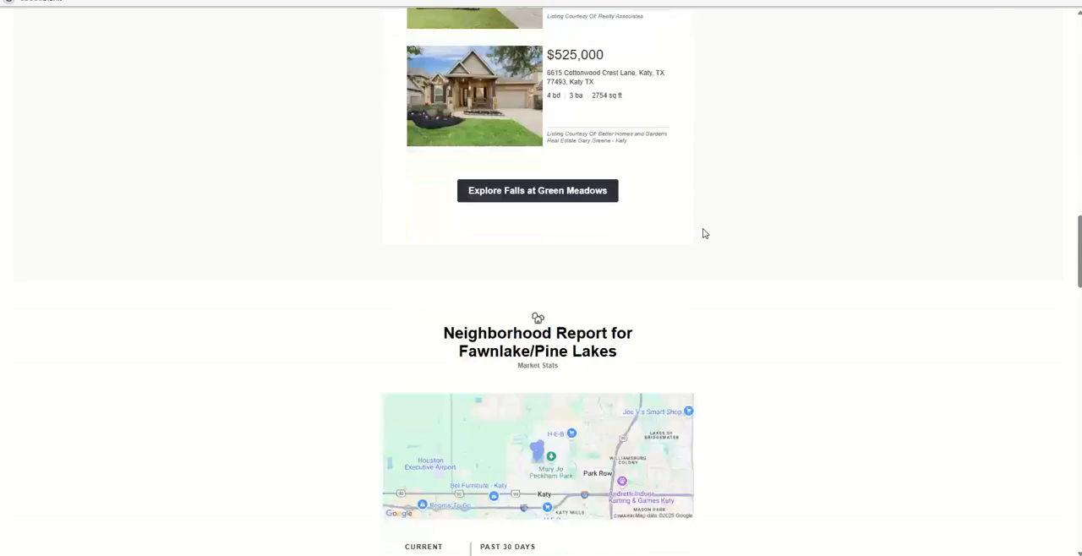
{"action": "scroll", "scroll_direction": "down", "scroll_amount": 3}
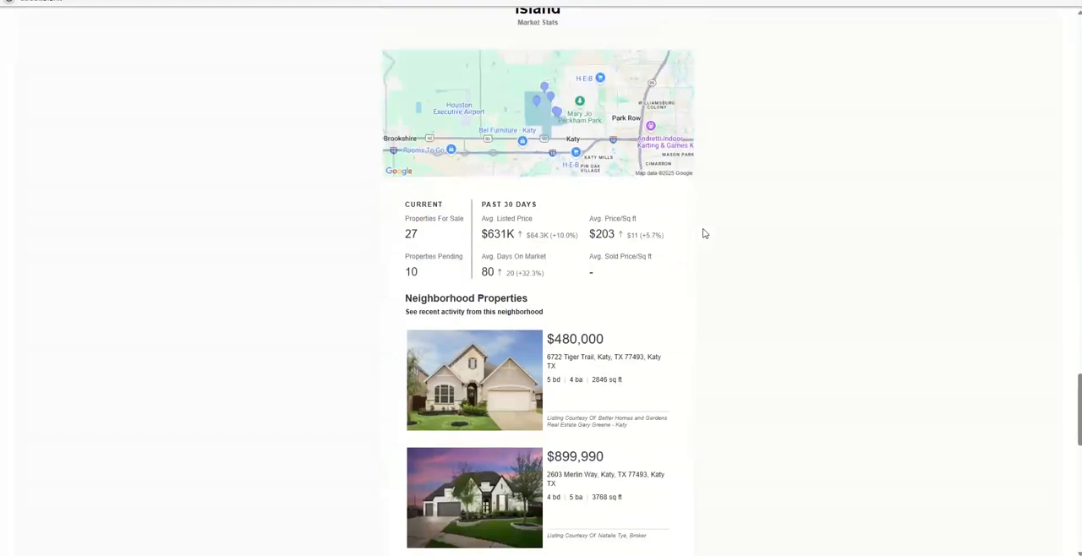
{"action": "scroll", "scroll_direction": "down", "scroll_amount": 3}
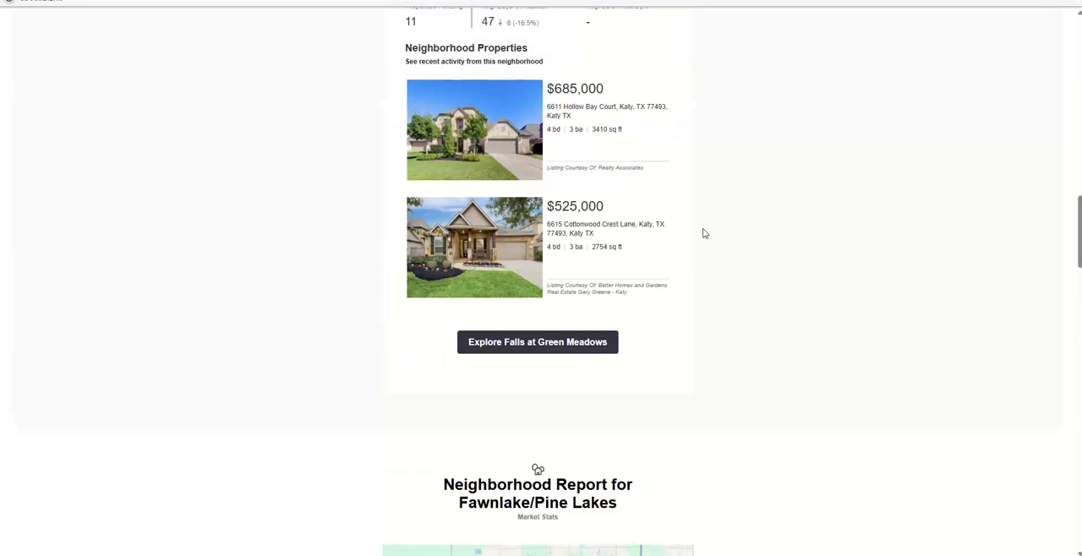
{"action": "scroll", "scroll_direction": "up", "scroll_amount": 3}
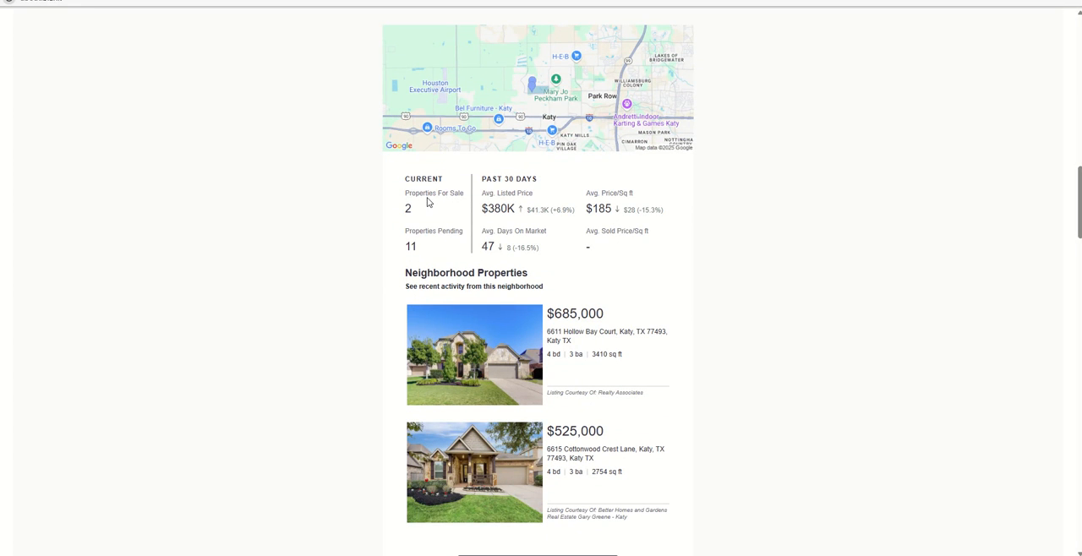
{"action": "mouse_move", "coordinate": [433, 257]}
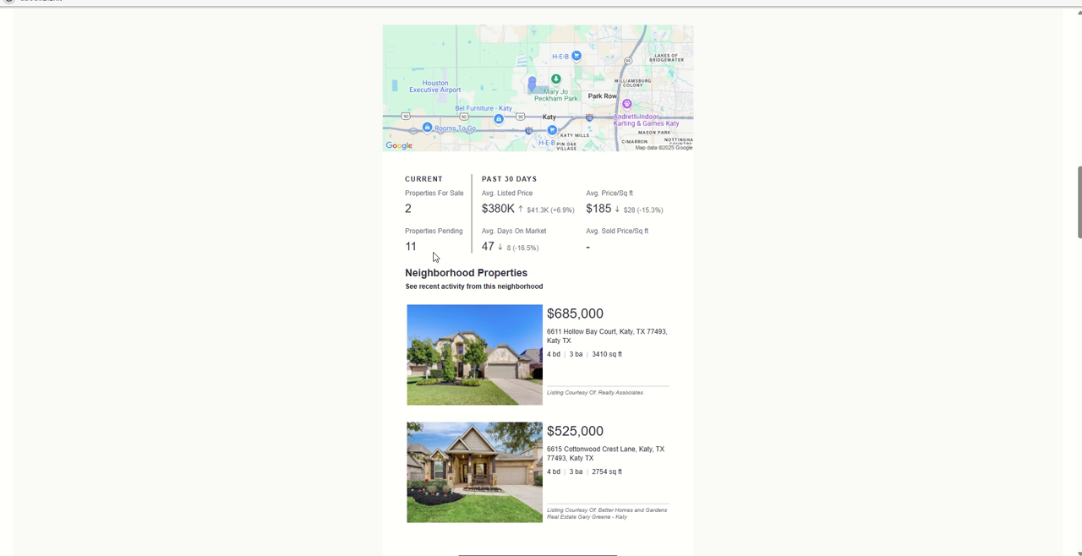
{"action": "mouse_move", "coordinate": [532, 223]}
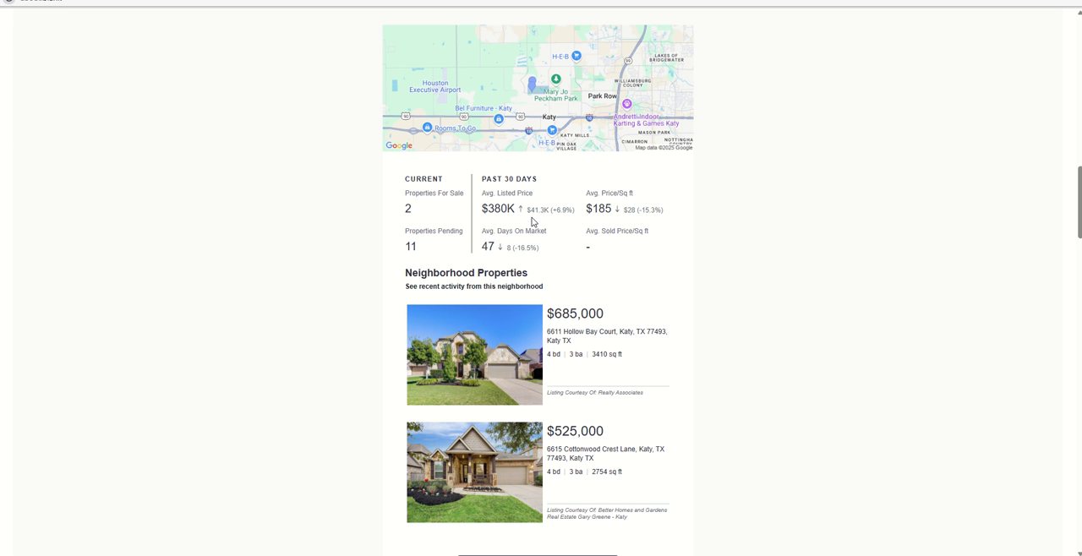
{"action": "mouse_move", "coordinate": [568, 233]}
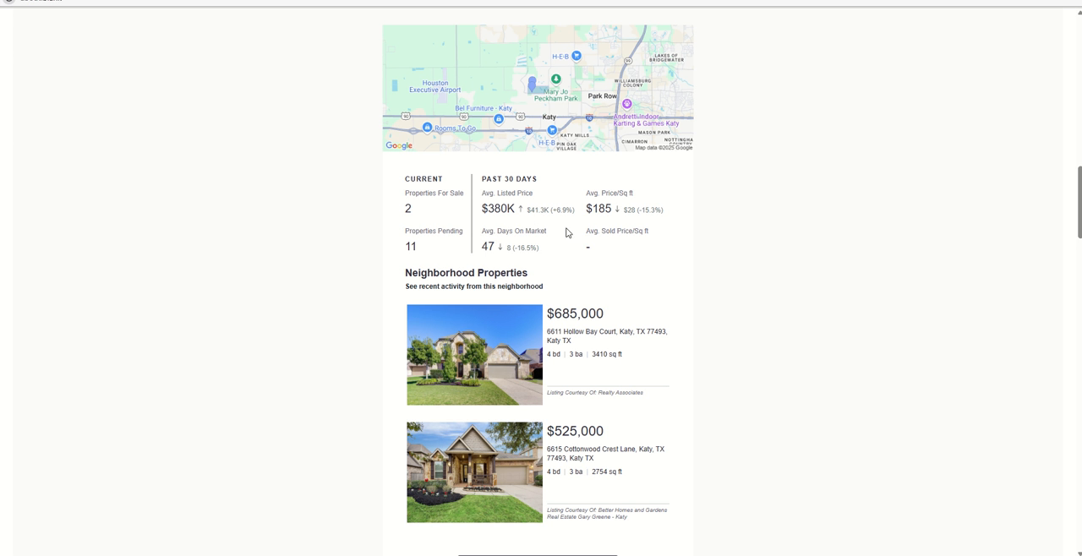
{"action": "mouse_move", "coordinate": [596, 226]}
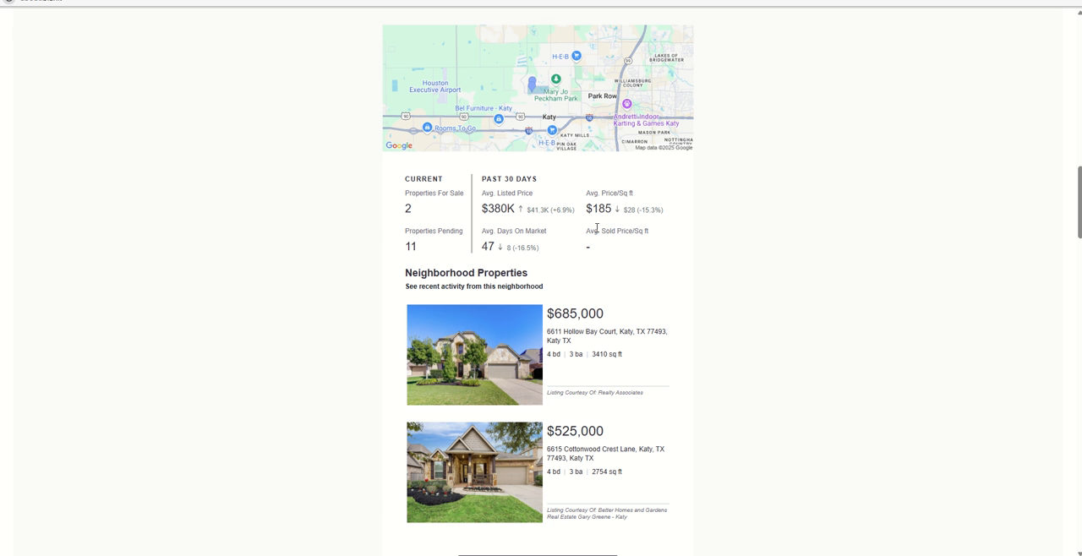
{"action": "mouse_move", "coordinate": [605, 244]}
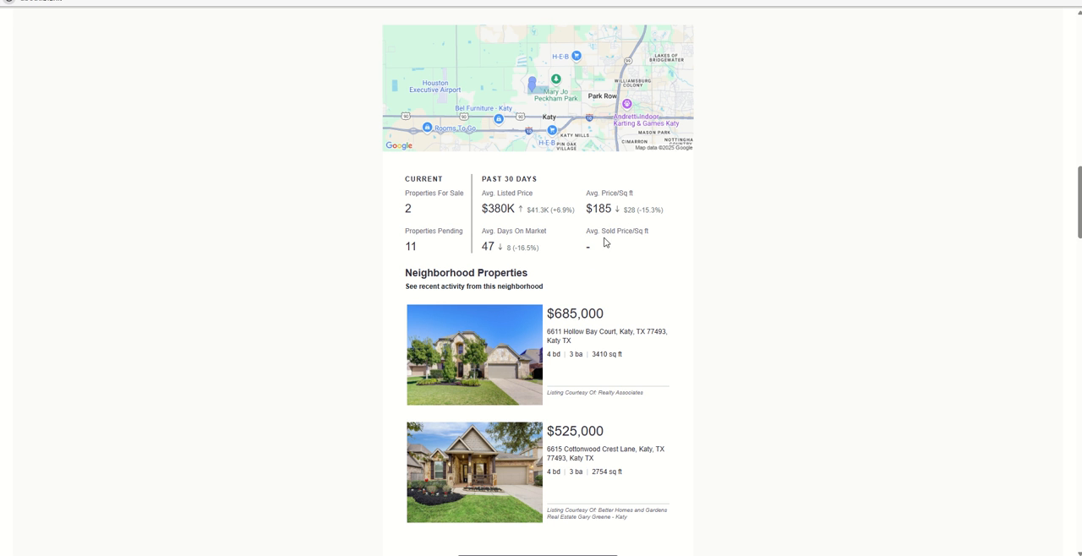
{"action": "mouse_move", "coordinate": [612, 247]}
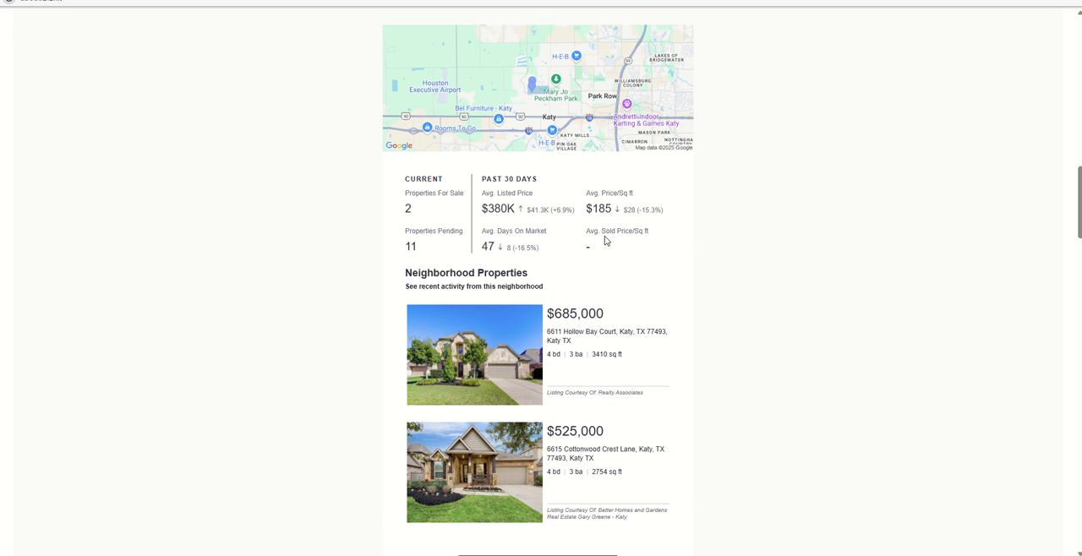
{"action": "mouse_move", "coordinate": [602, 257]}
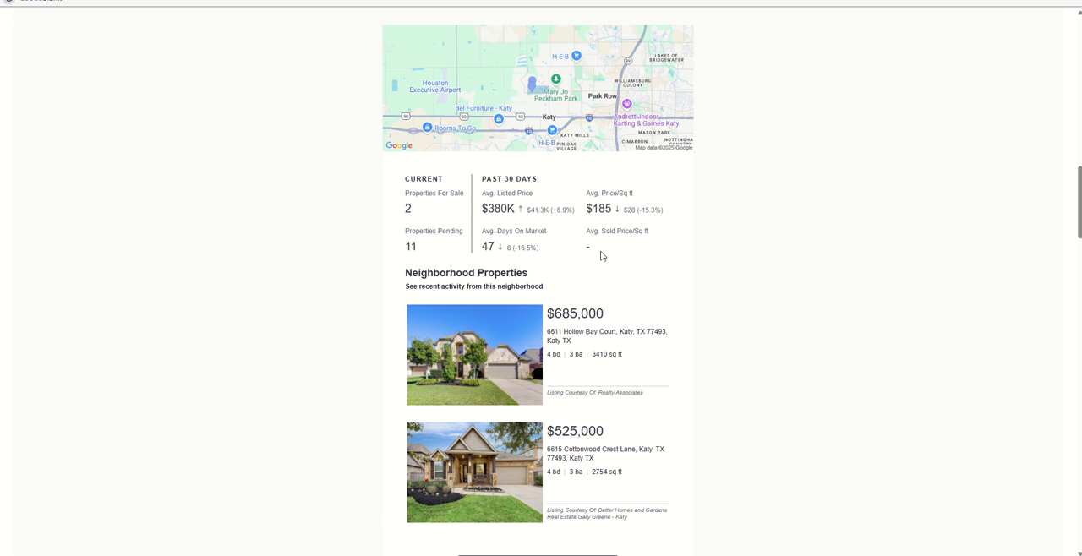
{"action": "mouse_move", "coordinate": [594, 258]}
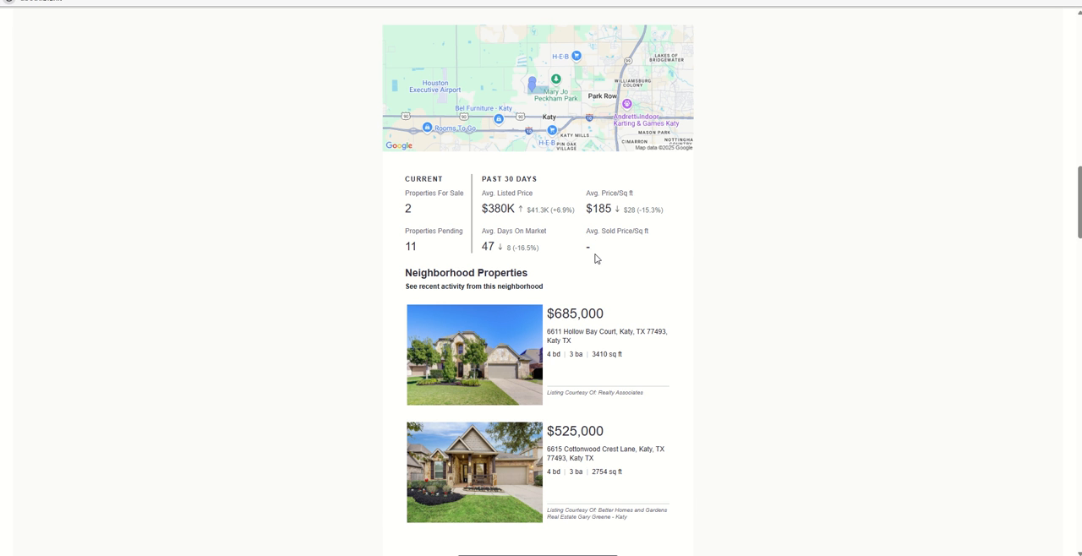
Scroll to the Falls at Green Meadows neighborhood properties and Explore button.
{"action": "scroll", "scroll_direction": "down", "scroll_amount": 3}
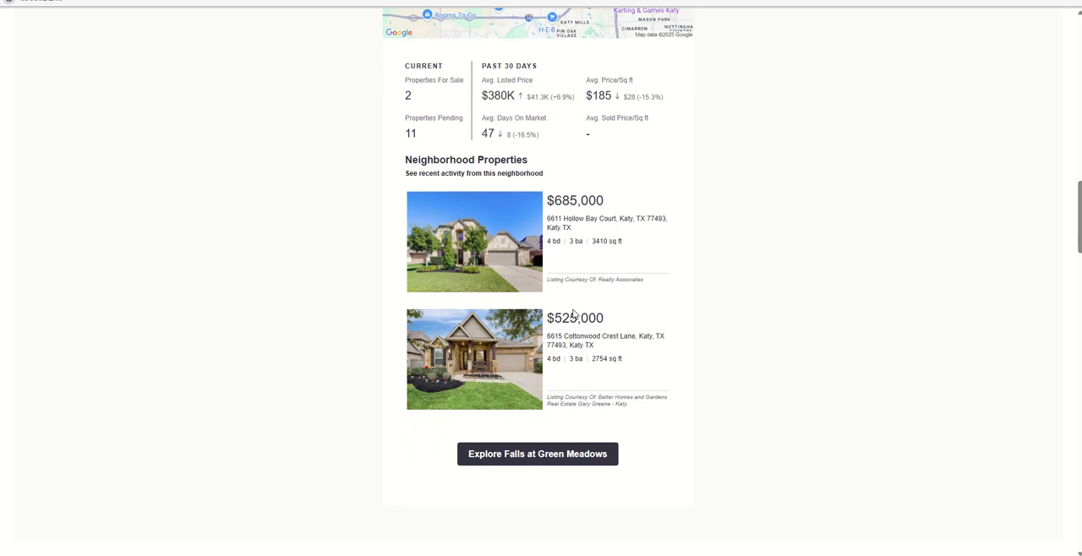
{"action": "mouse_move", "coordinate": [574, 335]}
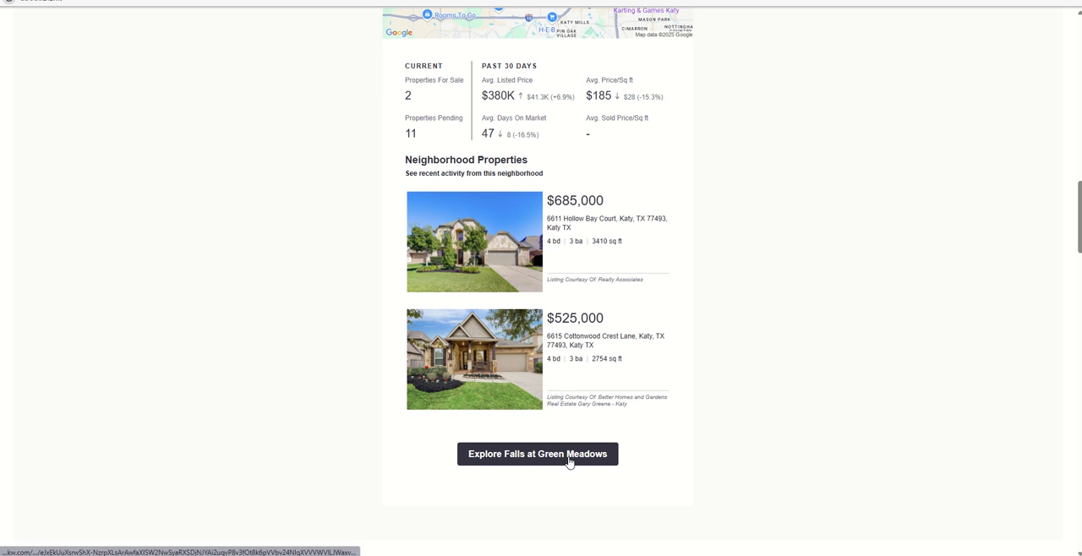
Explore Falls at Green Meadows on the agent site, scrolling through market, properties, schools, commute and nearby neighborhoods.
{"action": "left_click", "coordinate": [537, 453]}
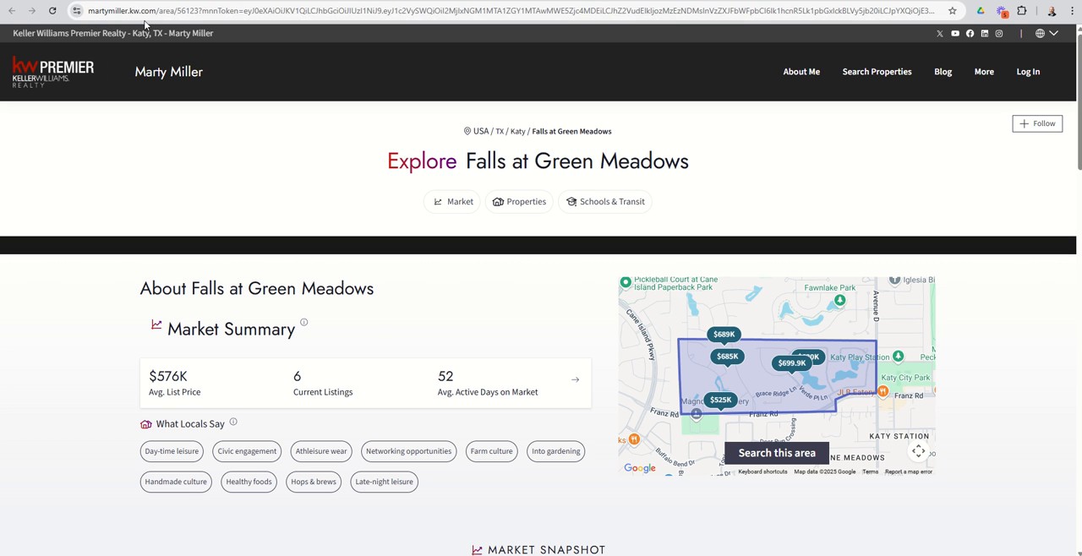
{"action": "mouse_move", "coordinate": [532, 296]}
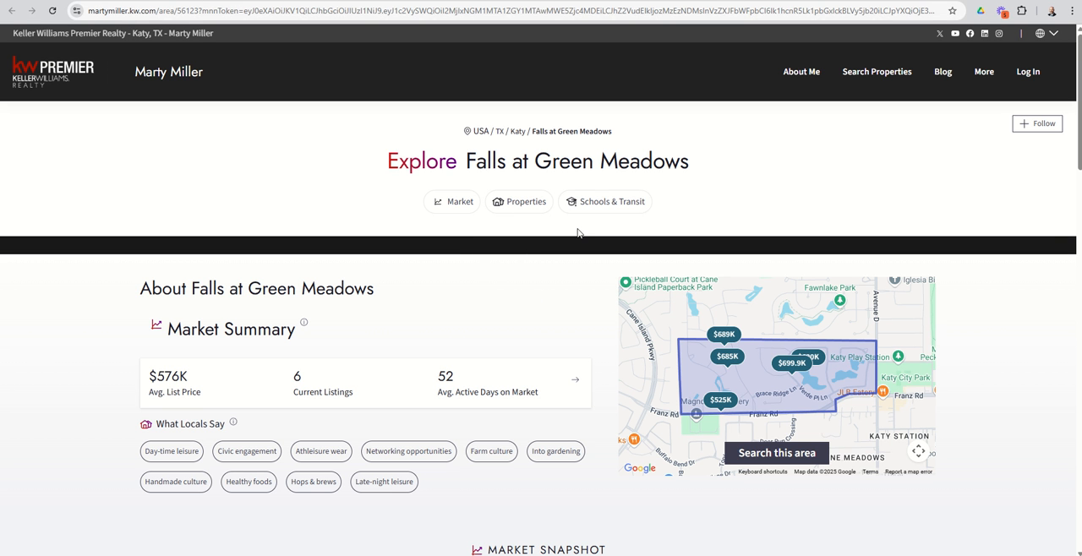
{"action": "scroll", "scroll_direction": "down", "scroll_amount": 3}
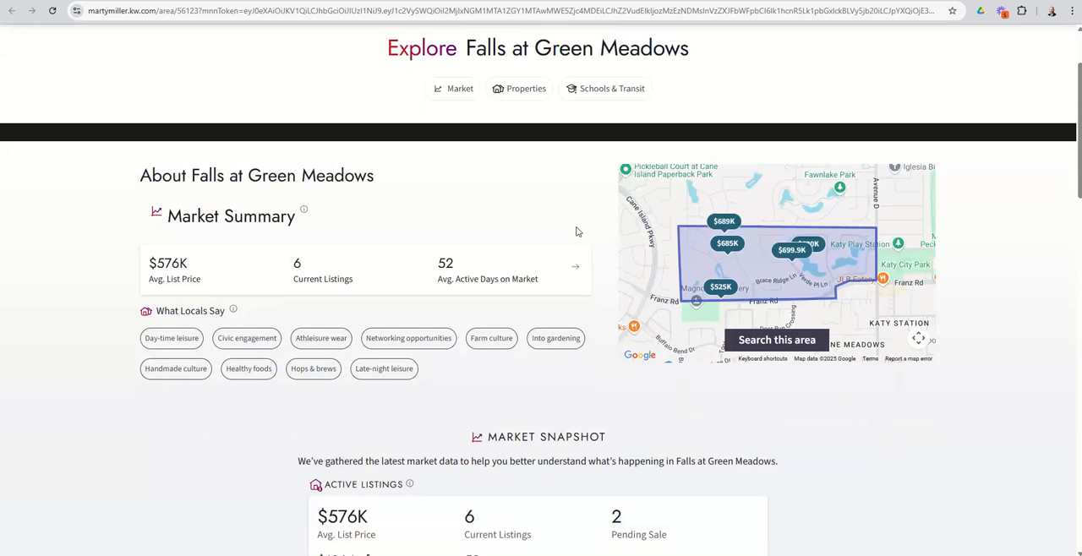
{"action": "scroll", "scroll_direction": "down", "scroll_amount": 3}
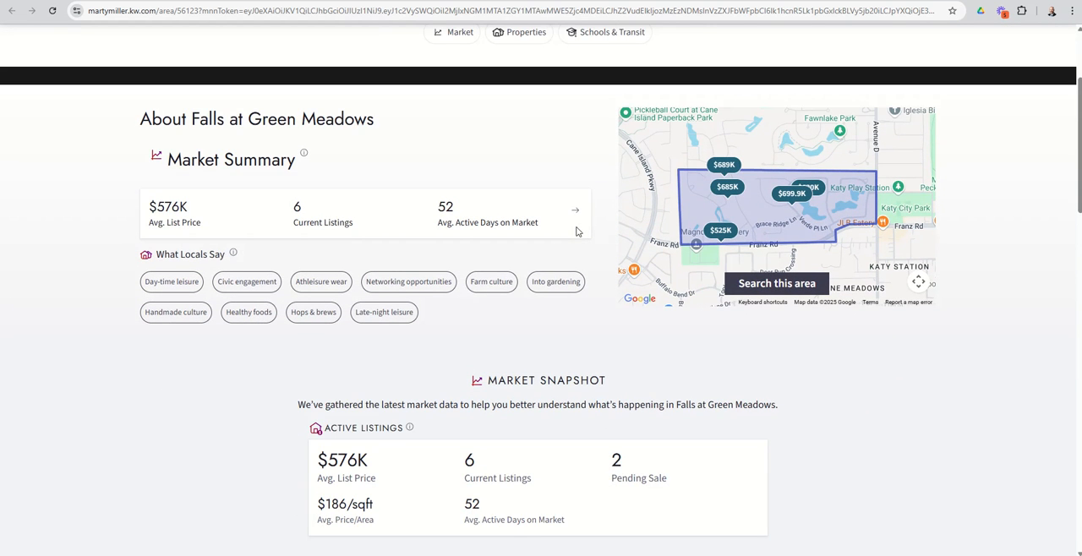
{"action": "scroll", "scroll_direction": "down", "scroll_amount": 3}
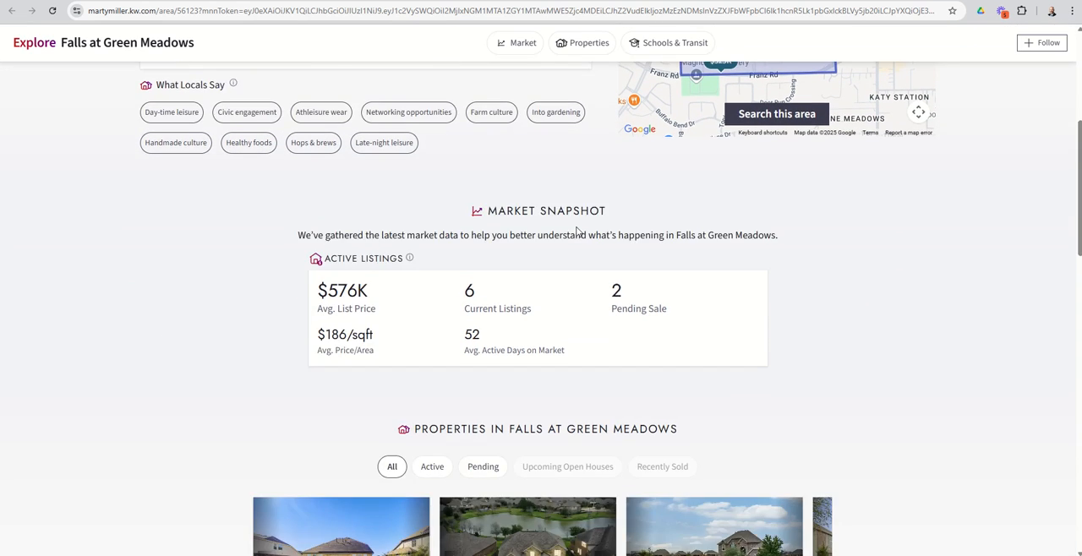
{"action": "scroll", "scroll_direction": "down", "scroll_amount": 3}
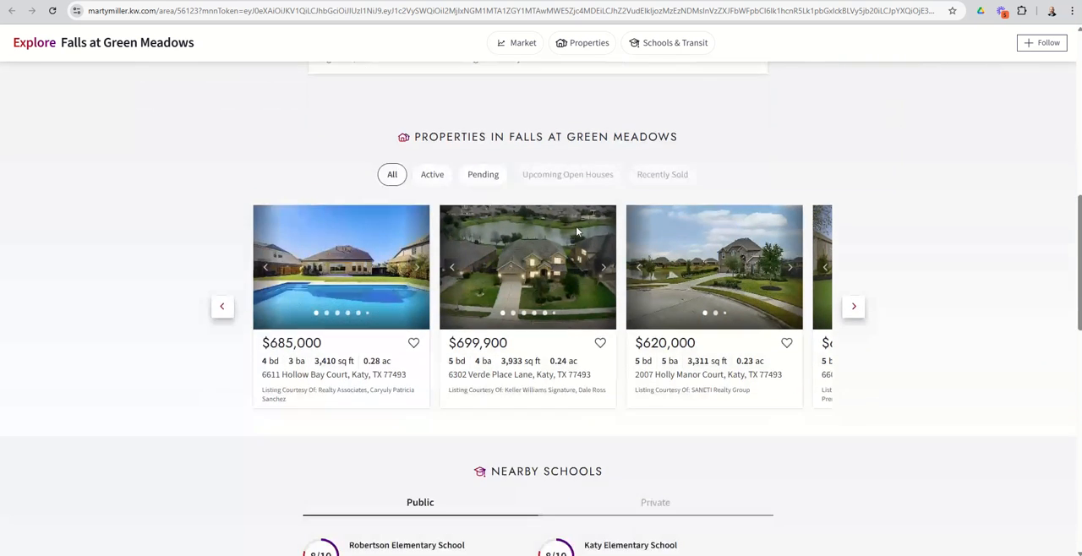
{"action": "scroll", "scroll_direction": "down", "scroll_amount": 3}
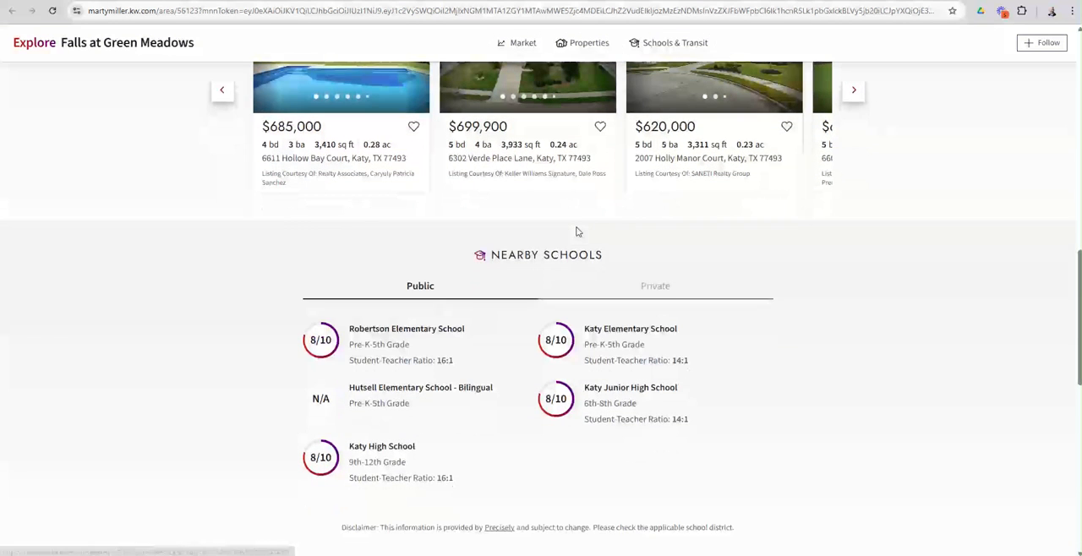
{"action": "scroll", "scroll_direction": "down", "scroll_amount": 3}
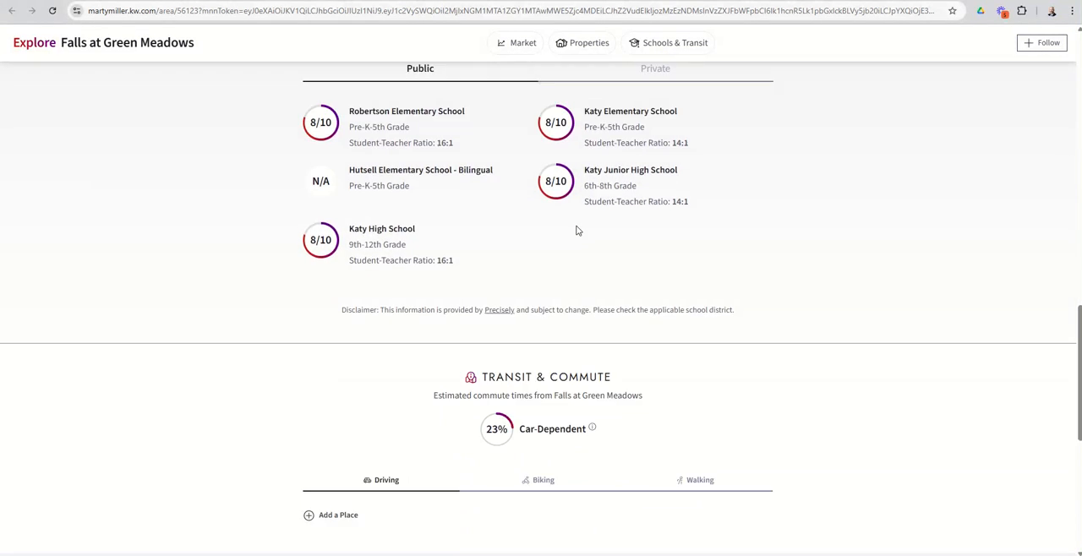
{"action": "scroll", "scroll_direction": "down", "scroll_amount": 3}
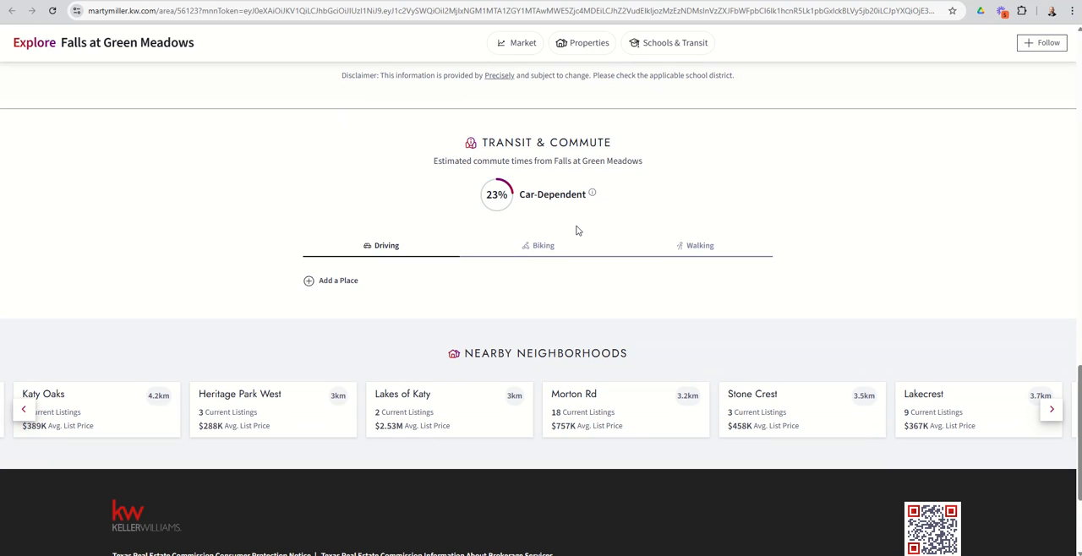
{"action": "mouse_move", "coordinate": [538, 251]}
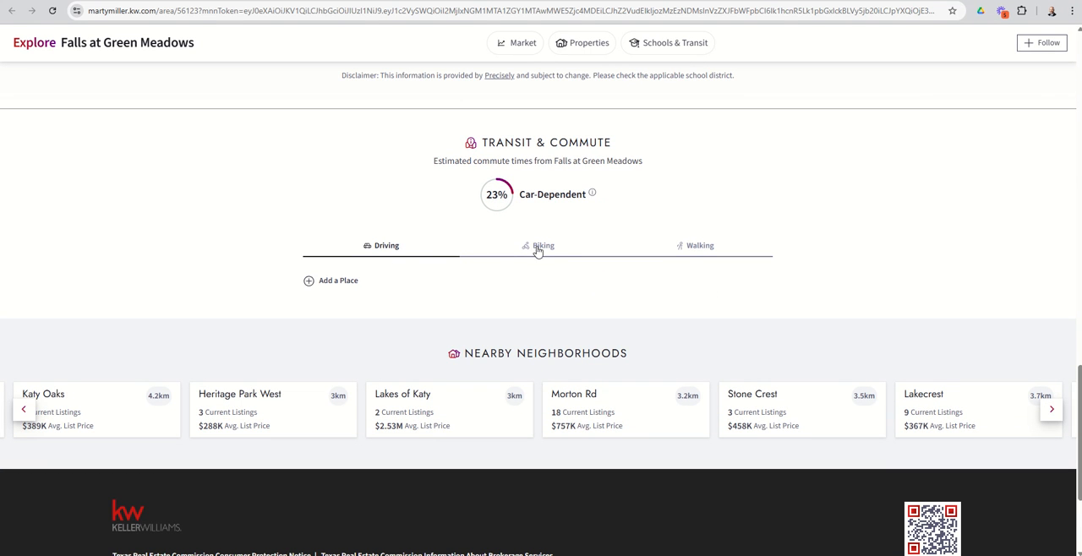
{"action": "scroll", "scroll_direction": "down", "scroll_amount": 3}
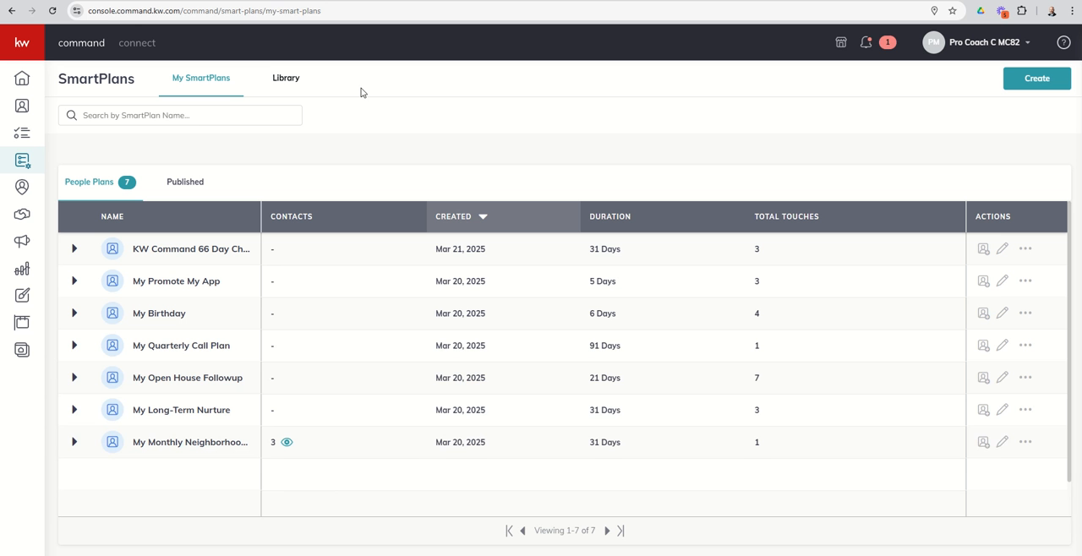
{"action": "mouse_move", "coordinate": [362, 98]}
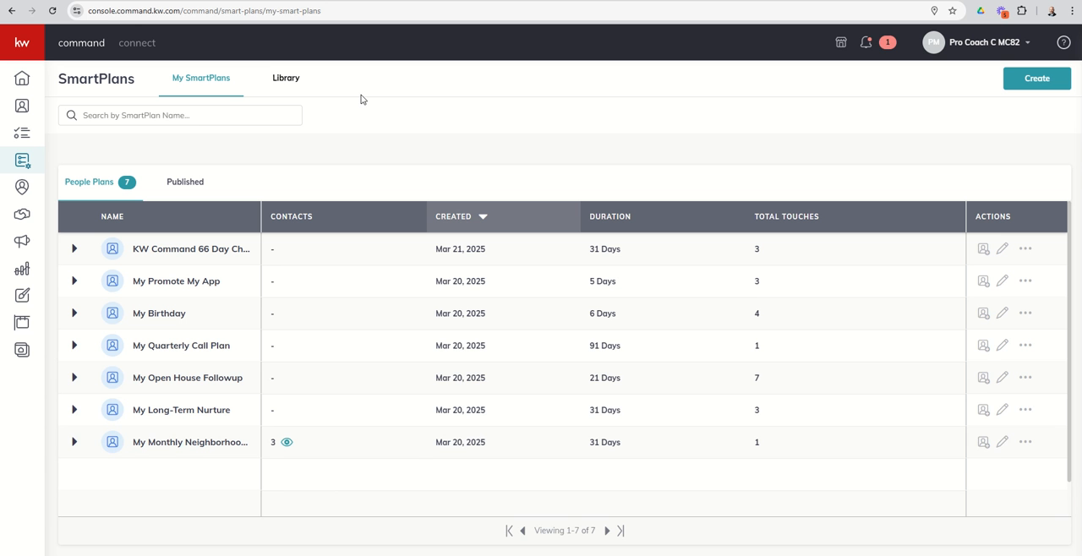